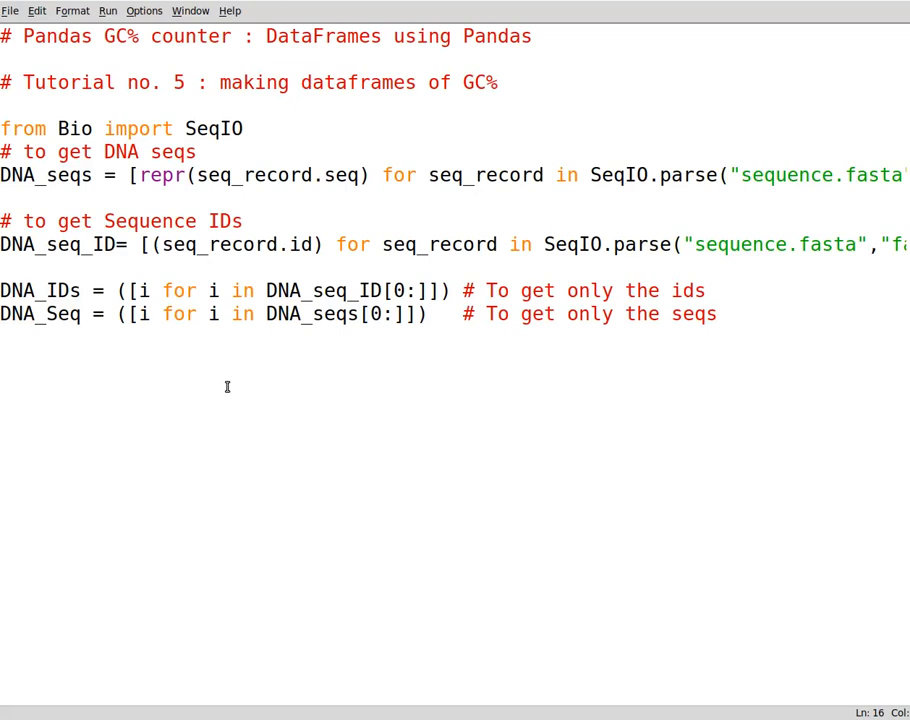
- Open a terminal window over the IDLE script that parses sequence.fasta
click(5, 385)
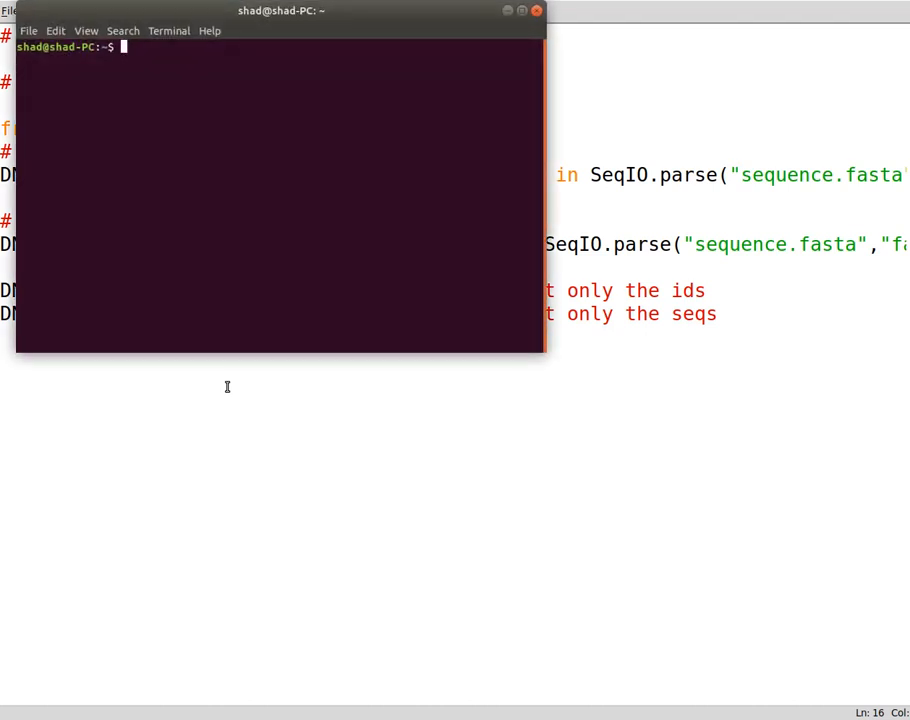
- Enter 'pip3 install pandas' in the maximized terminal, then switch back to IDLE
click(521, 11)
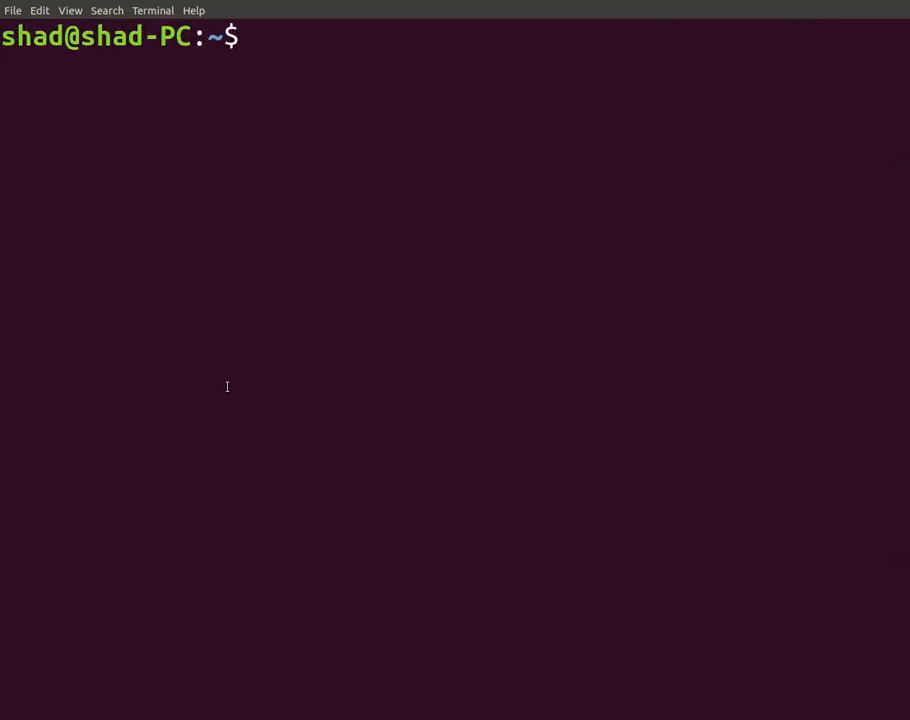
text(pip)
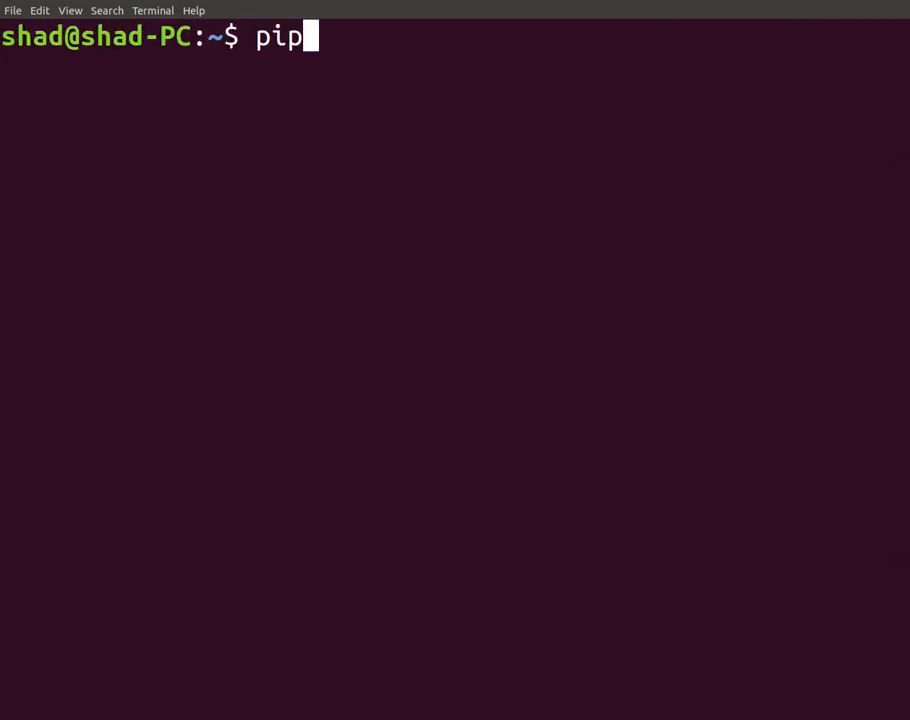
text(3 install pan)
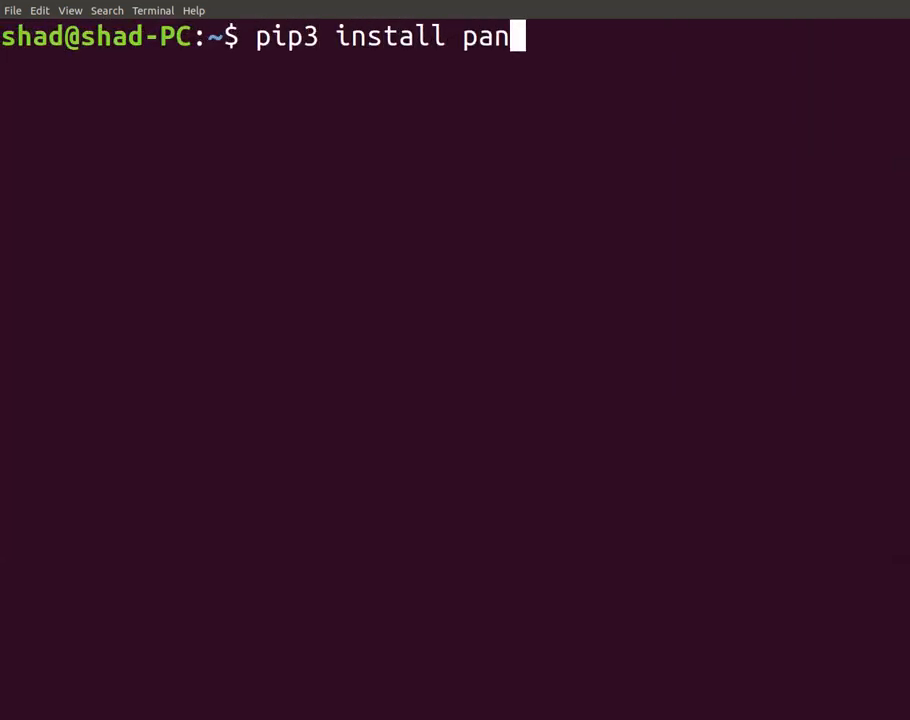
text(das)
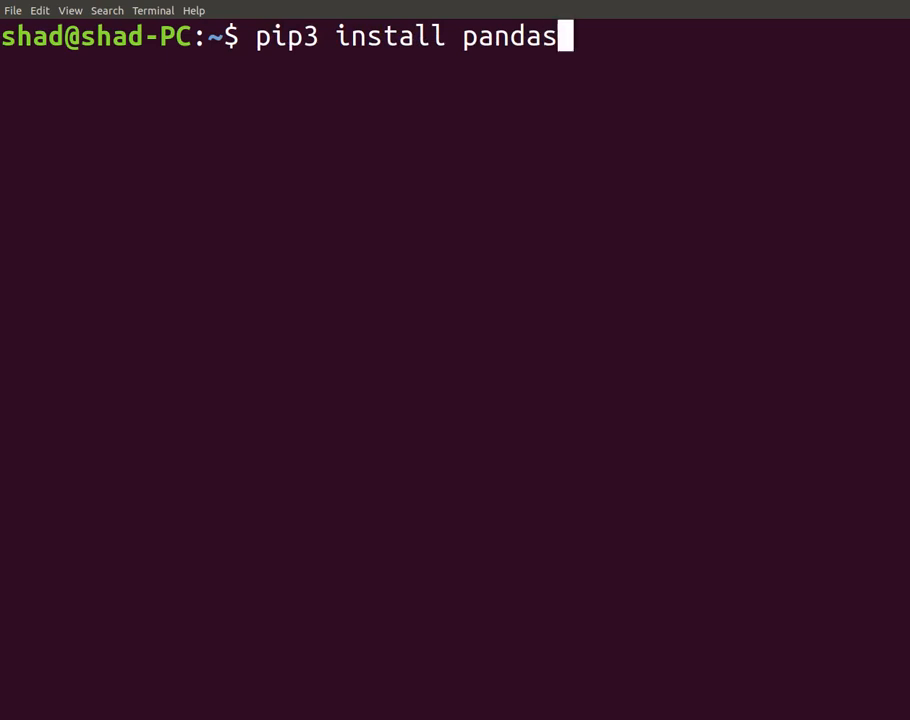
mouse_move(676, 7)
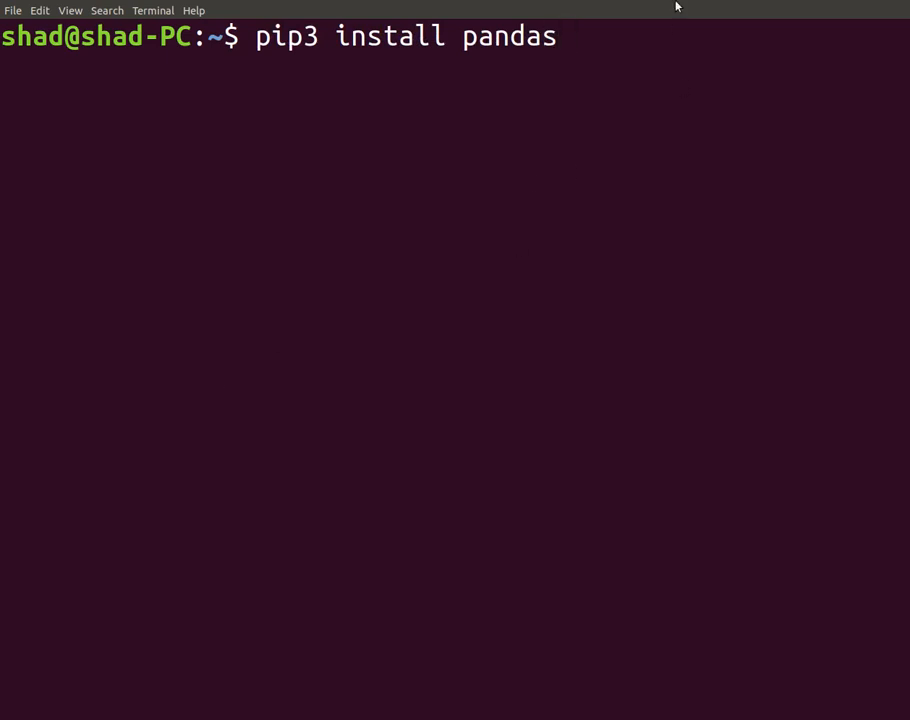
mouse_move(660, 96)
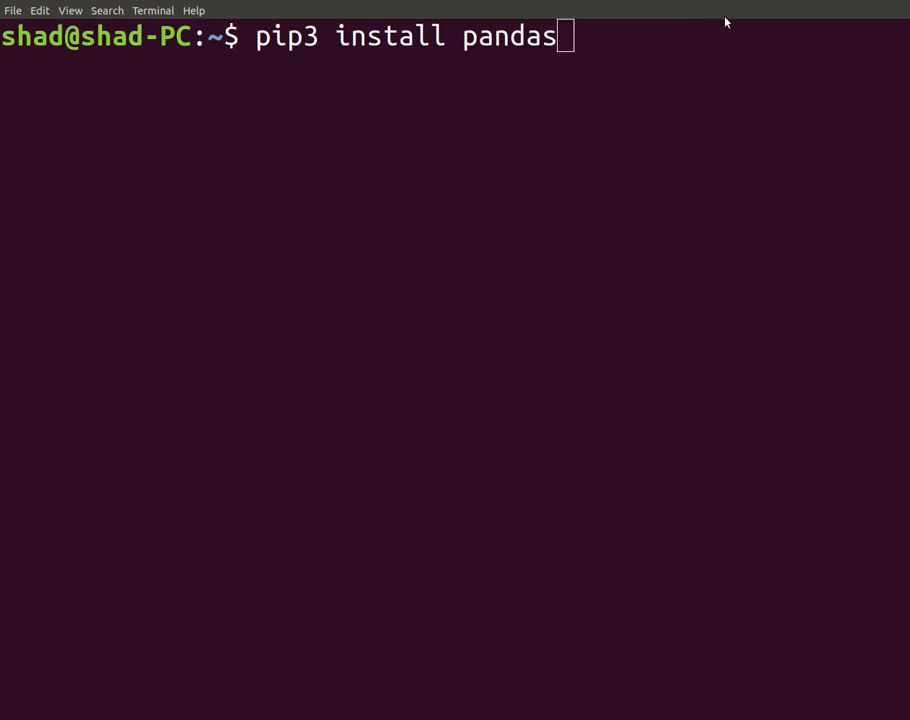
key(alt+Tab)
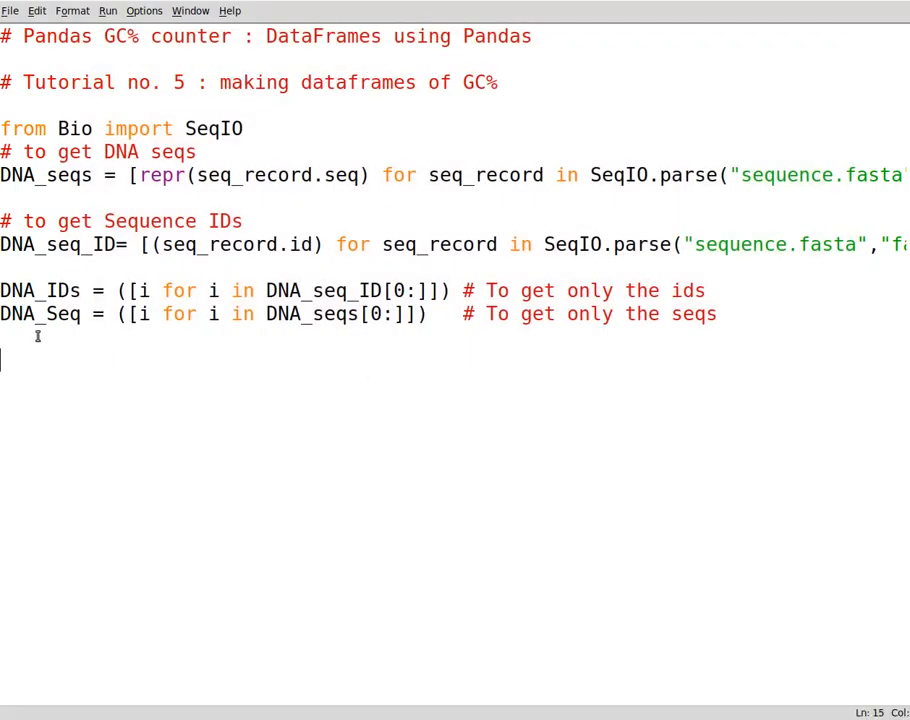
- Add the line A = [i.count("A") for i in DNA_Seq] below the DNA_Seq line
click(730, 314)
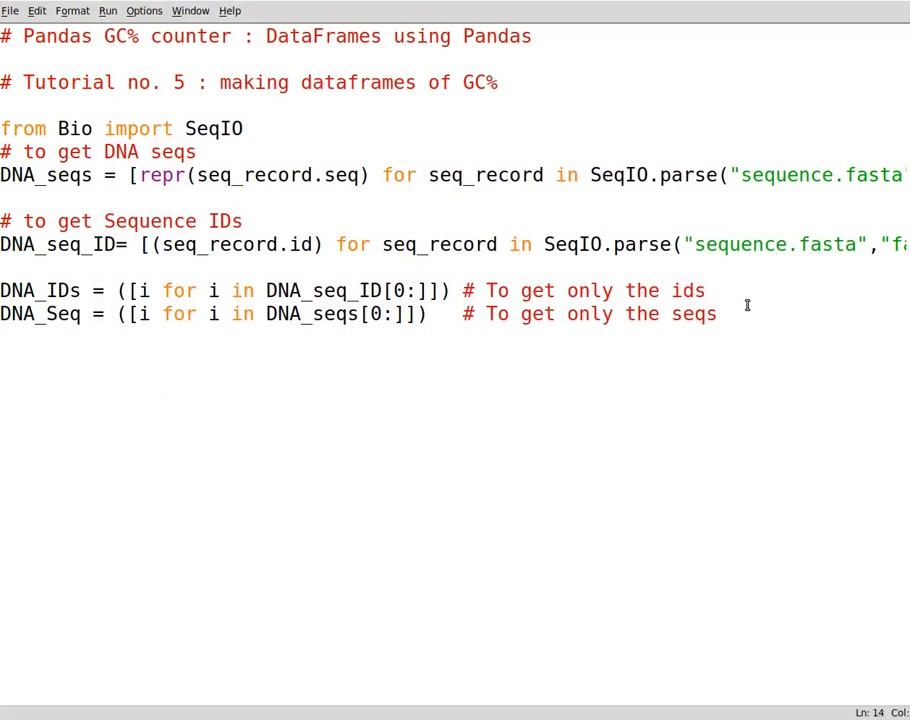
key(Return)
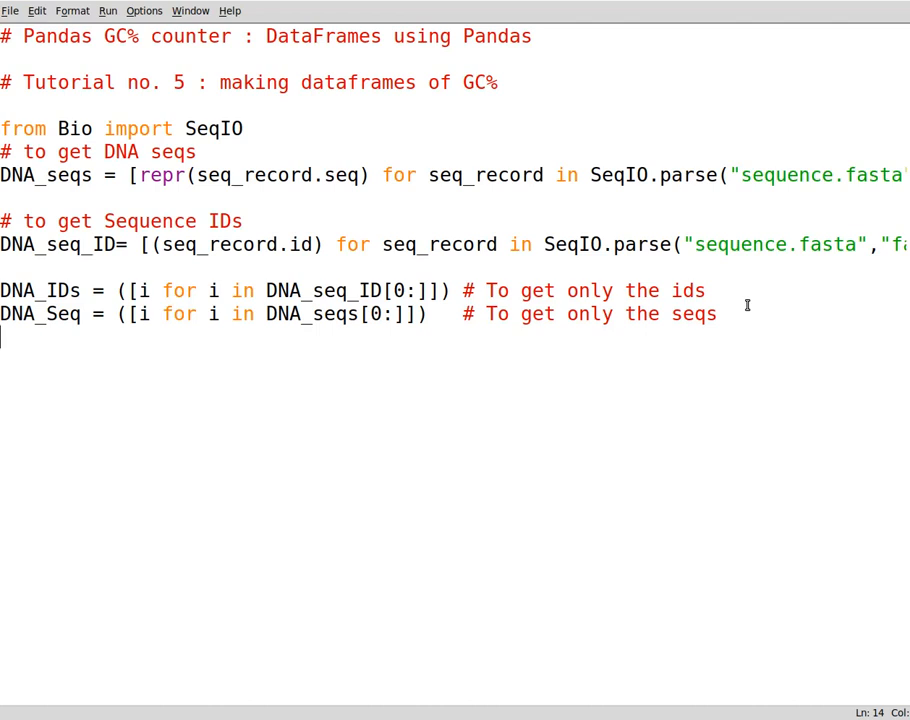
text(A)
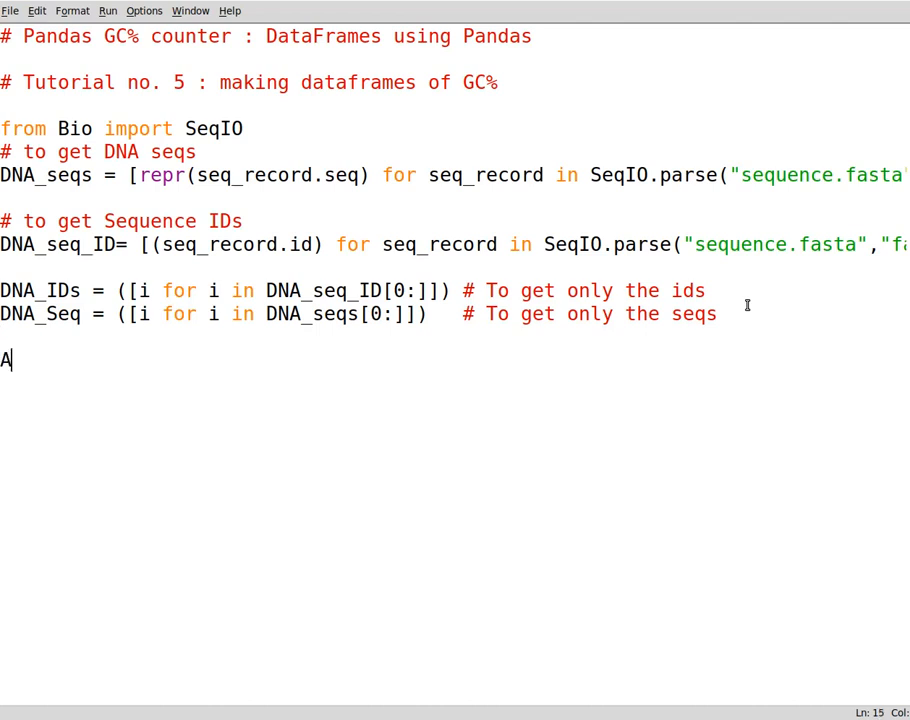
text(=)
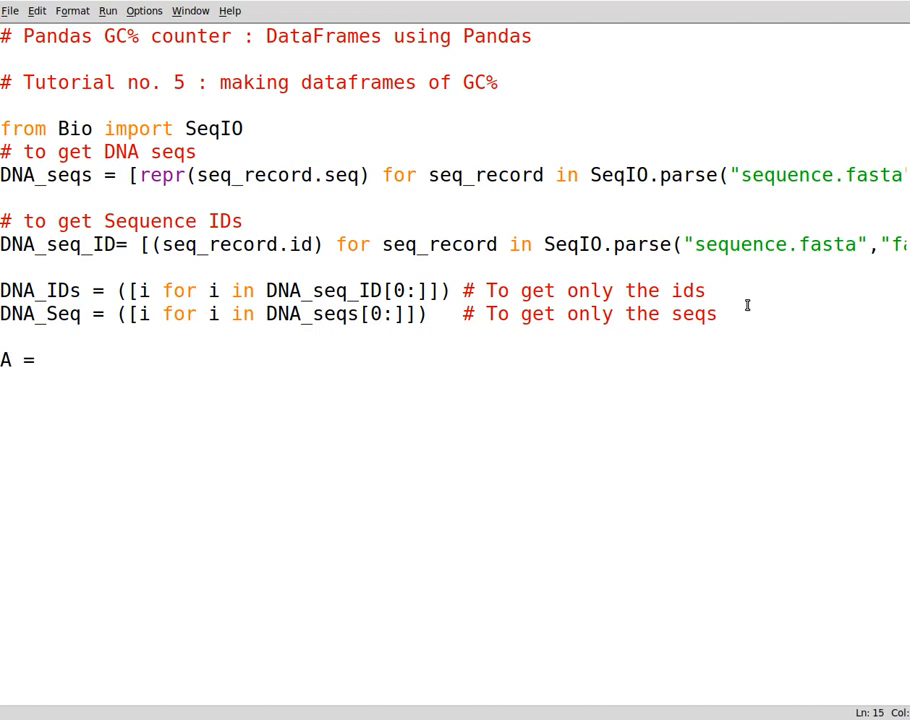
click(45, 360)
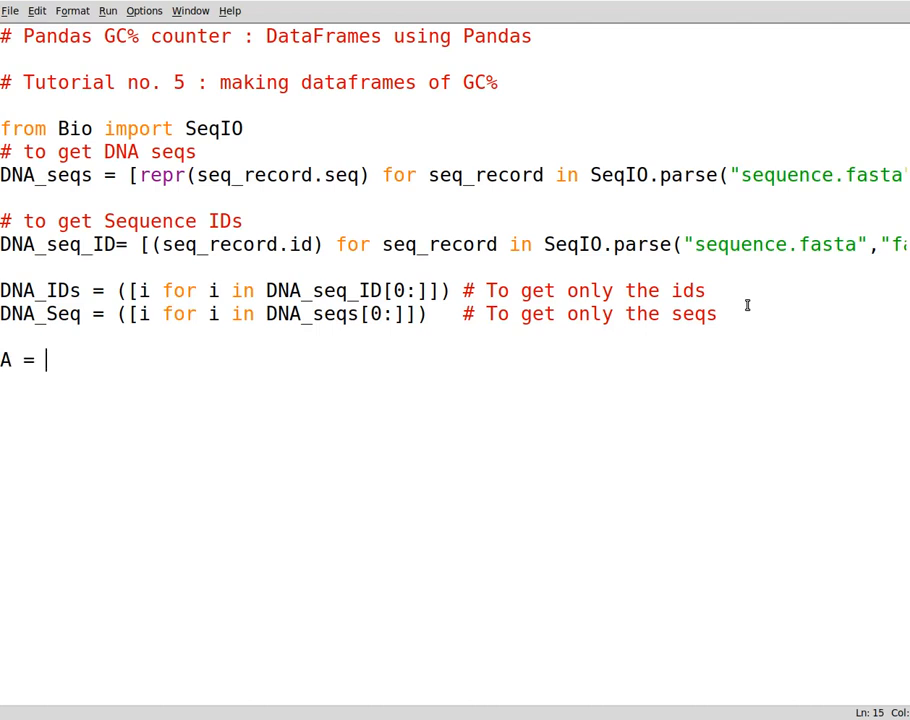
text([])
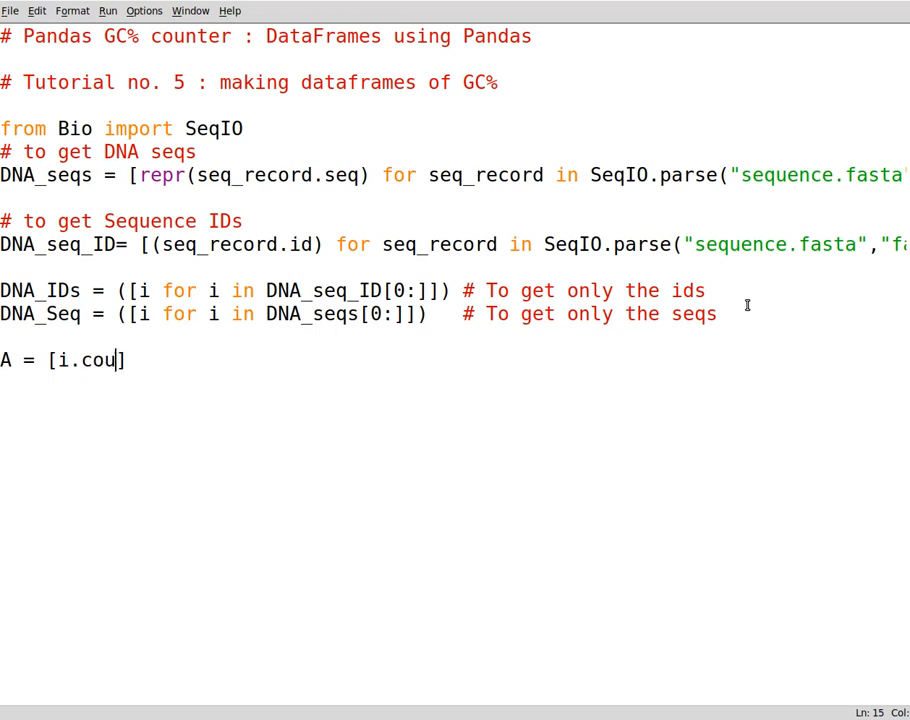
text(nt("")])
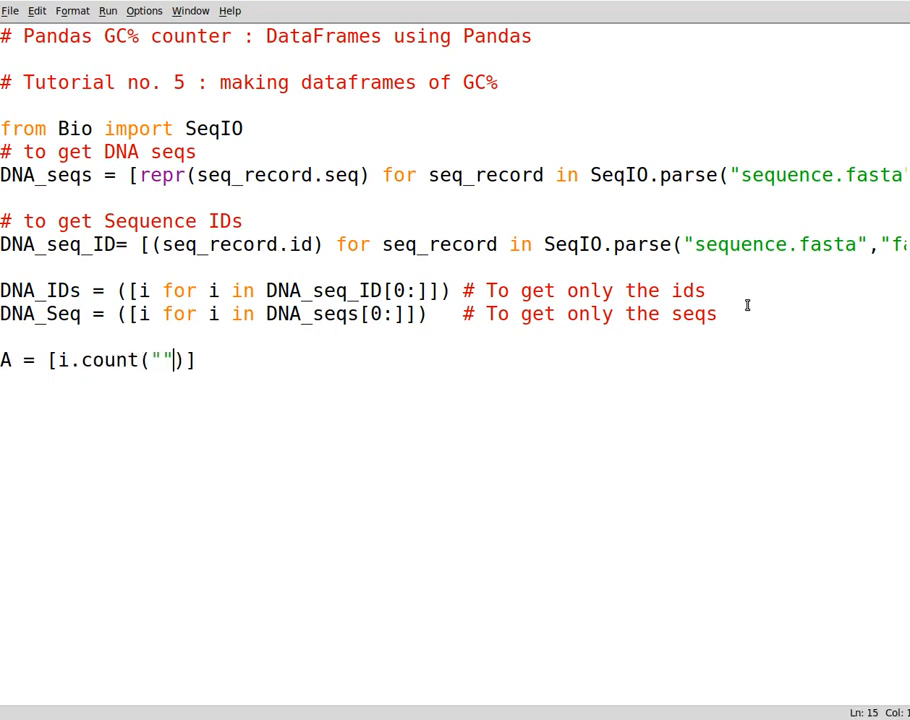
text(A)
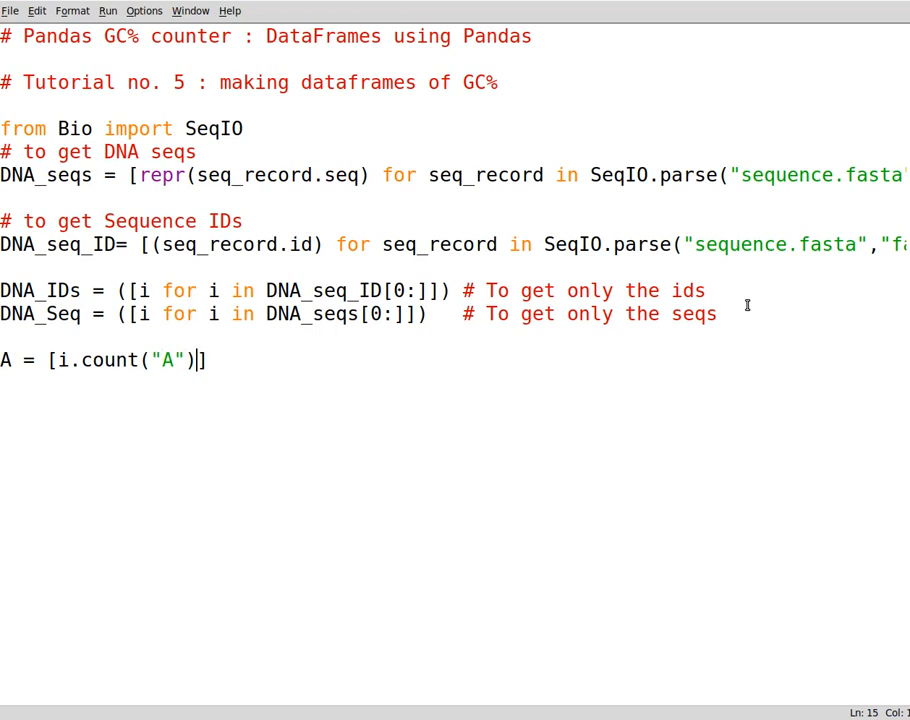
text(for i in DNA_)
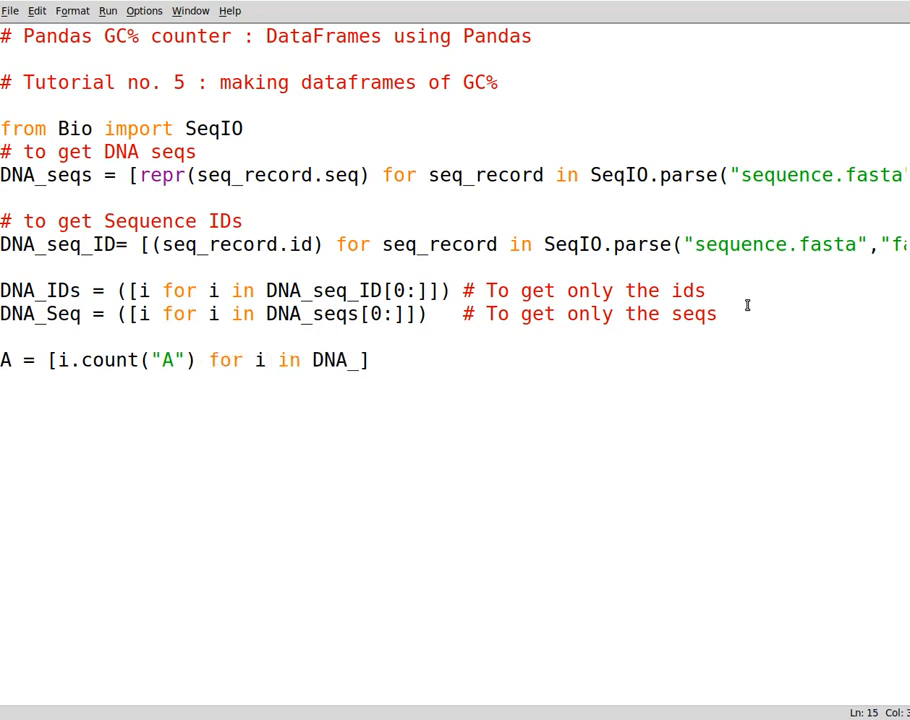
text(Seq)
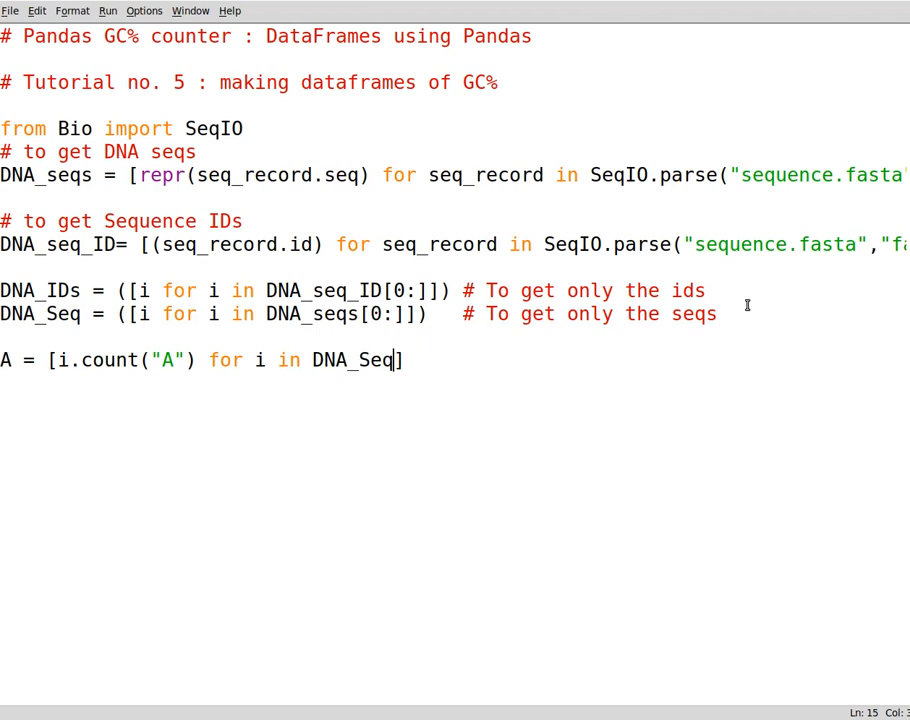
key(Return)
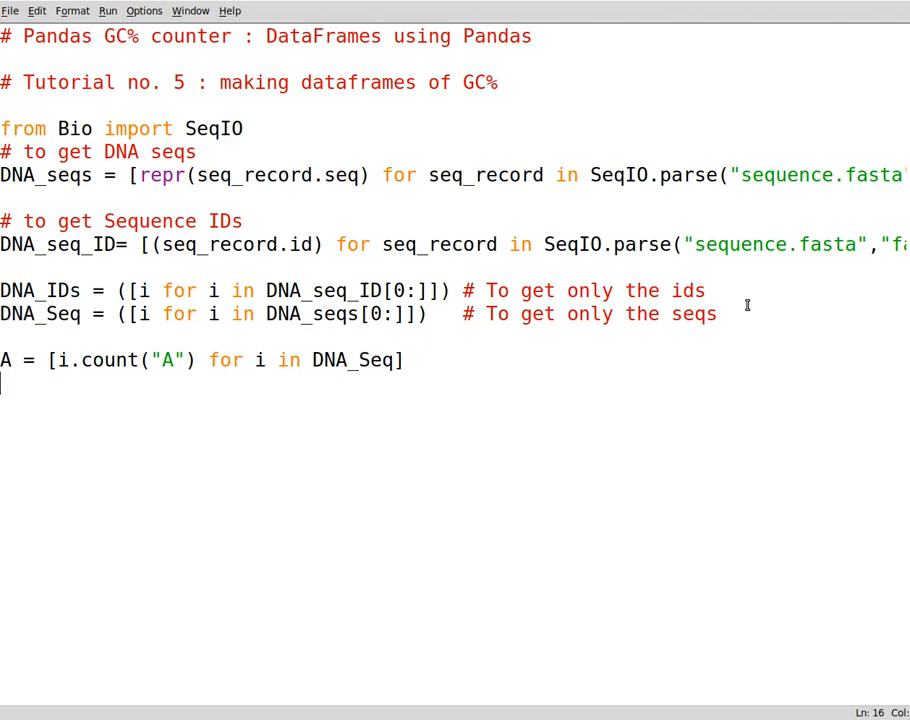
mouse_move(742, 300)
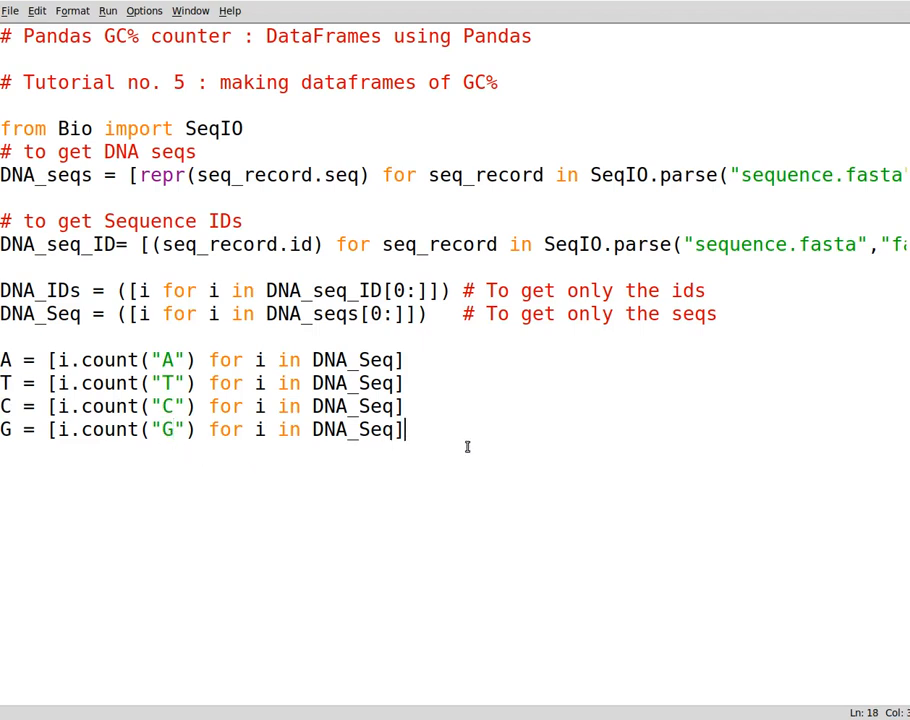
text(print)
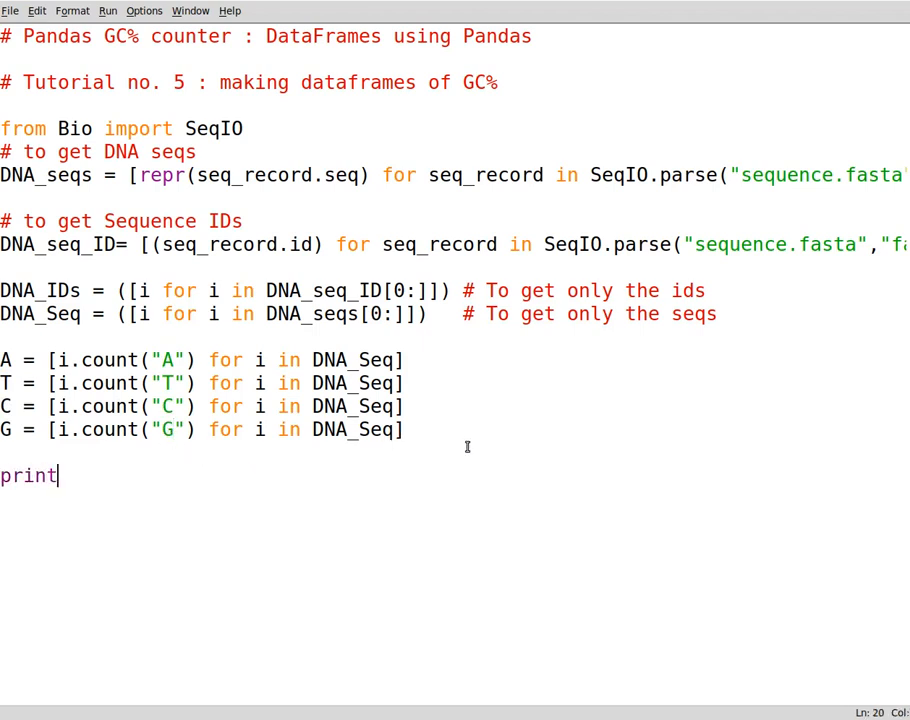
text(())
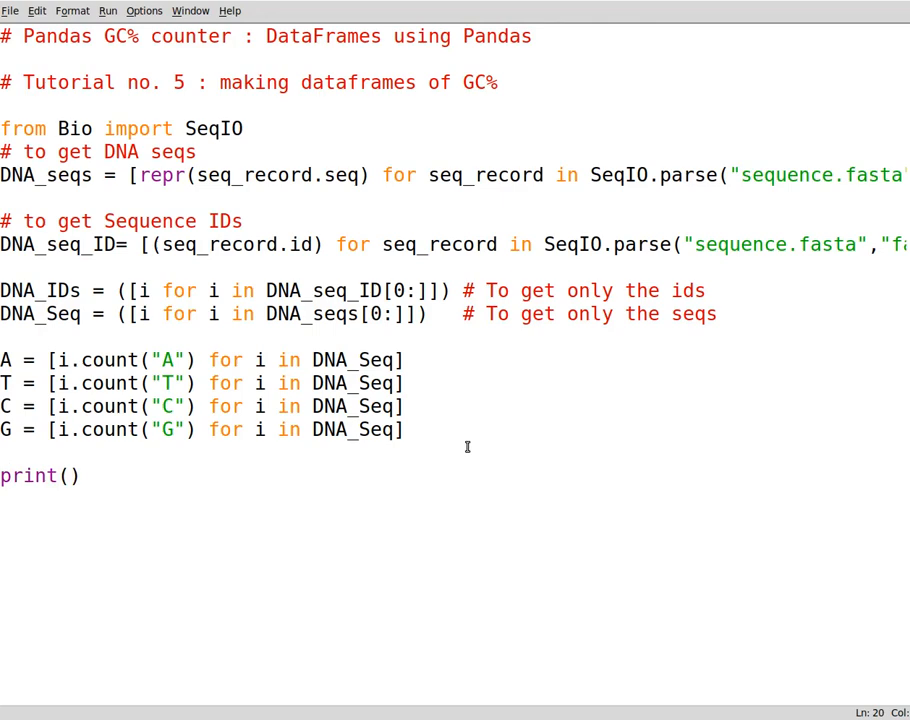
text(A)
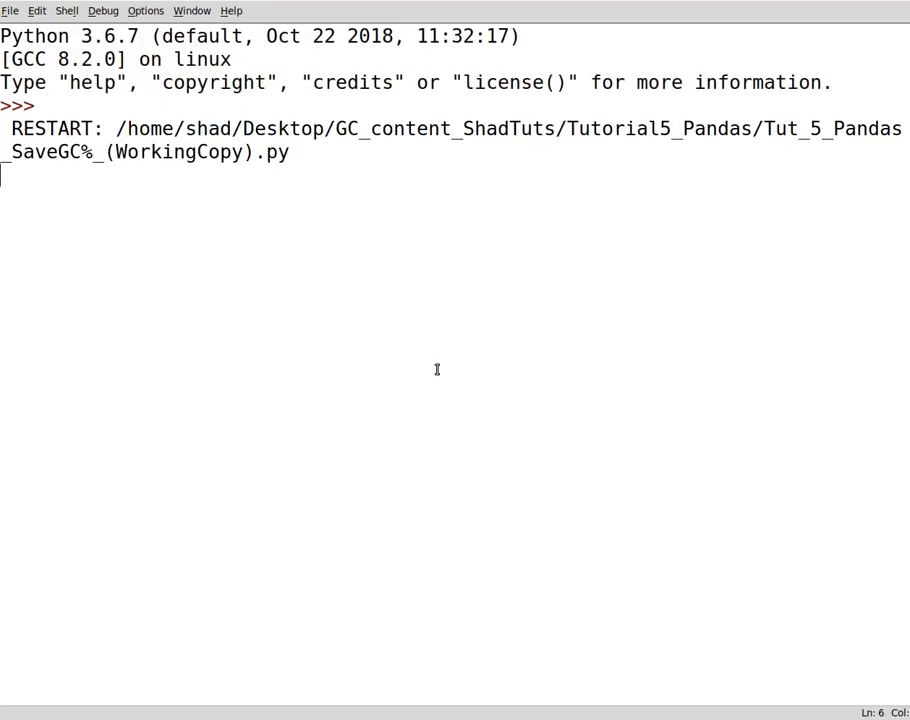
key(Return)
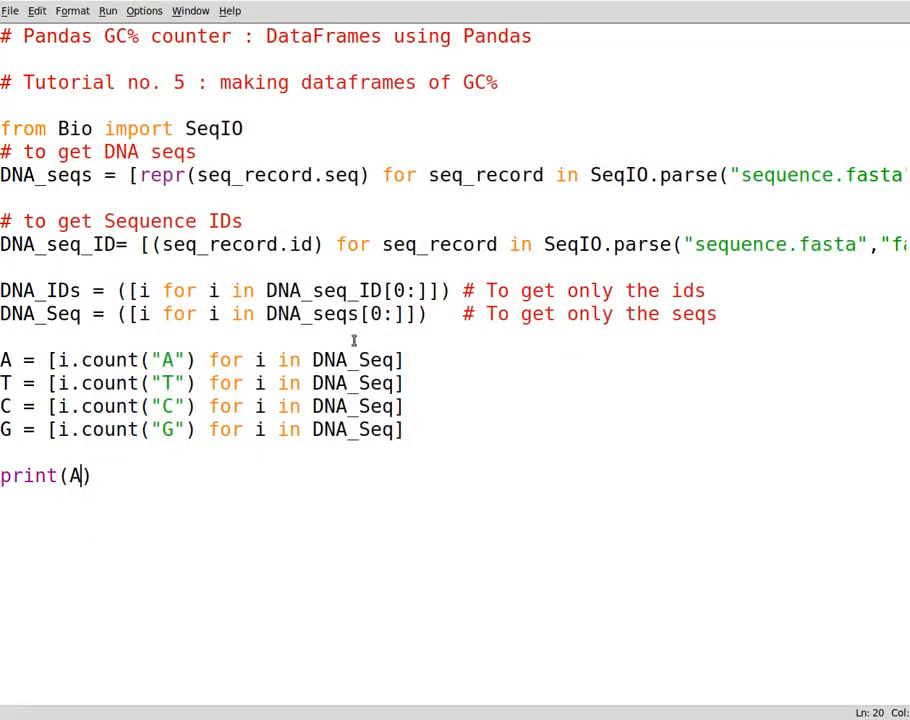
double_click(740, 244)
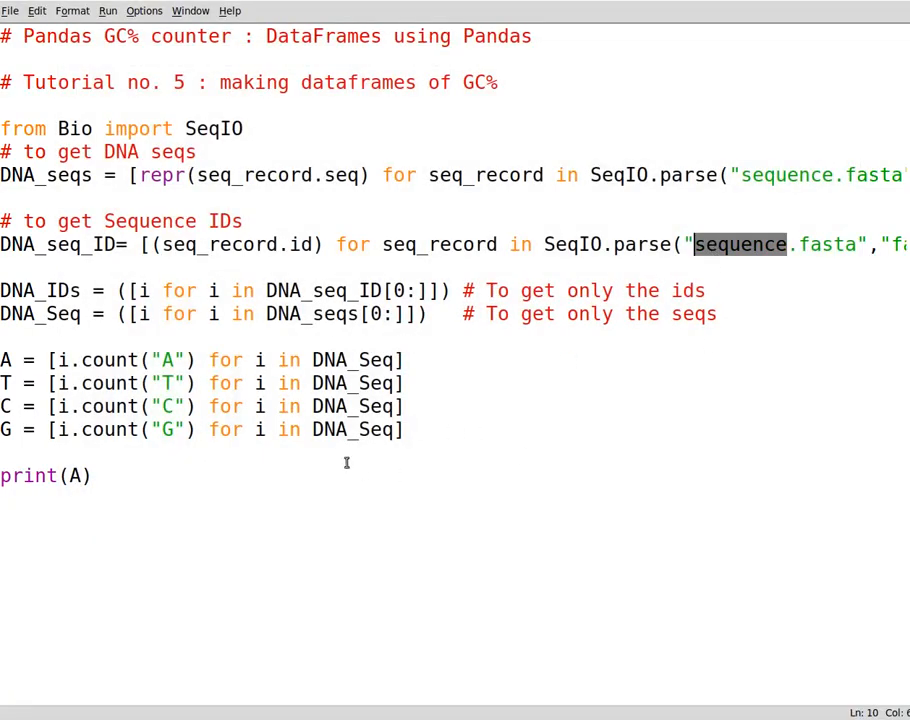
click(66, 475)
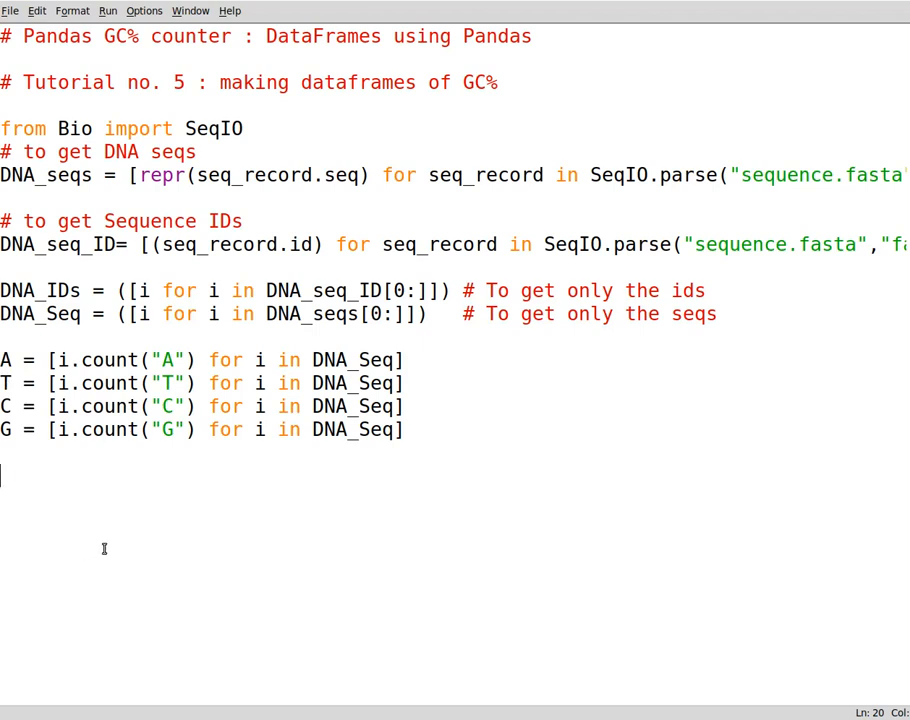
- Define AllNul_dict = {"A":A, "T":T, "C":C, "G":G} on a new line
text(AllNuc)
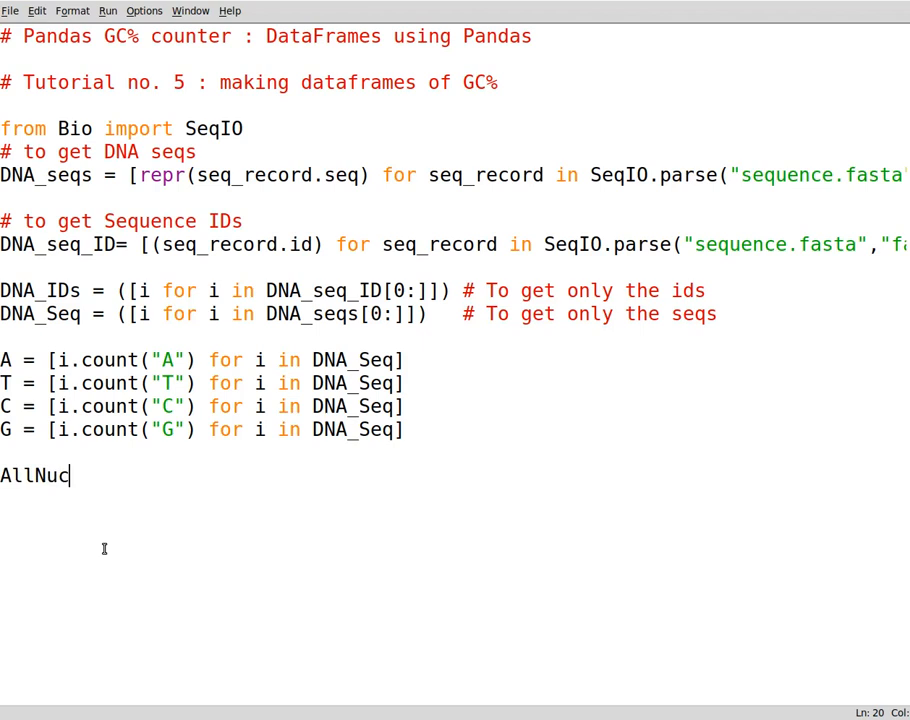
text(l)
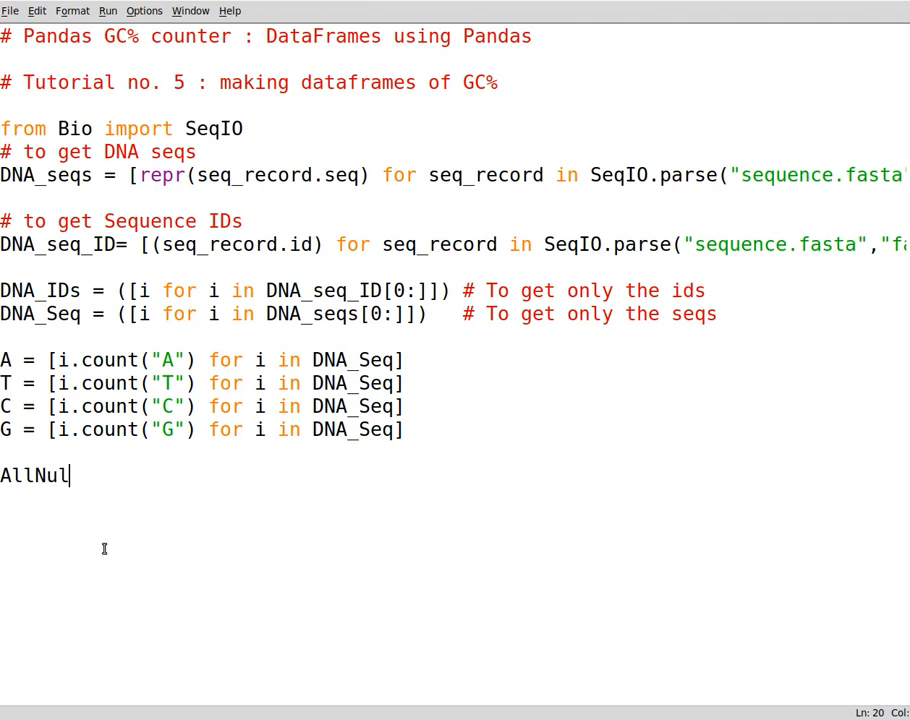
text(_Dc)
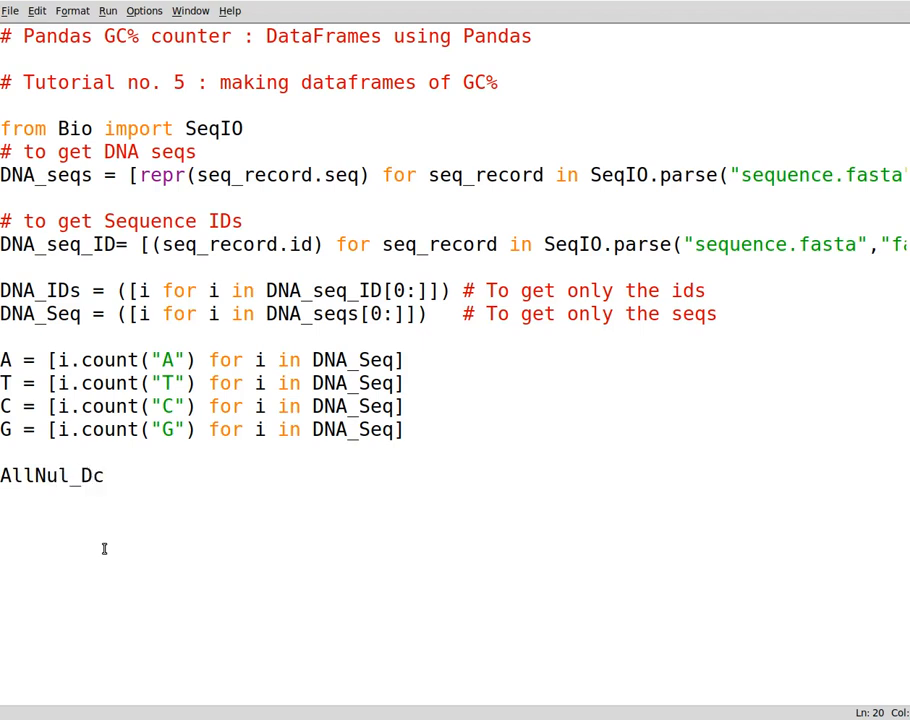
text(ict =)
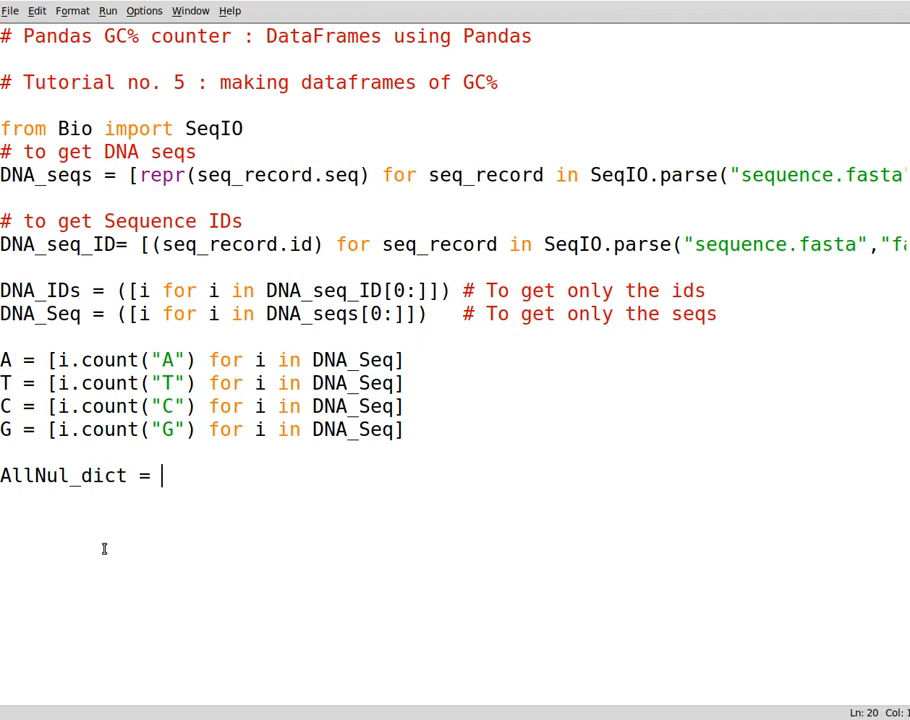
text({})
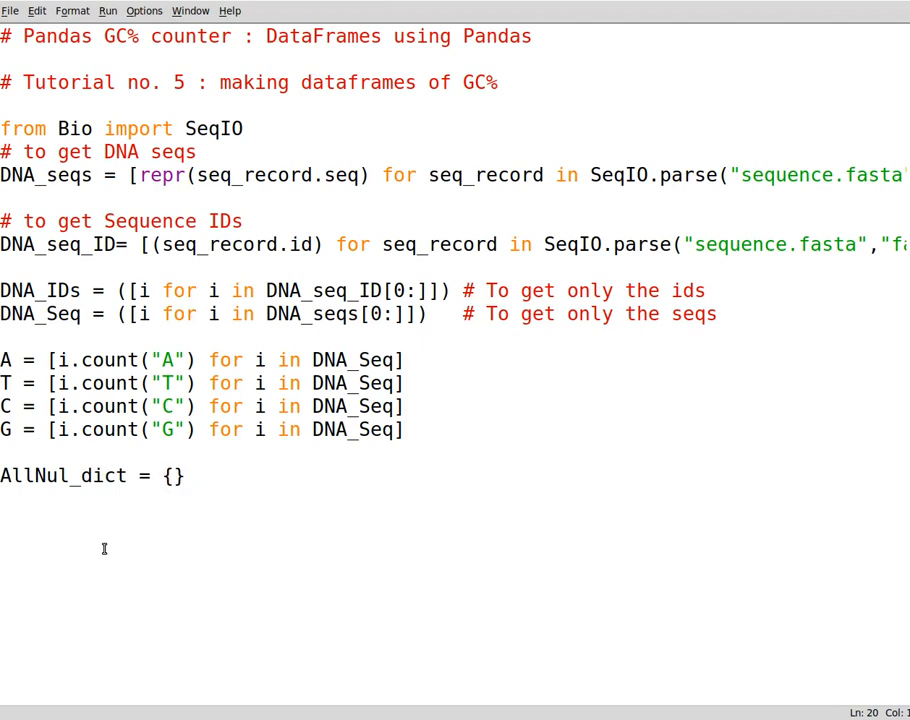
text("")
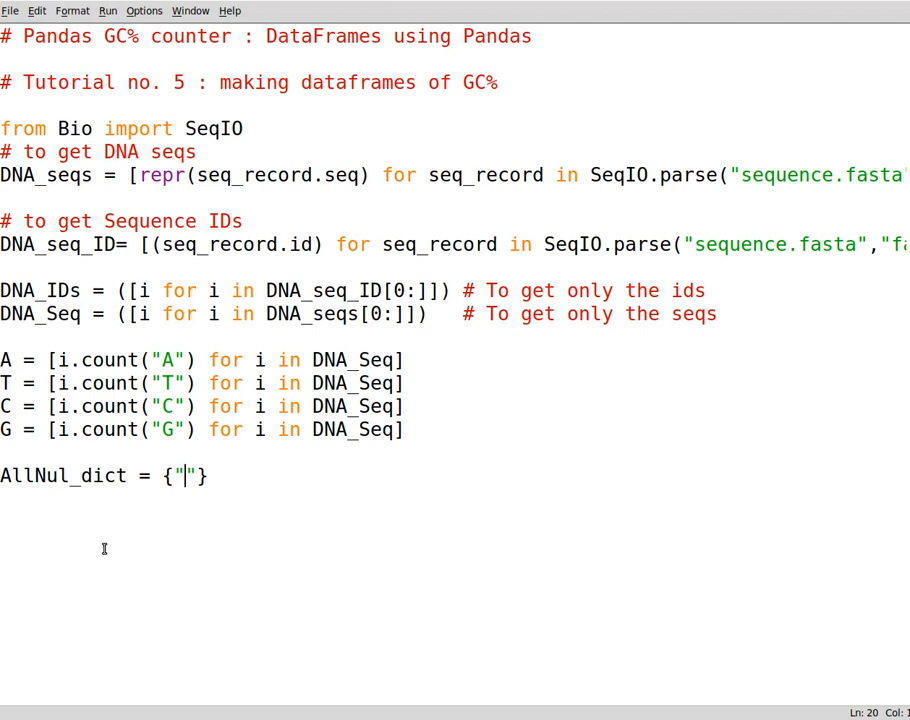
text(A":)
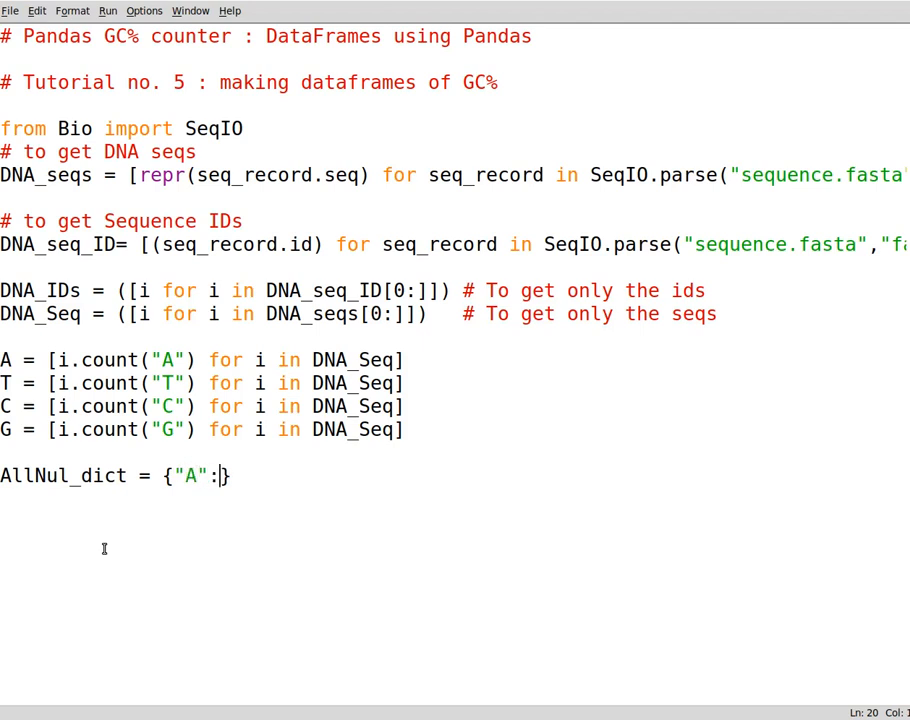
text(A,)
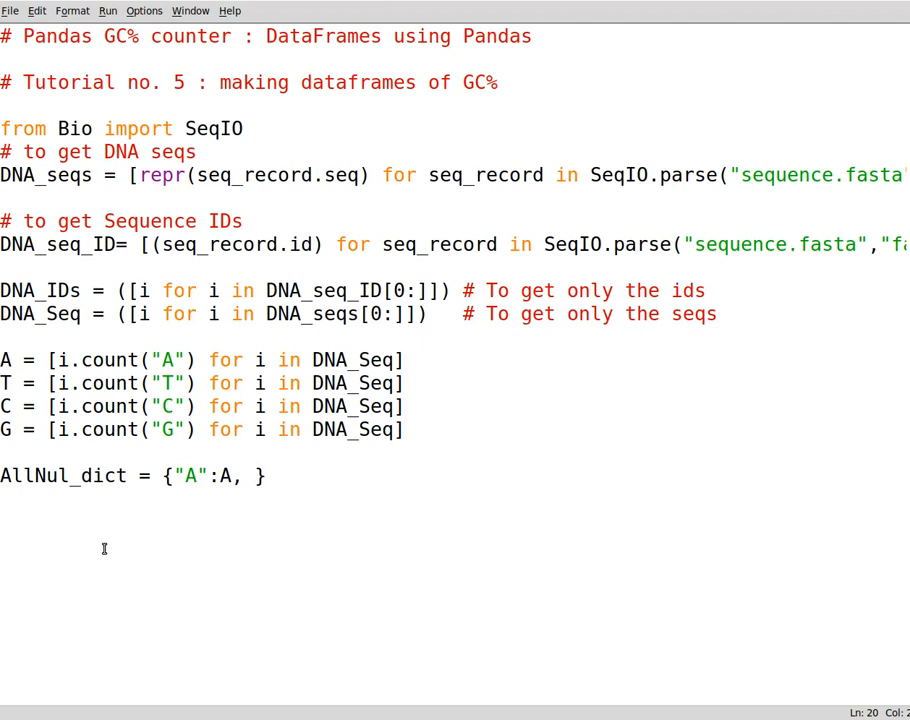
text("T")
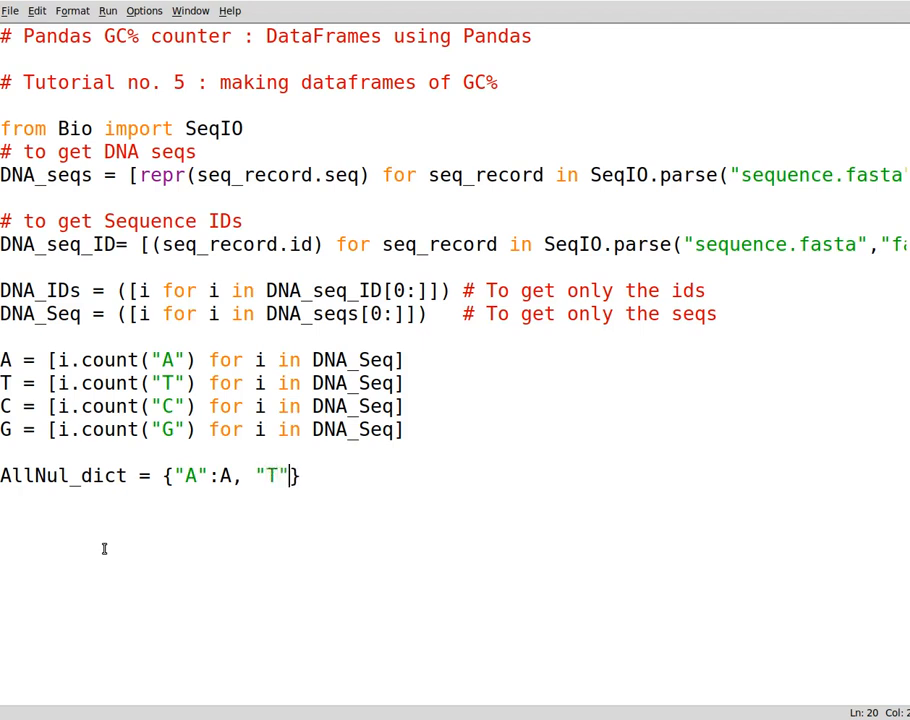
text(:T)
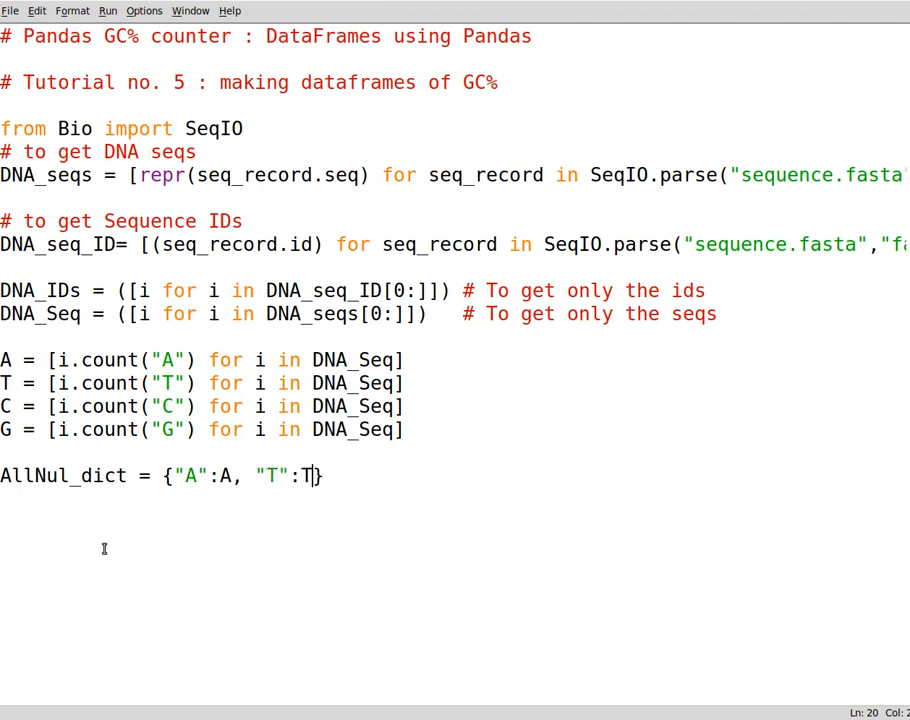
text(, C)
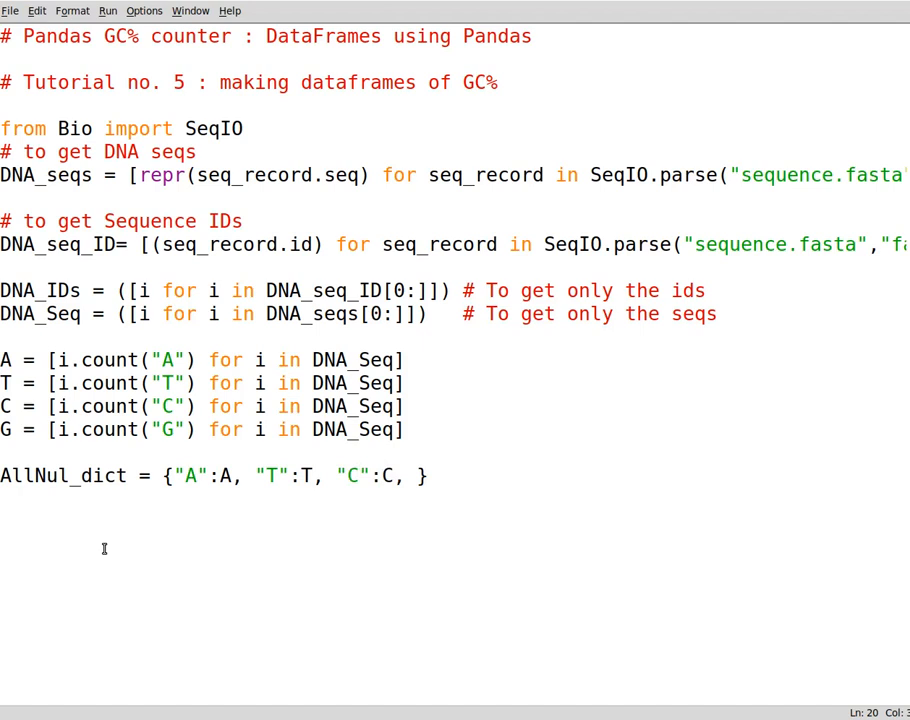
text("G")
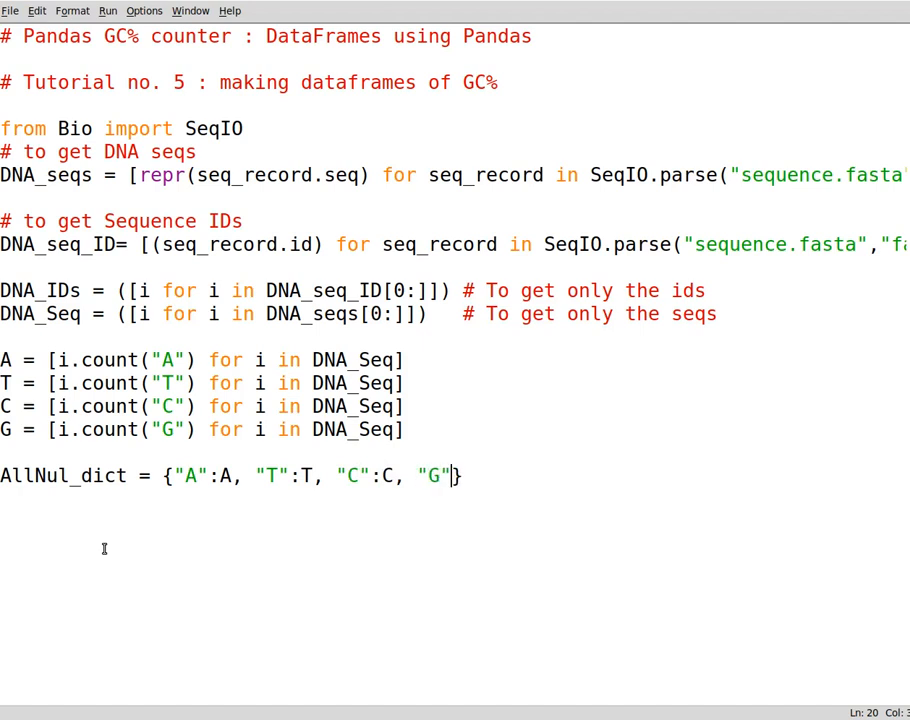
text(:G})
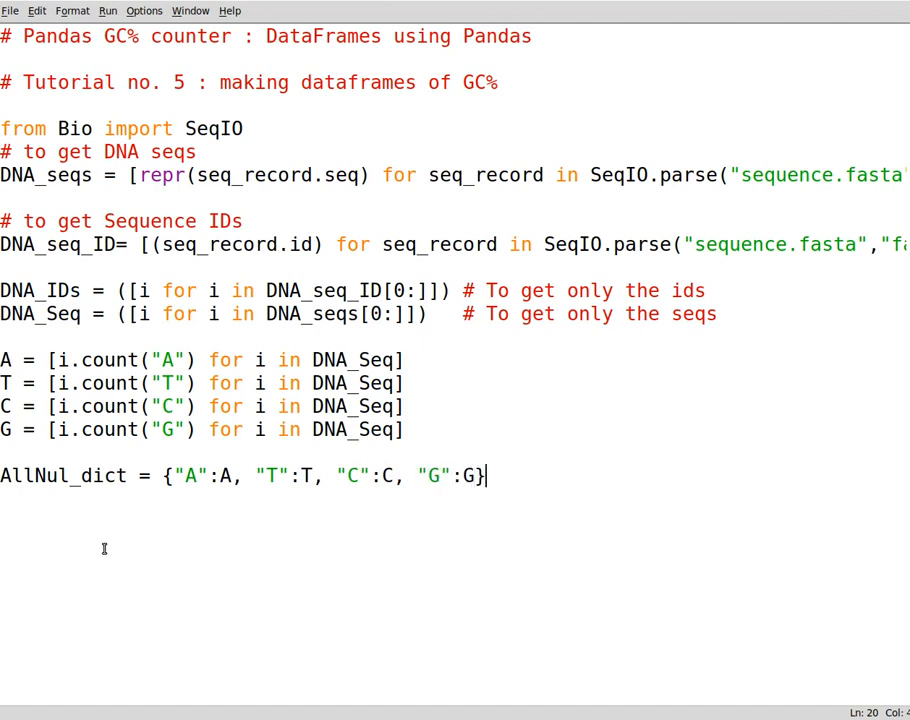
key(Return)
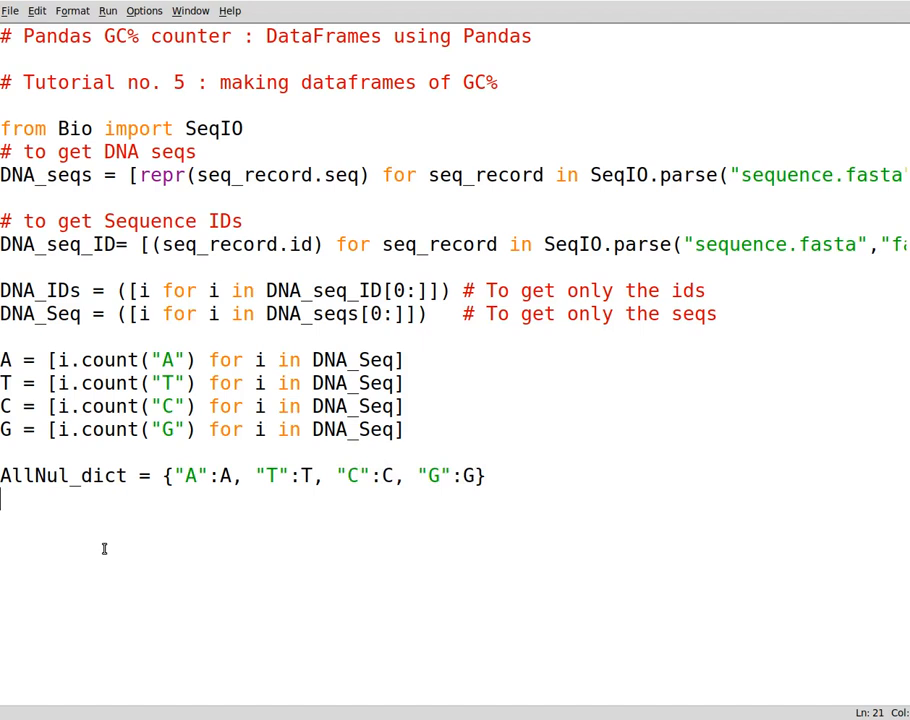
- Type AllNul_dict on the next line and leave a blank line below the dictionary
text(AllNul_dict)
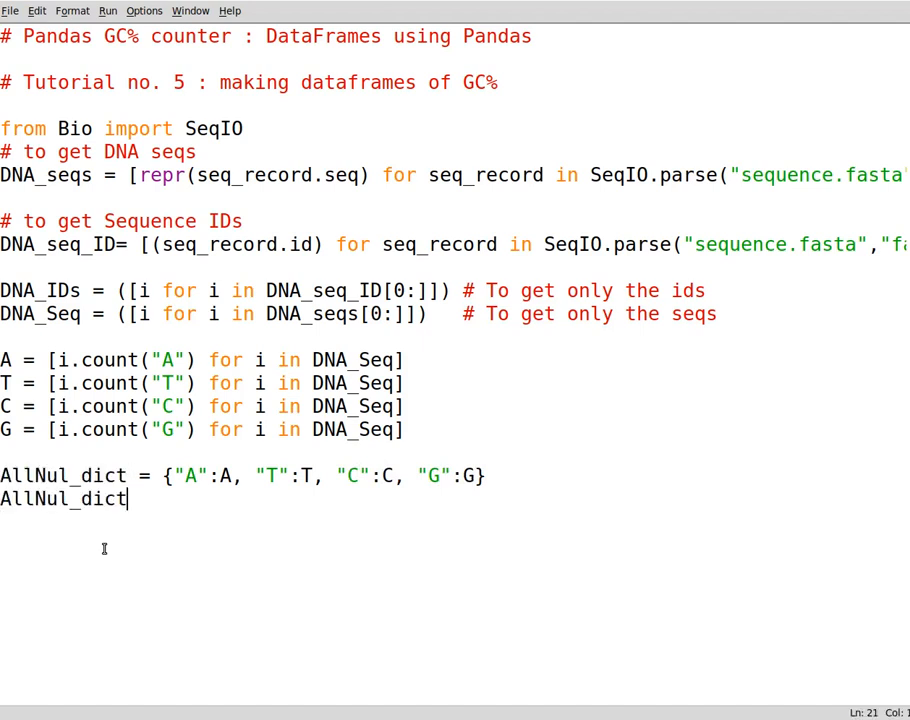
text(print()
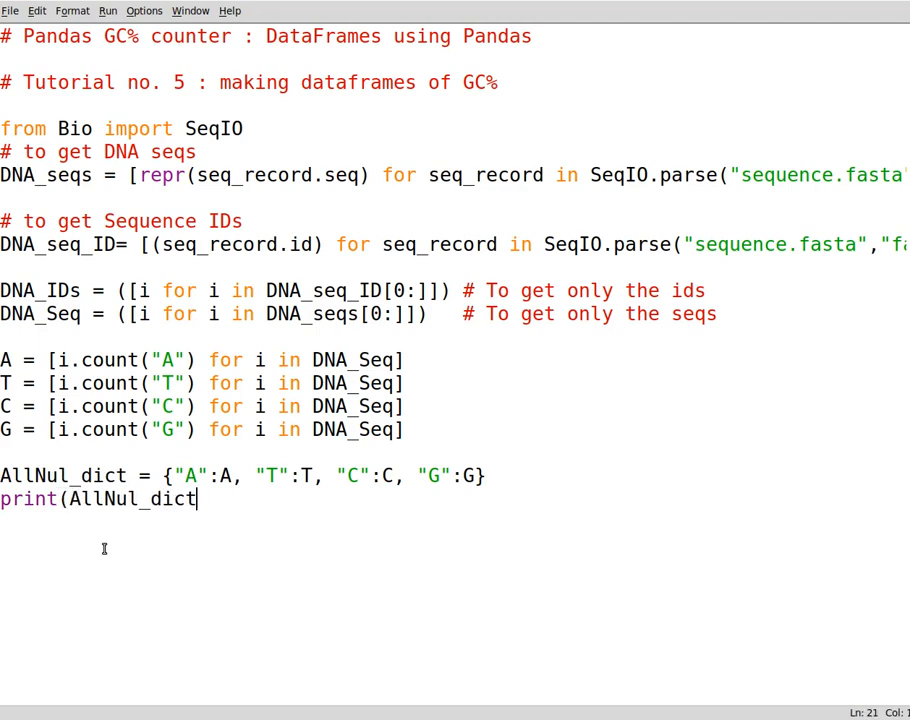
text())
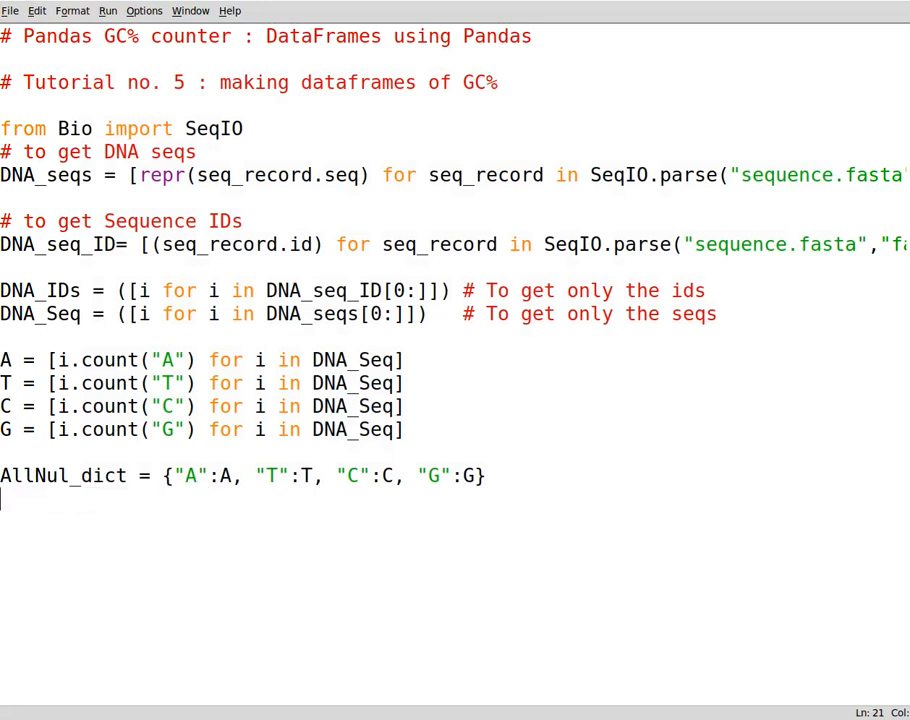
key(Return)
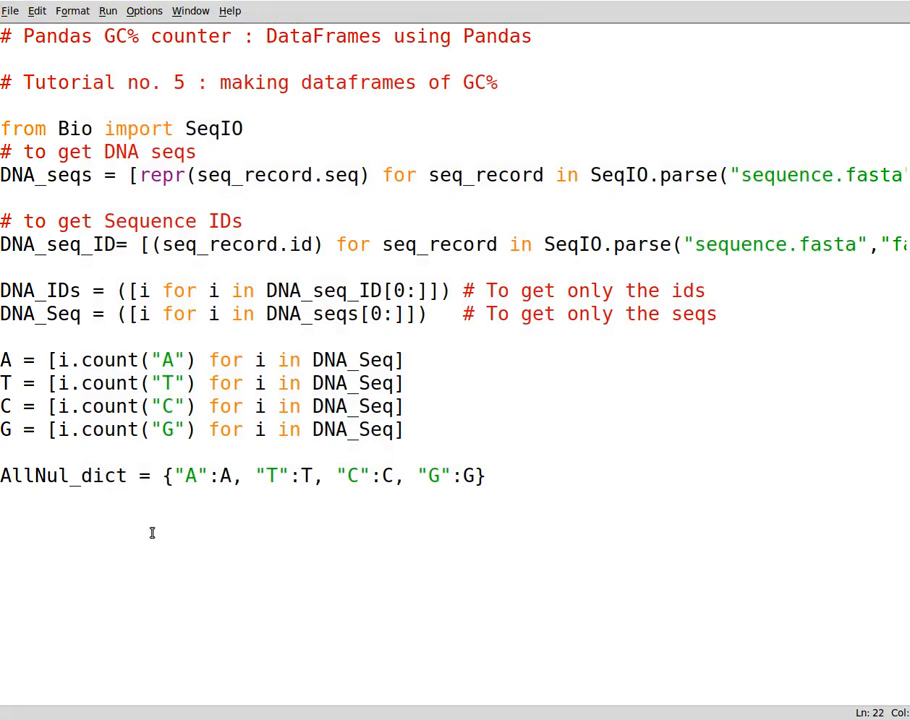
- Add the line import pandas as pd
text(i)
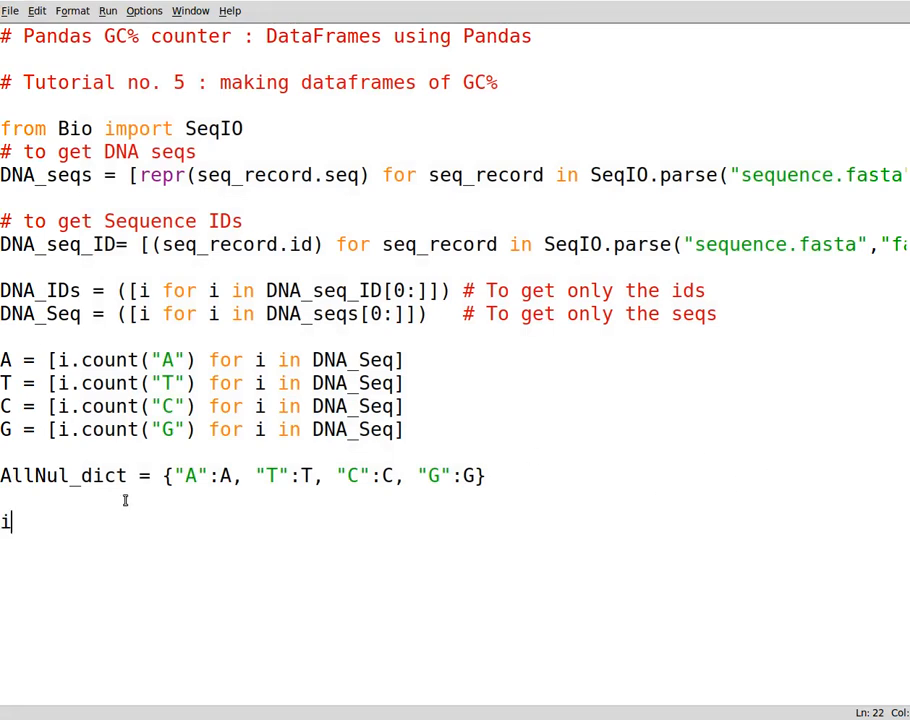
text(mport pa)
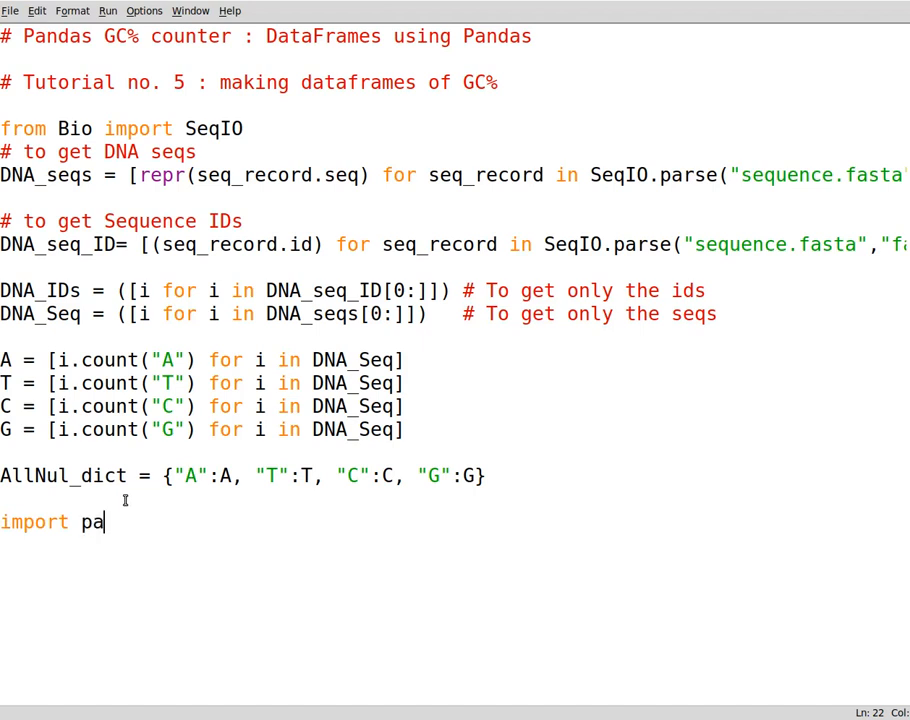
text(nds)
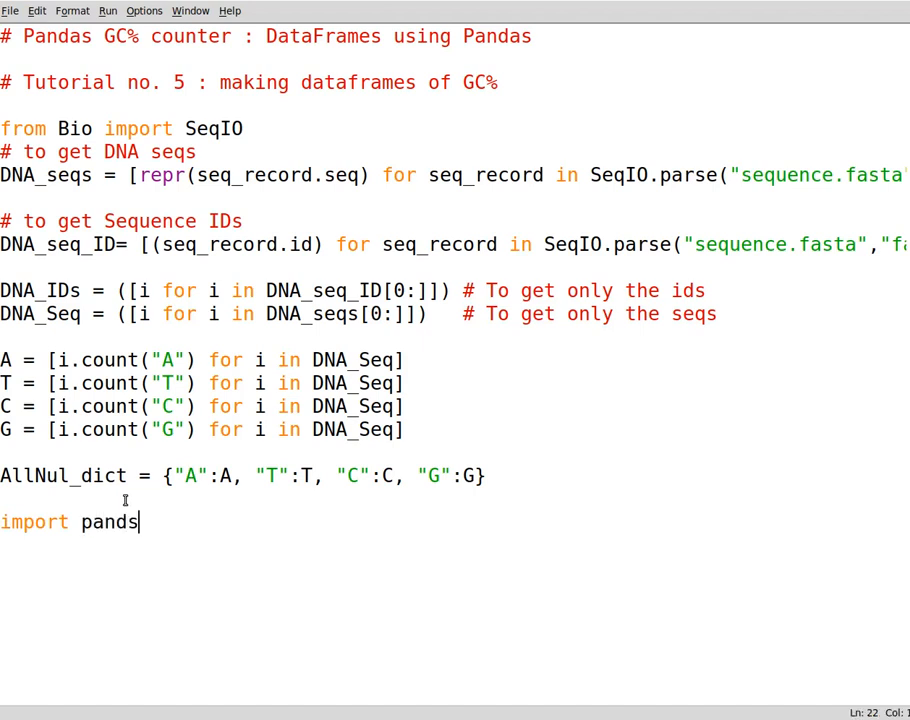
text(as as)
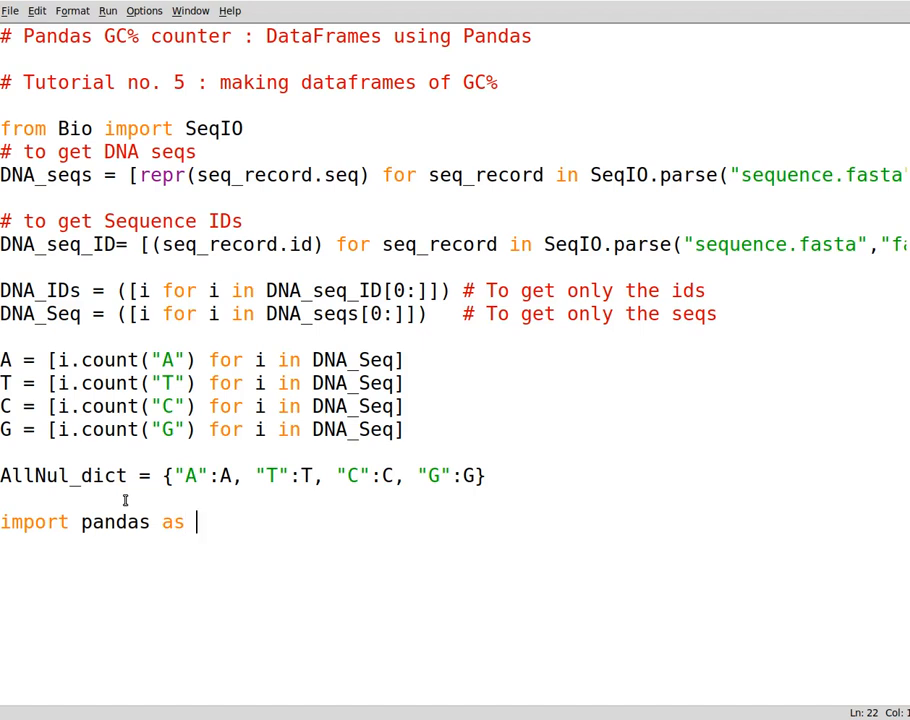
text(pd)
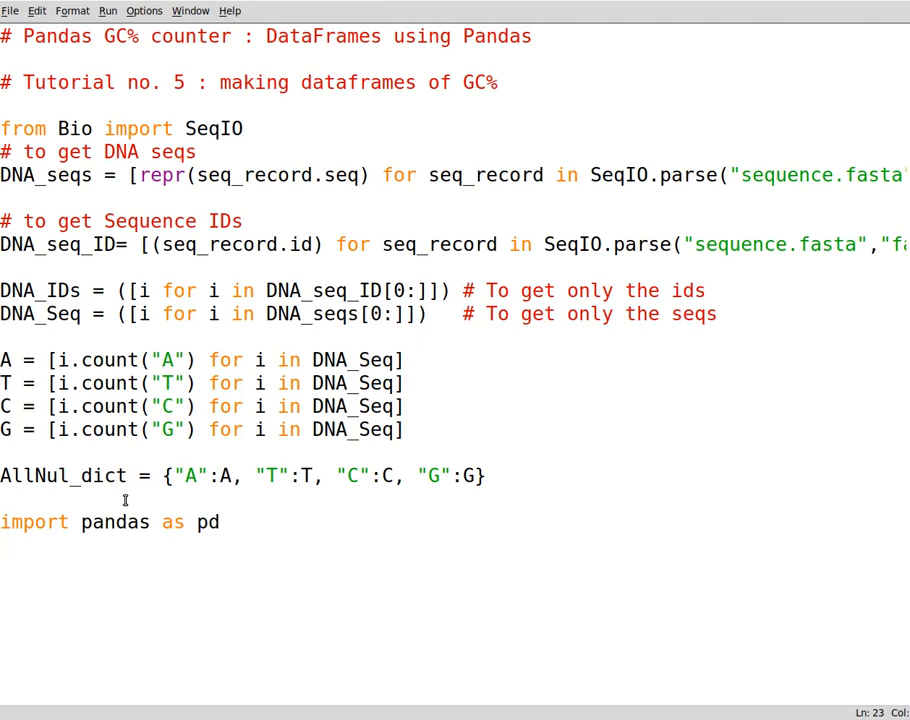
- Create the DataFrame with df = pd.DataFrame(AllNul_dict)
text(df)
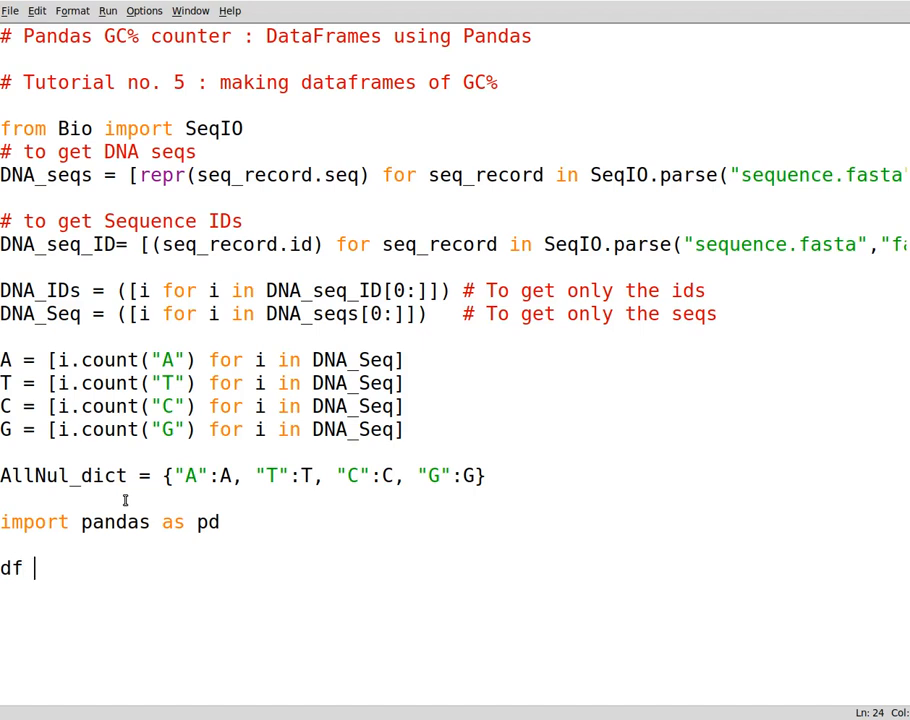
text(=)
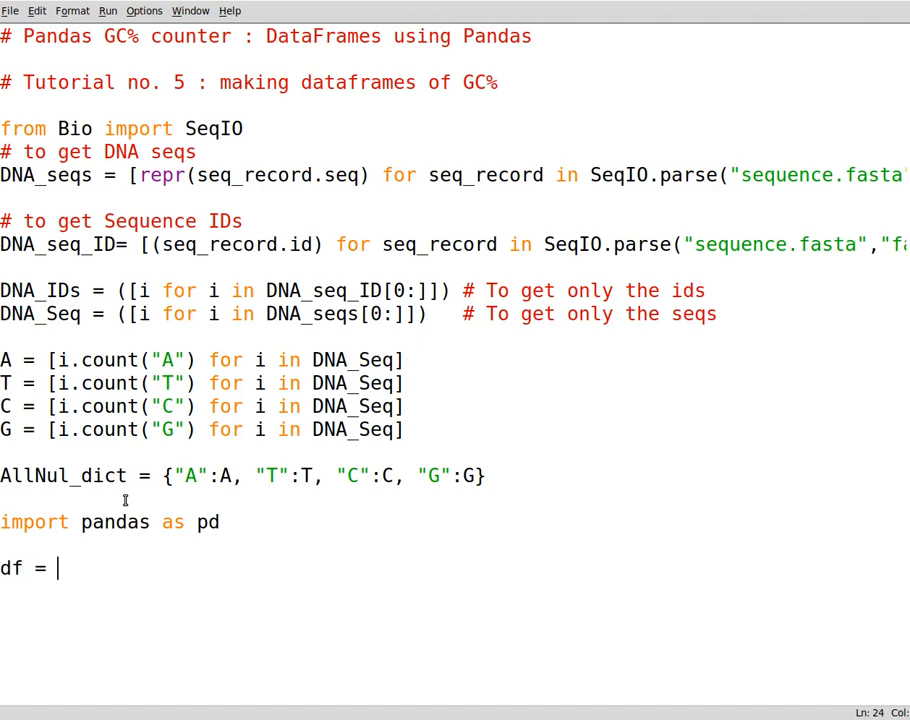
text(pd.Da)
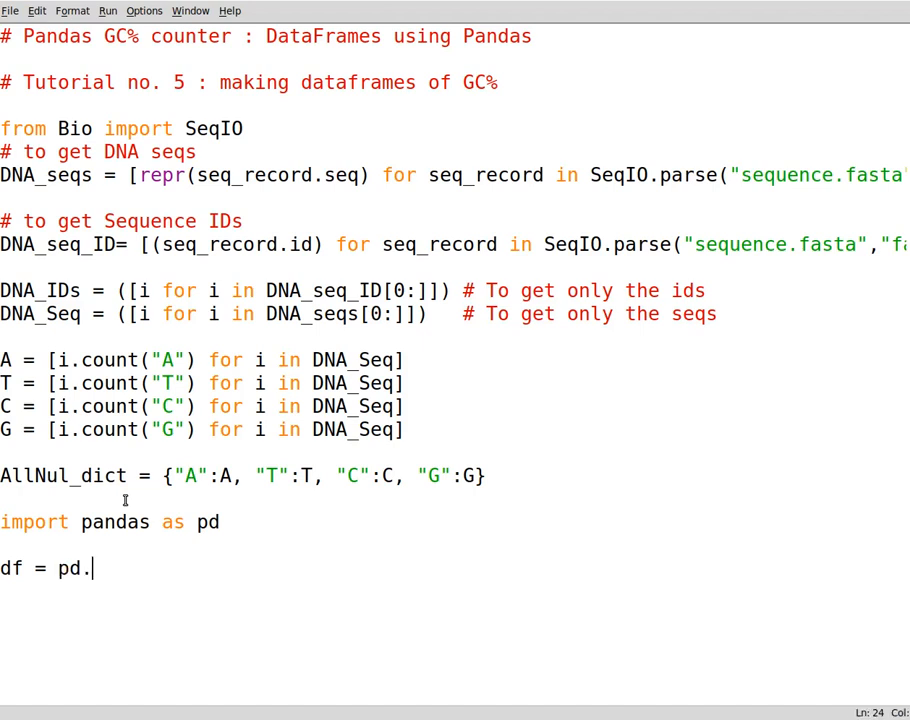
text(DataFrame)
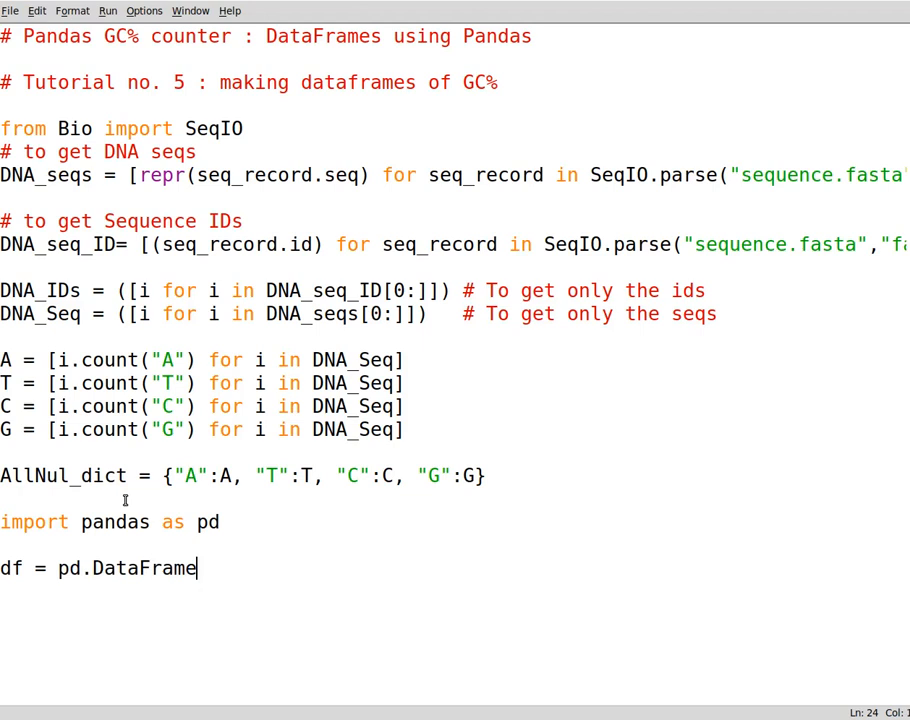
text(())
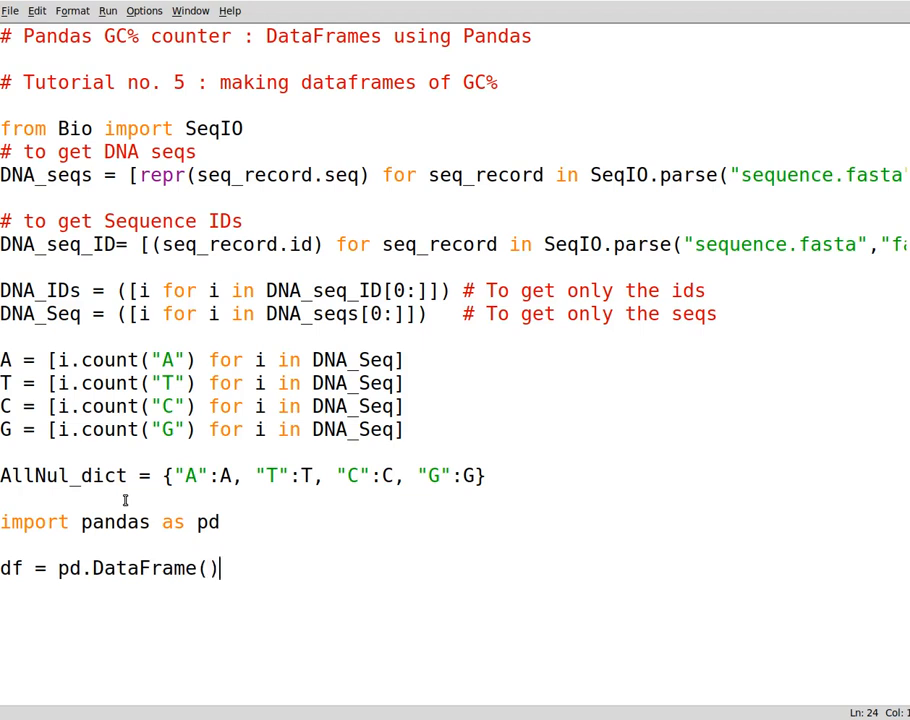
double_click(63, 475)
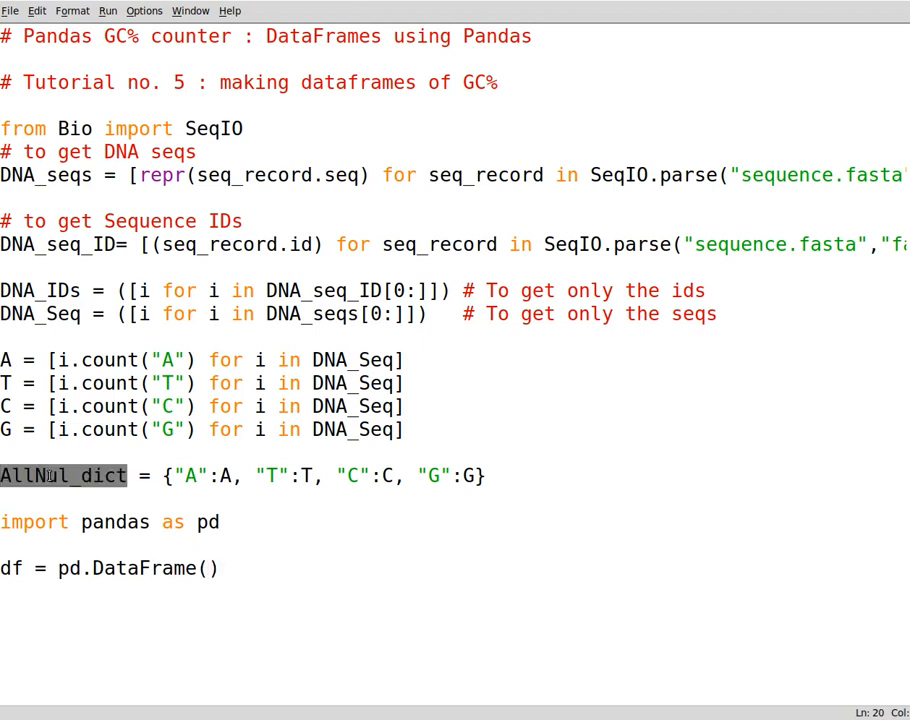
text(AllNul_dict)
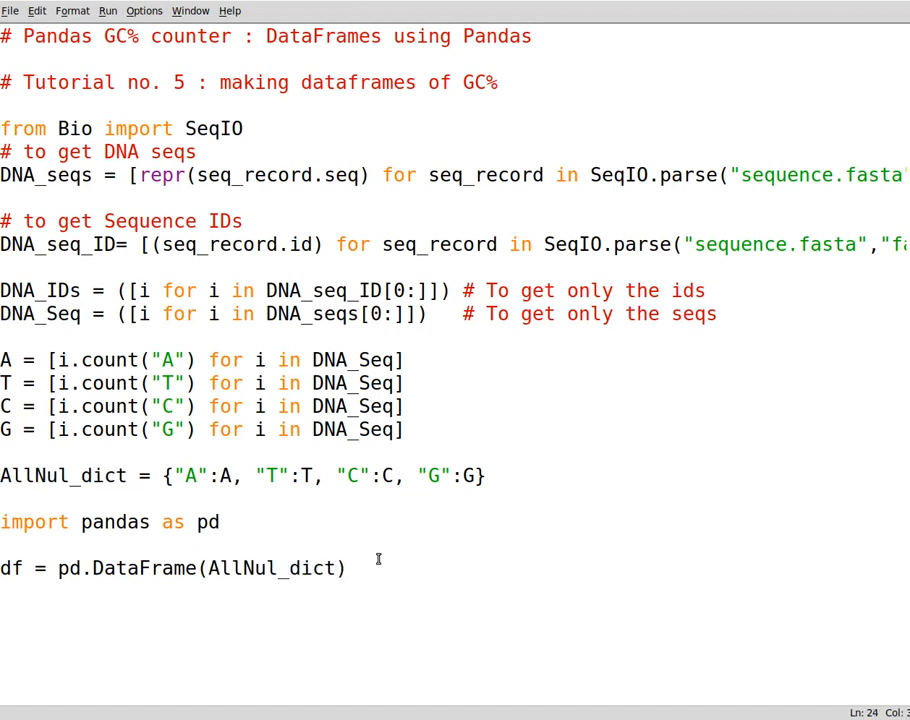
- Add print(df) and run the script with F5
text(pri)
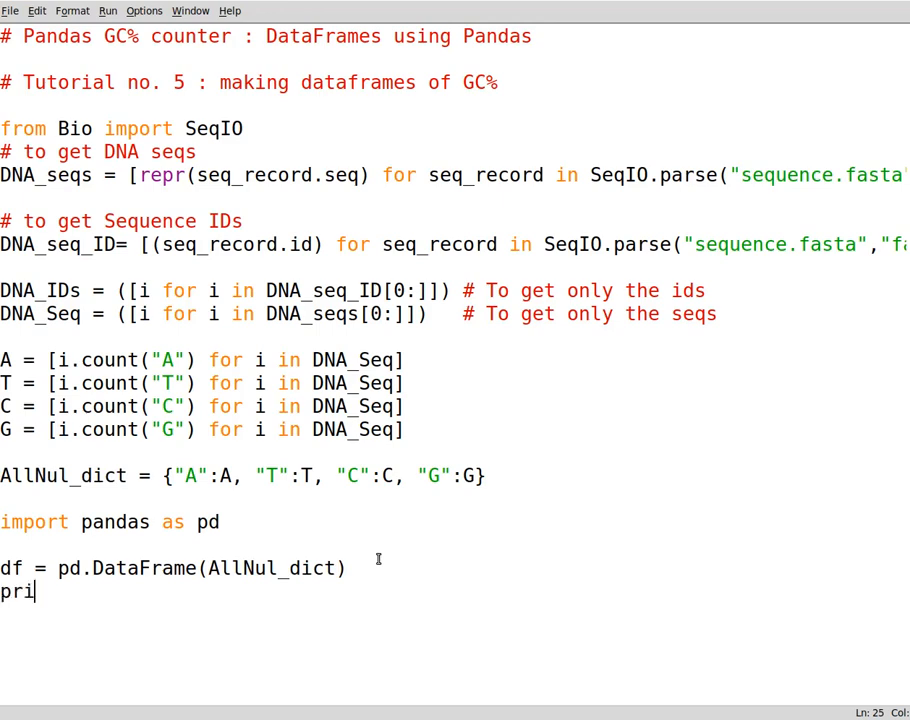
text(nt(df))
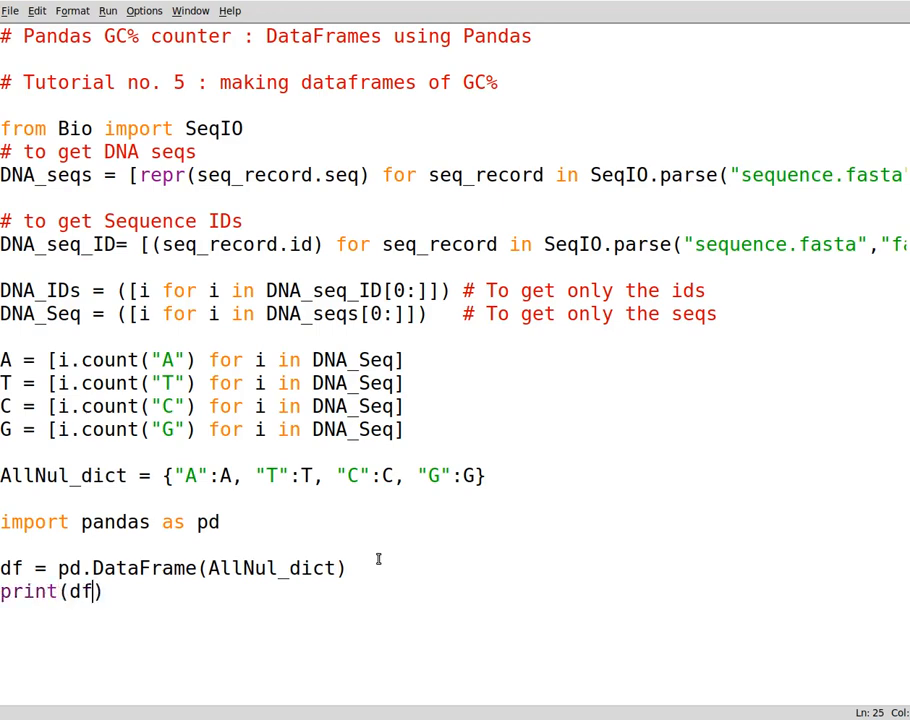
key(F5)
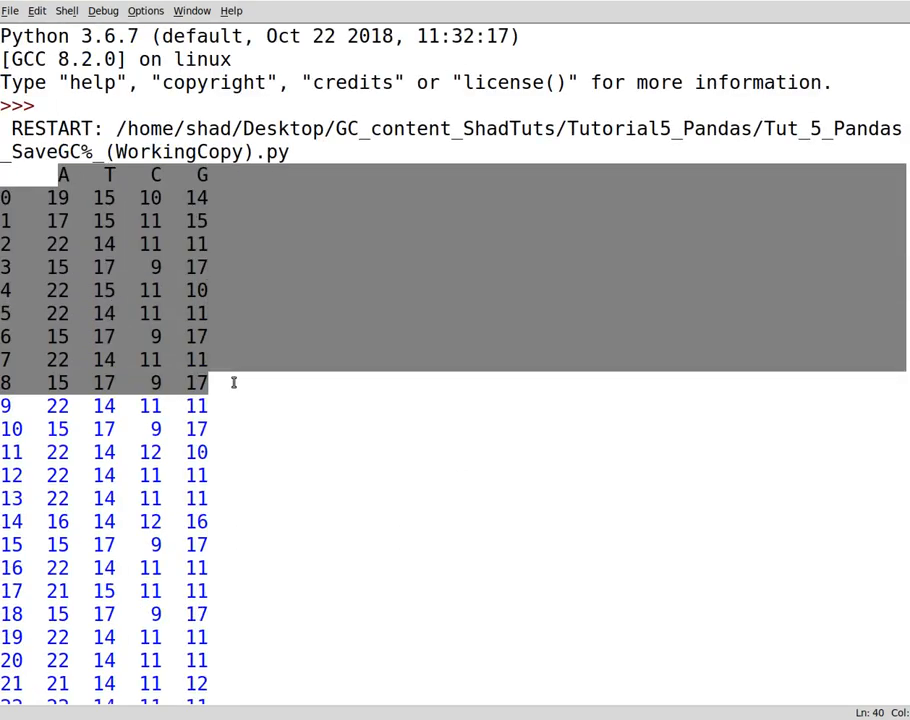
- Inspect the printed A, T, C, G DataFrame in the shell, deselecting the output
click(10, 197)
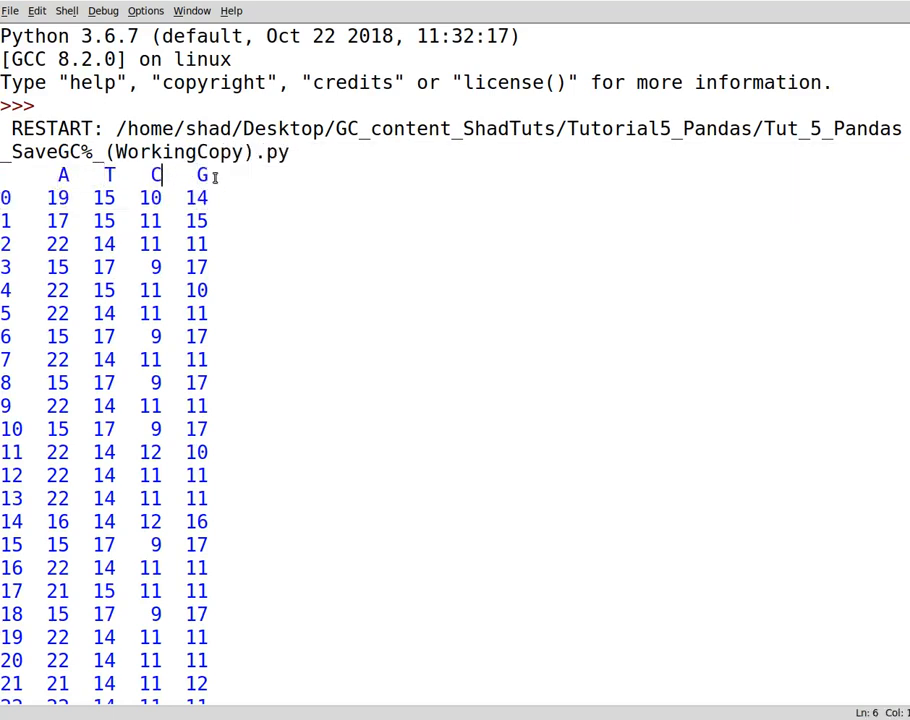
mouse_move(578, 354)
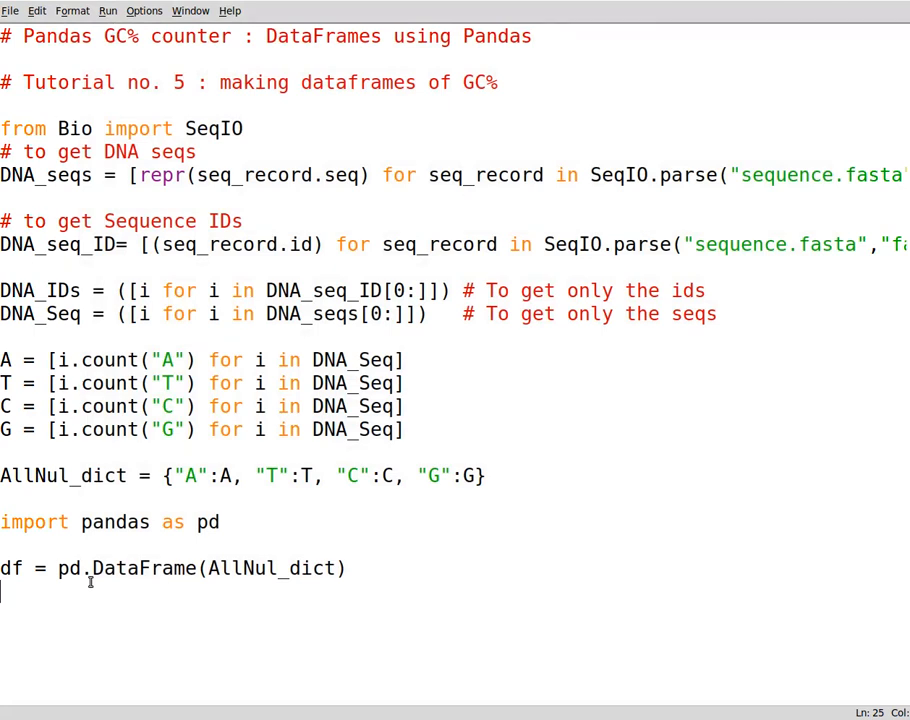
- Add df.to_csv("GC_ContentCalc.csv") to save the DataFrame, dropping a trial header=False argument
key(Return)
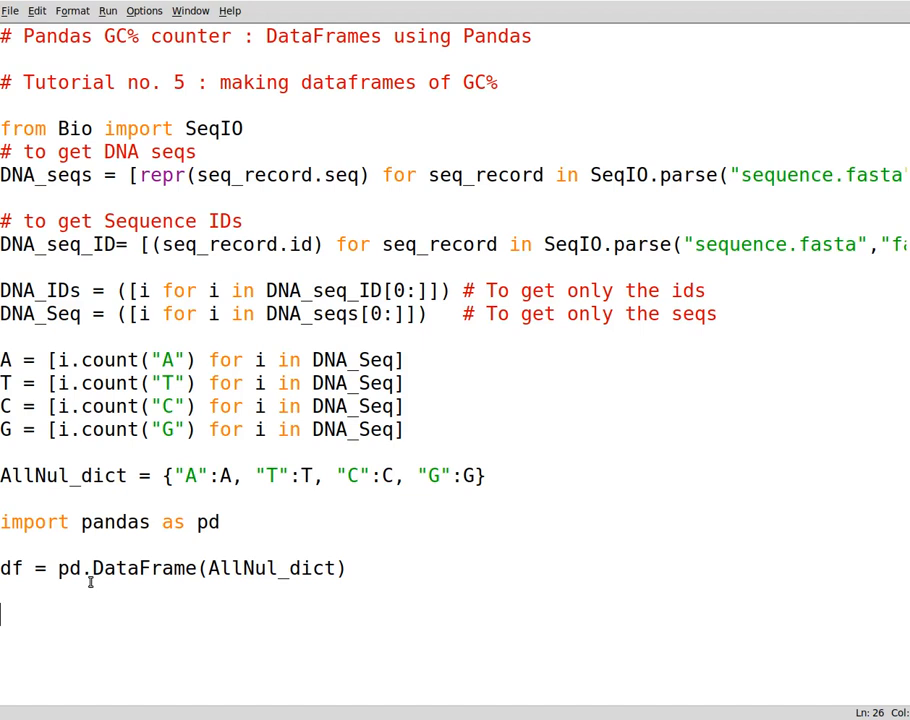
text(df.)
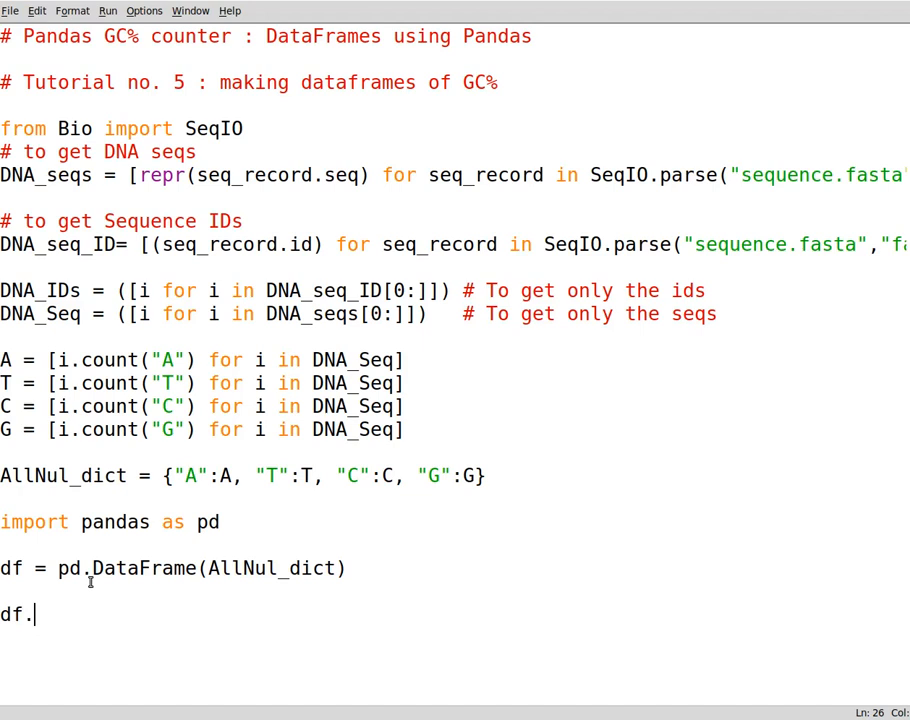
text(t)
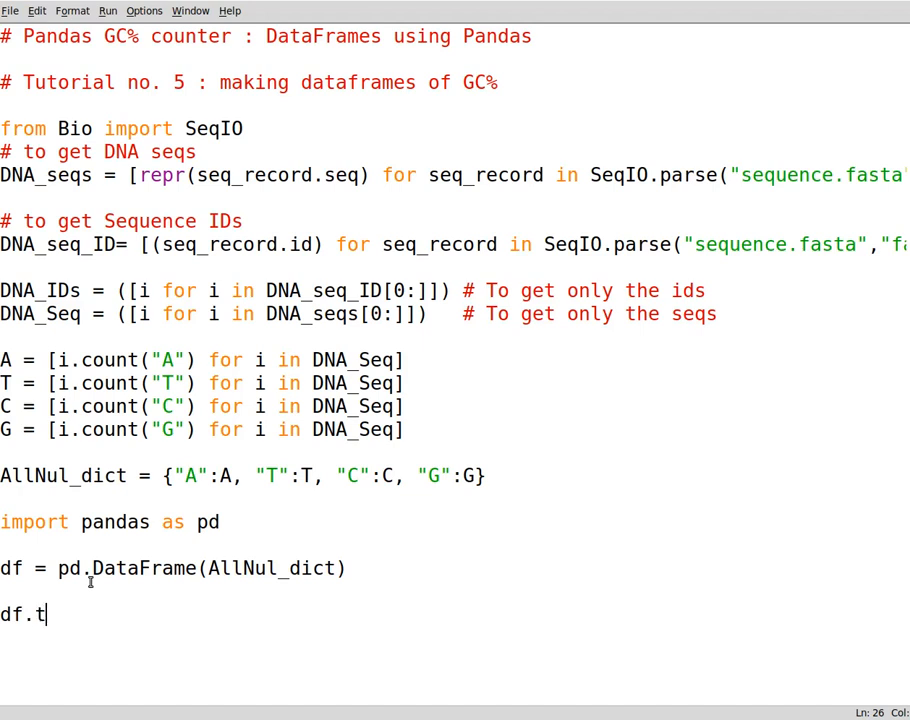
text(o_csv)
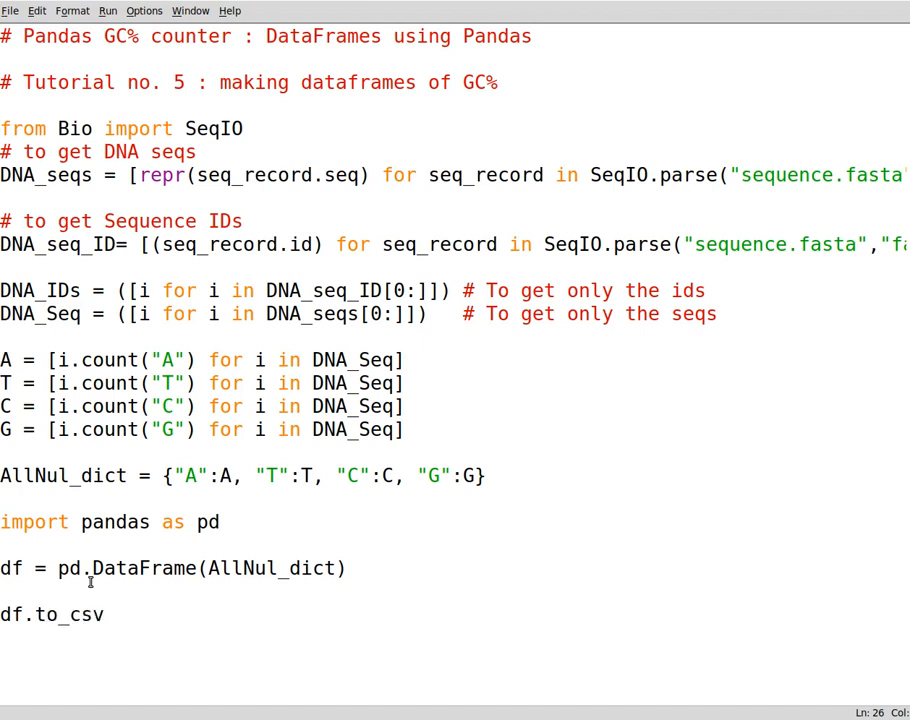
text((:))
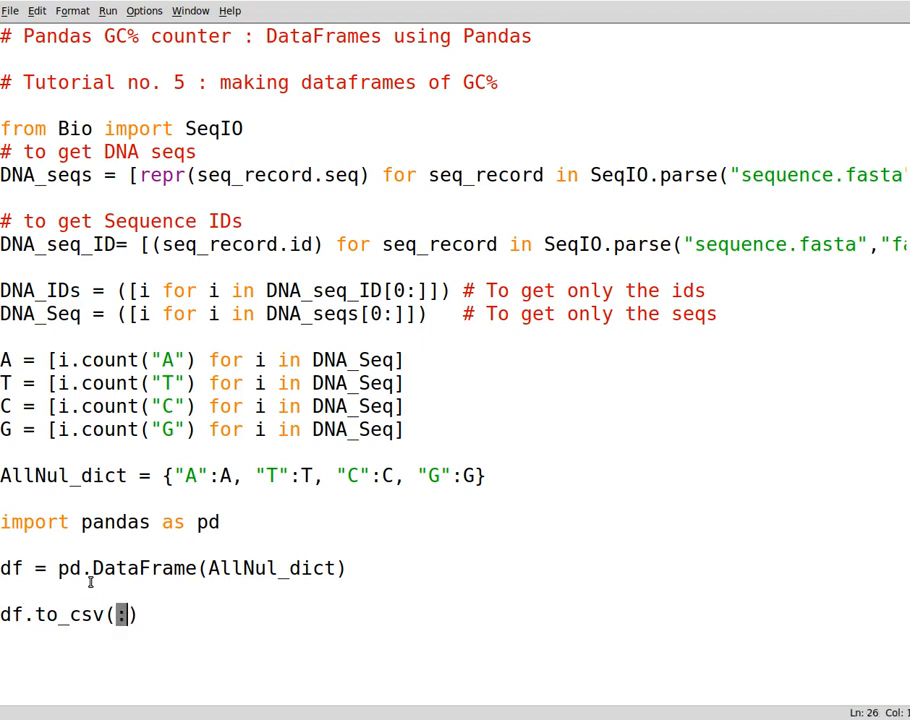
text(")
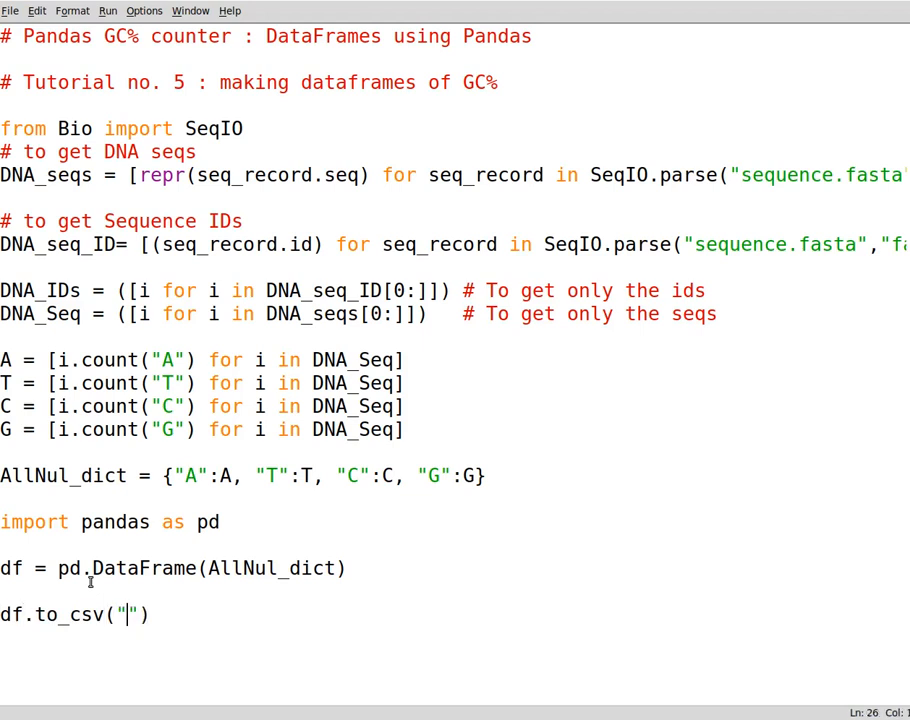
text(N)
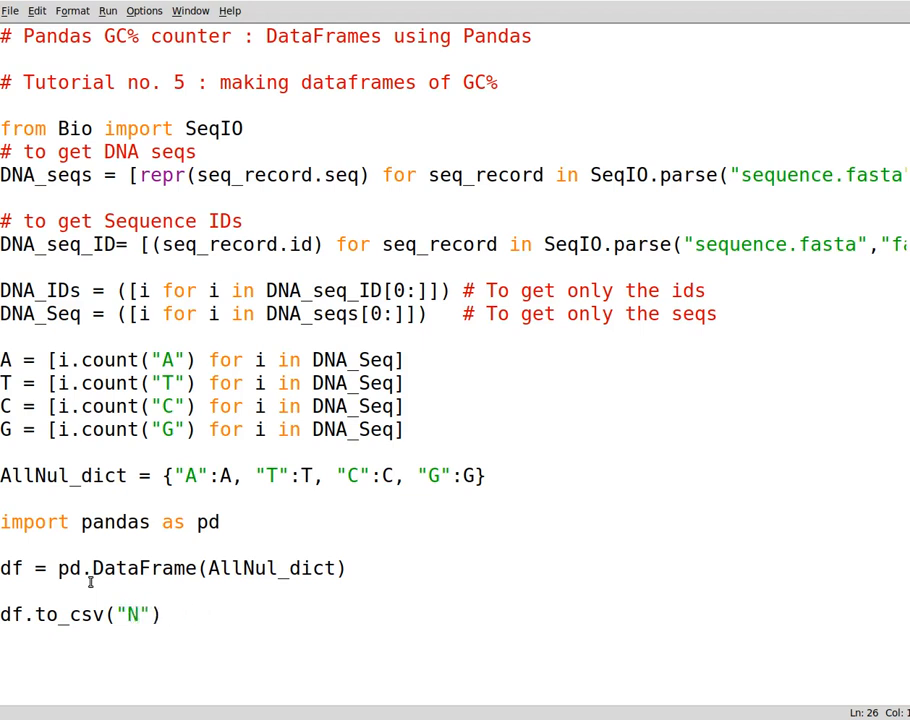
text(GC_ContentCa)
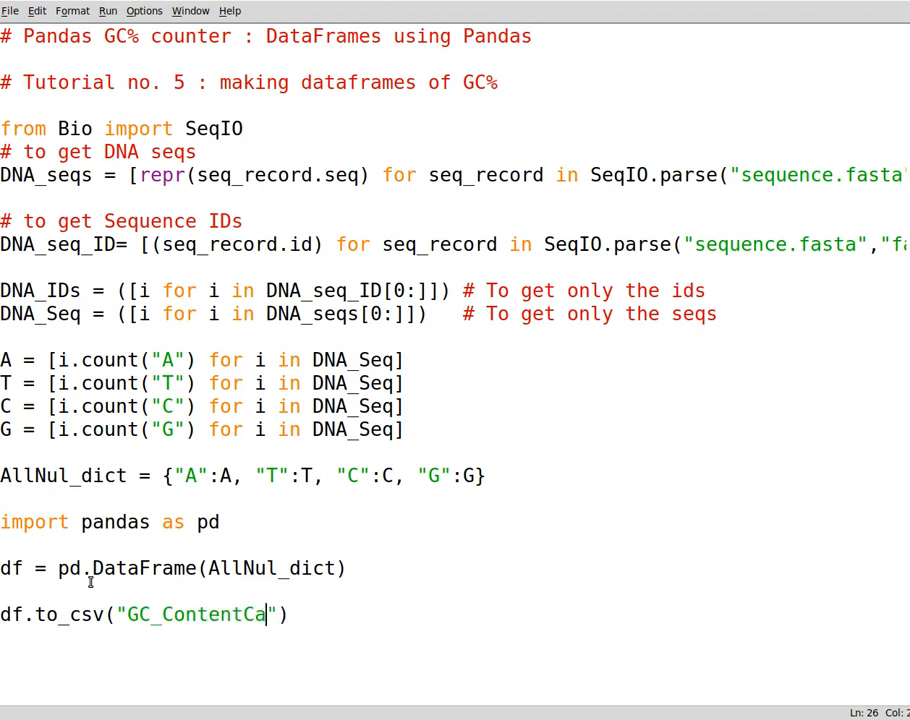
text(lc.csv)
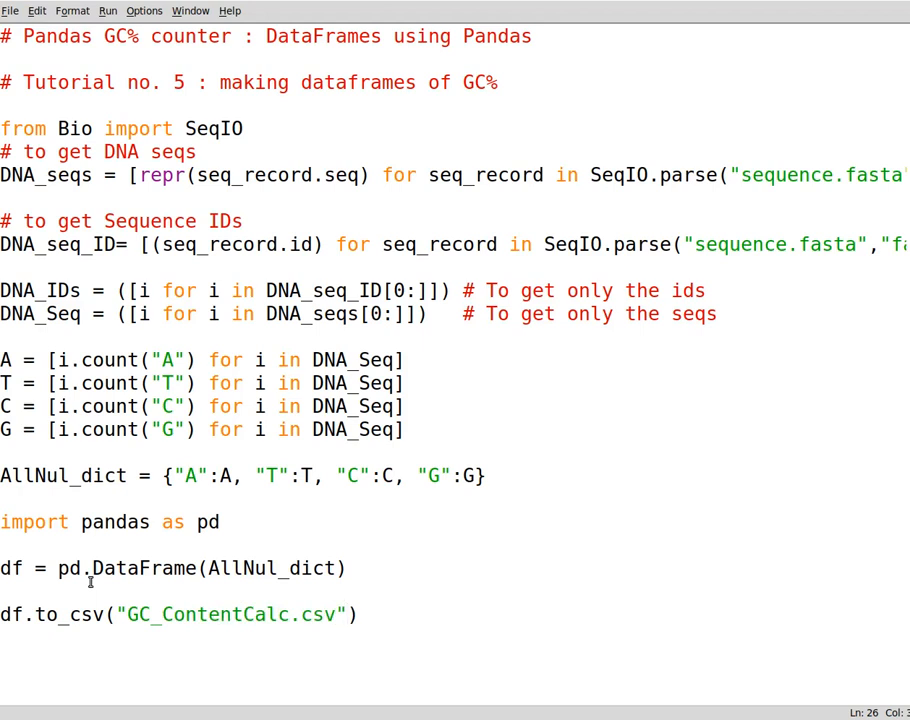
click(347, 614)
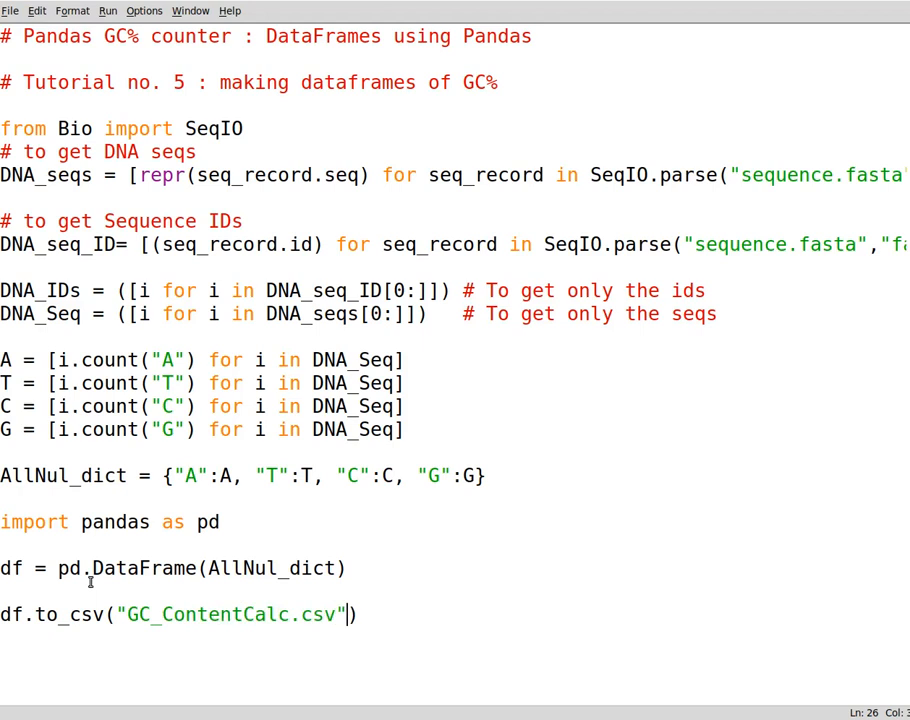
text(,)
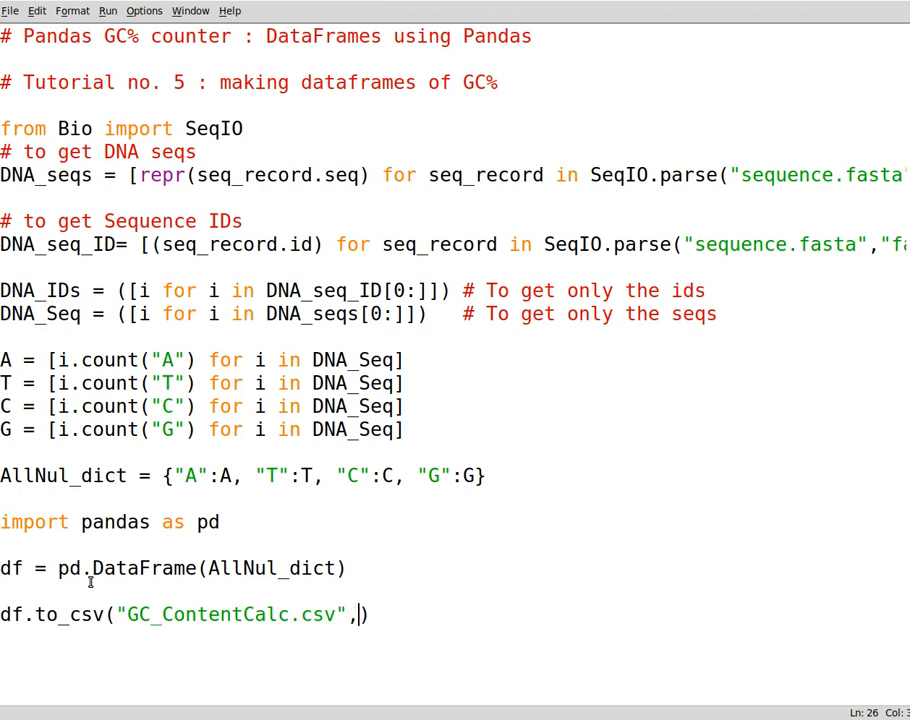
text(head)
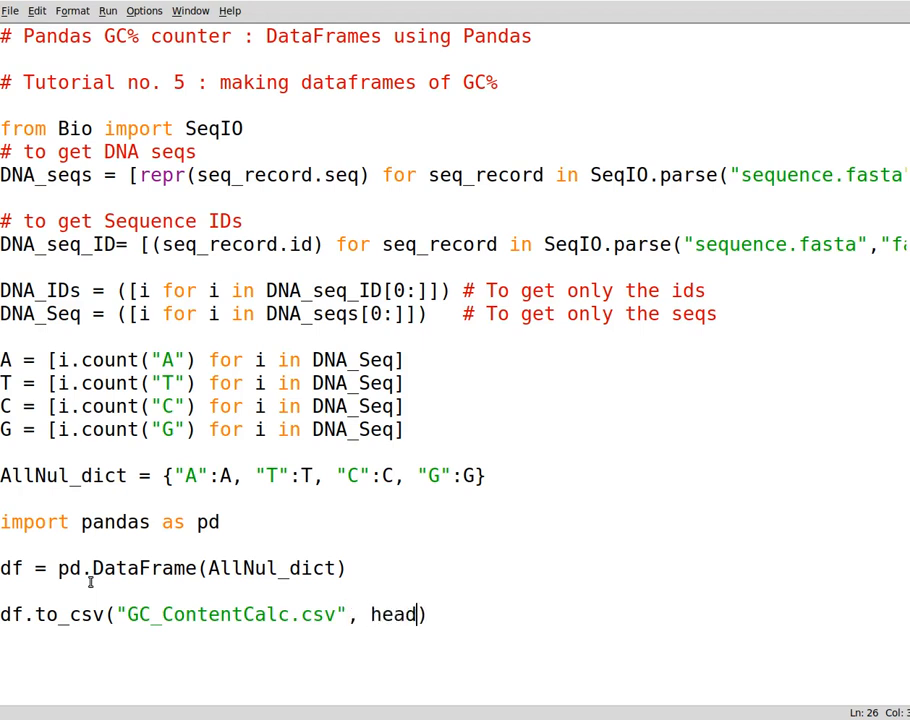
text(er)
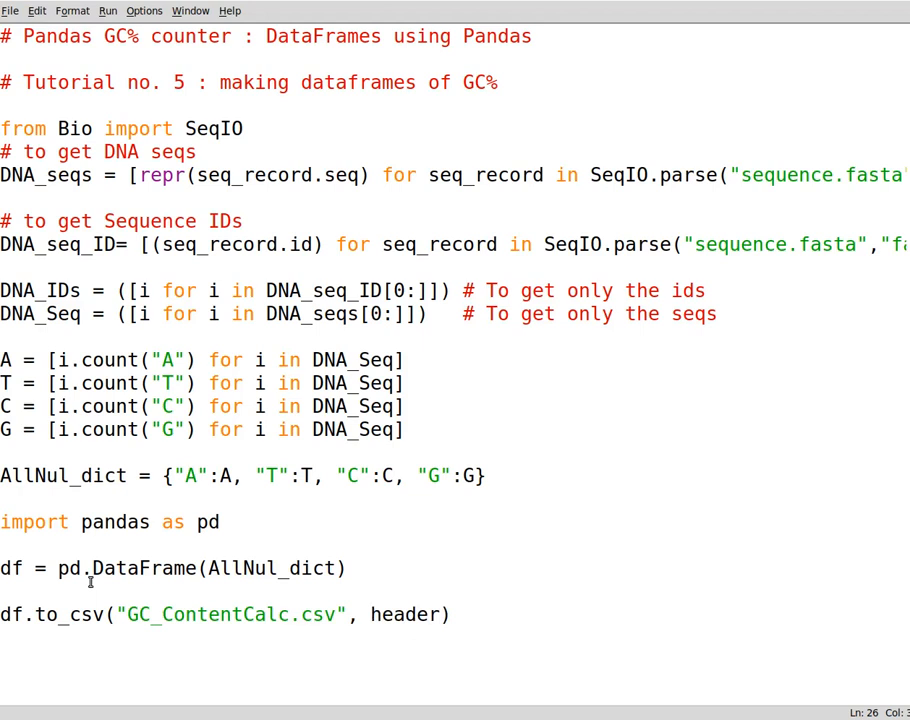
text(= Fa)
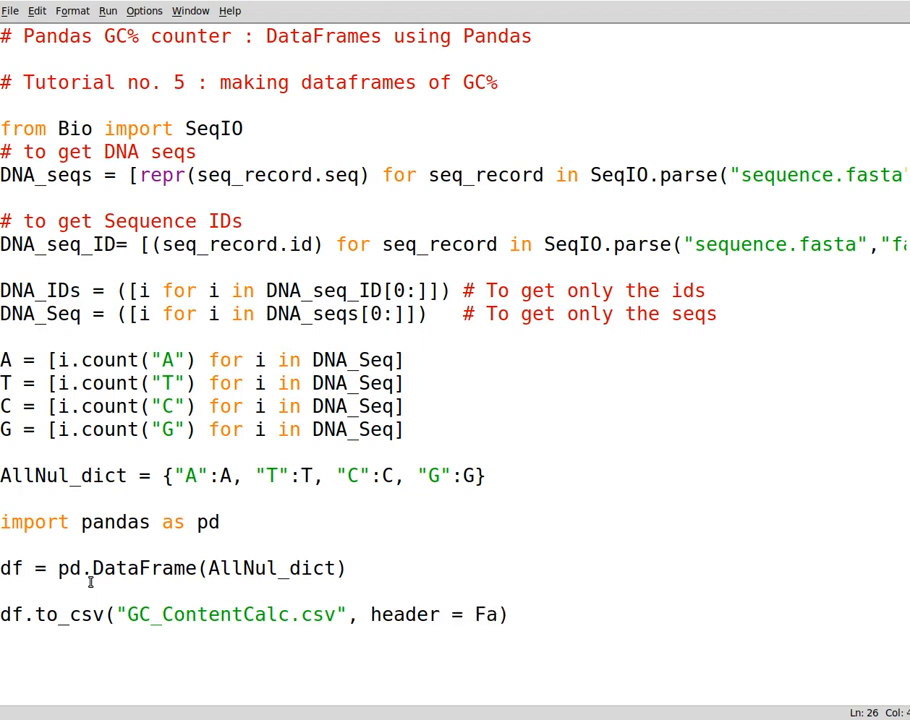
text(lse))
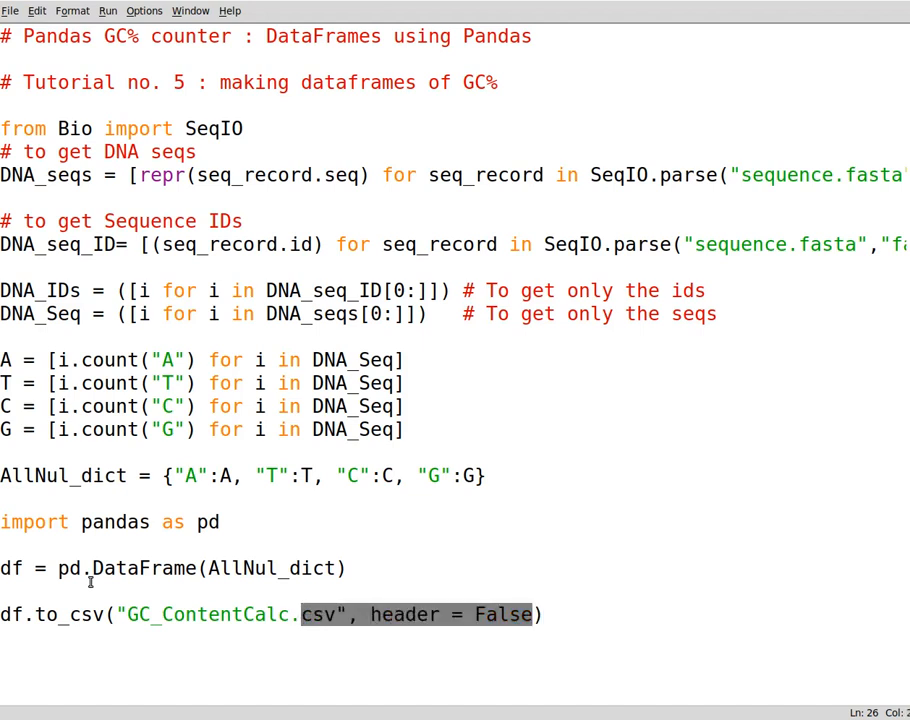
key(Delete)
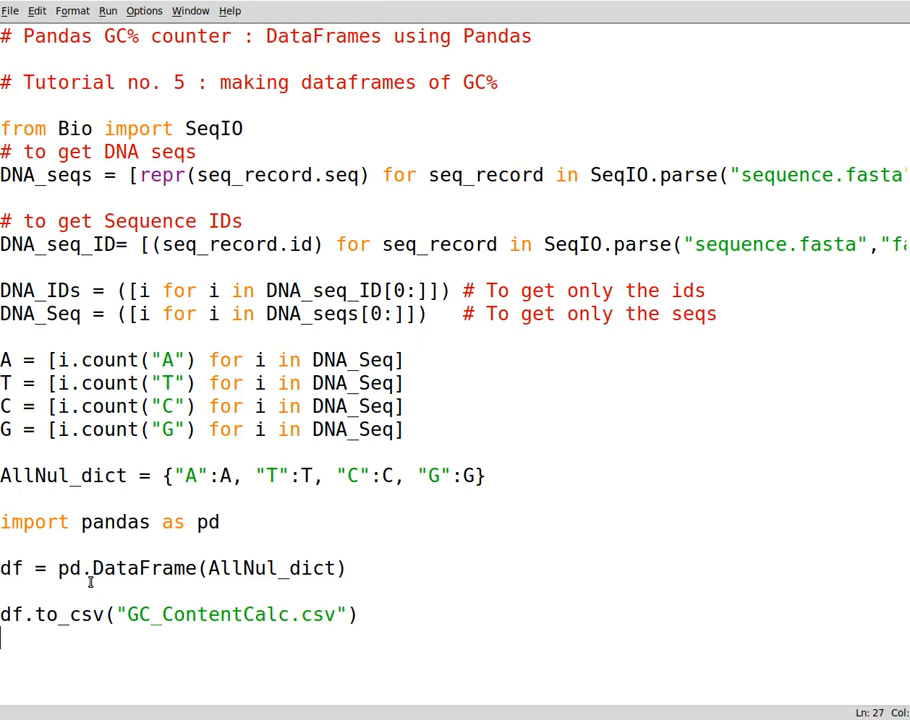
- Add df = pd.read_csv(GC_ContentCalc.csv) on a new line
text(d)
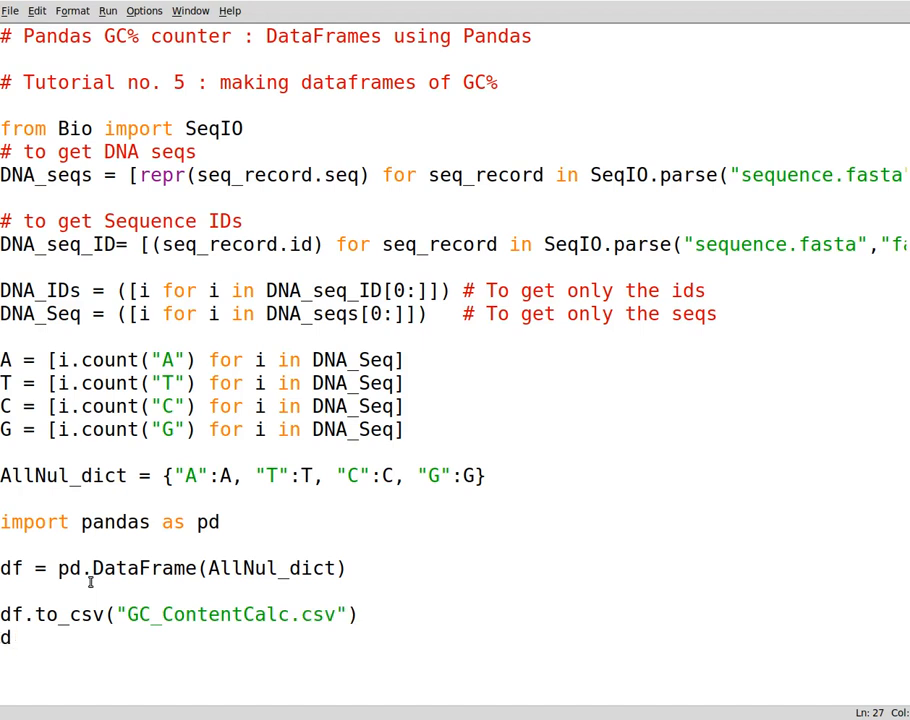
text(f)
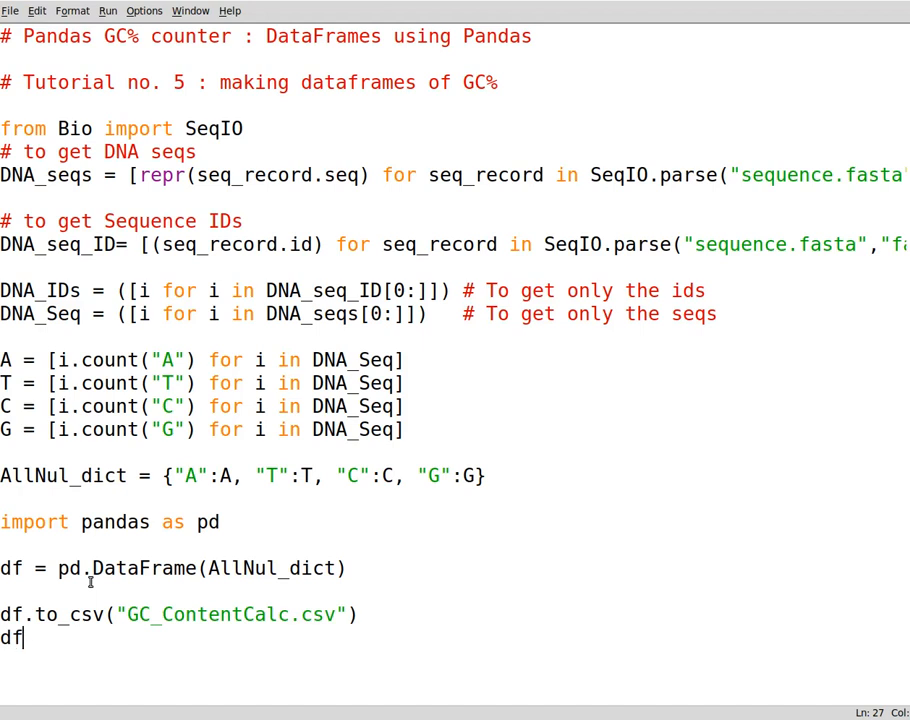
text(.)
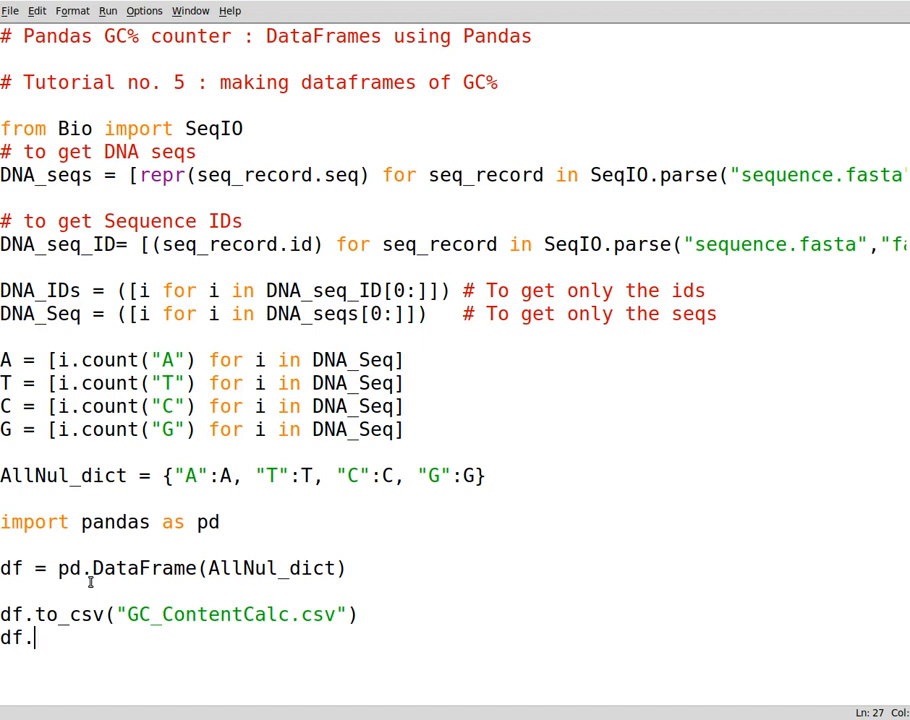
text(= r)
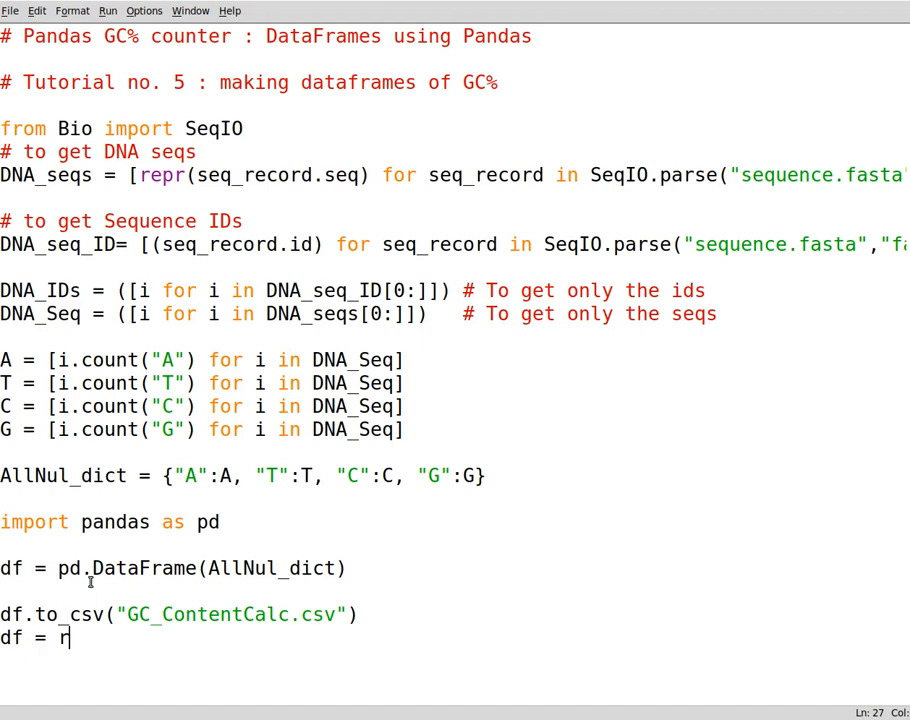
text(pd)
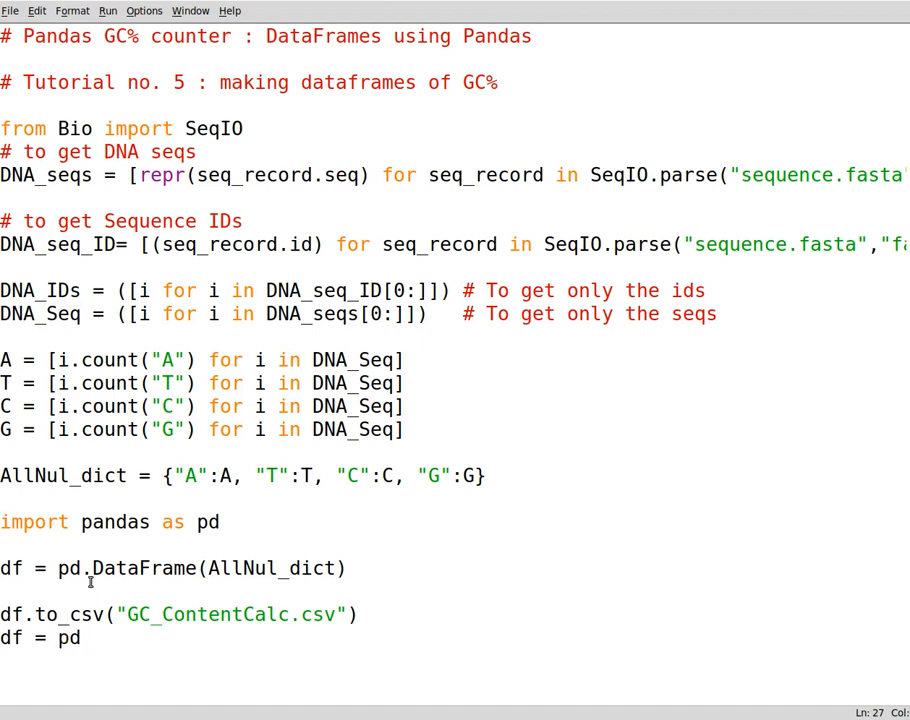
text(.read)
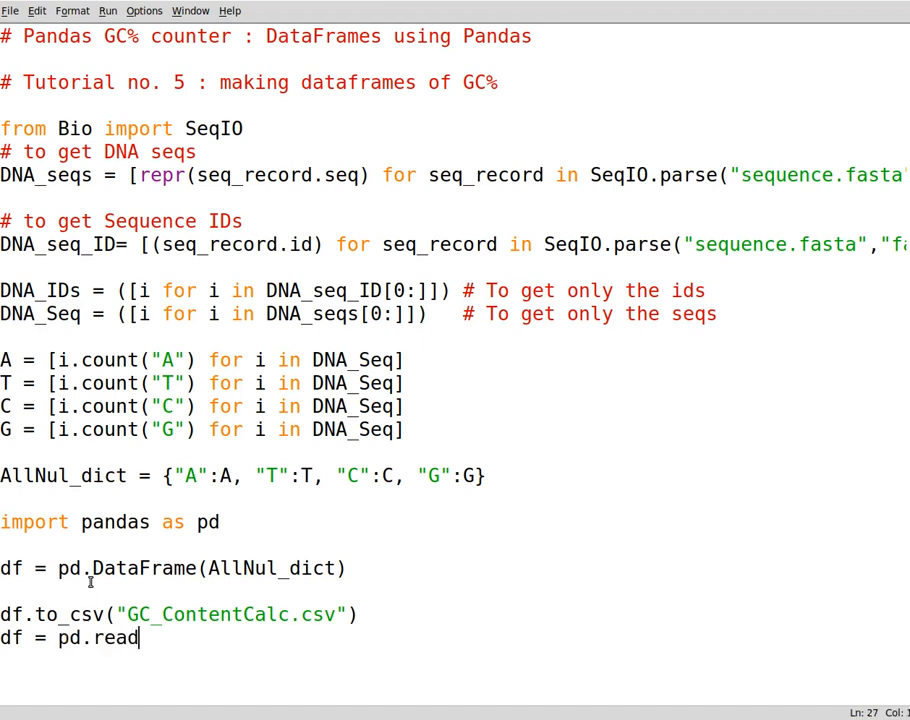
text(_csv)
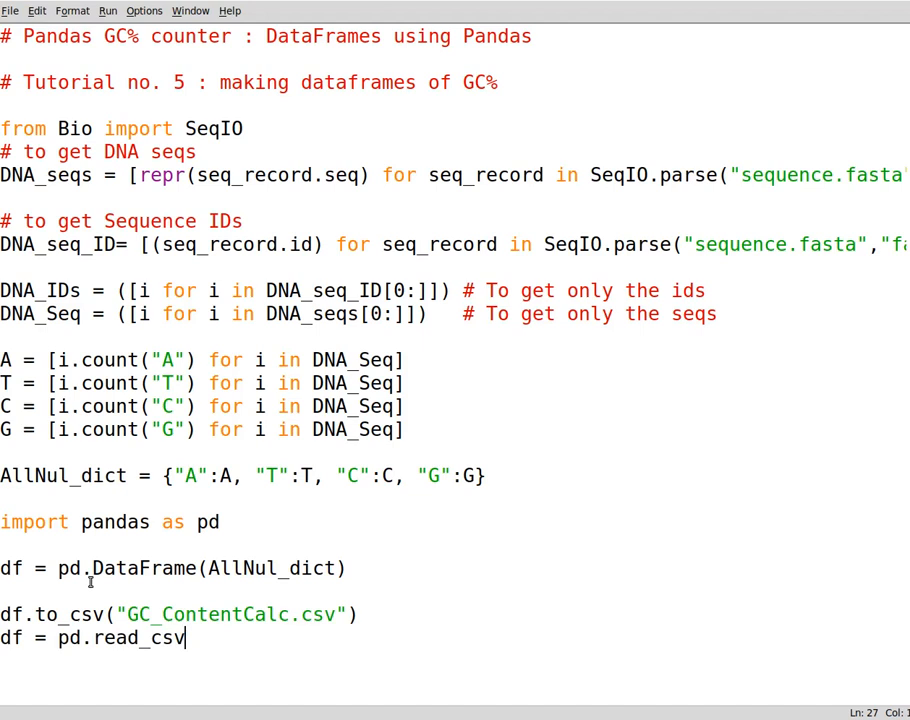
text(()
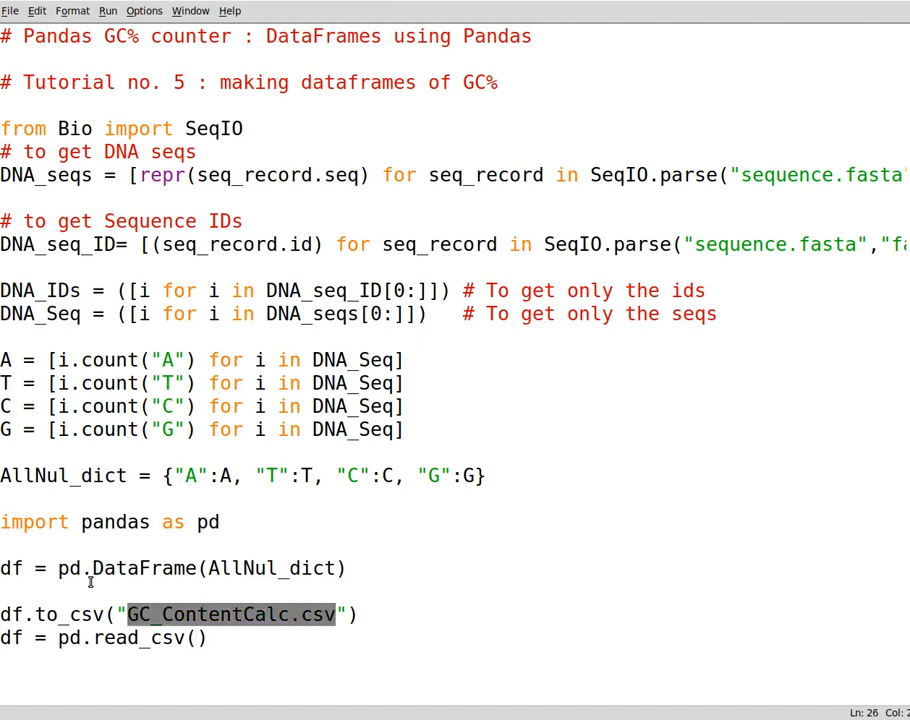
text(GC_ContentCalc.csv)
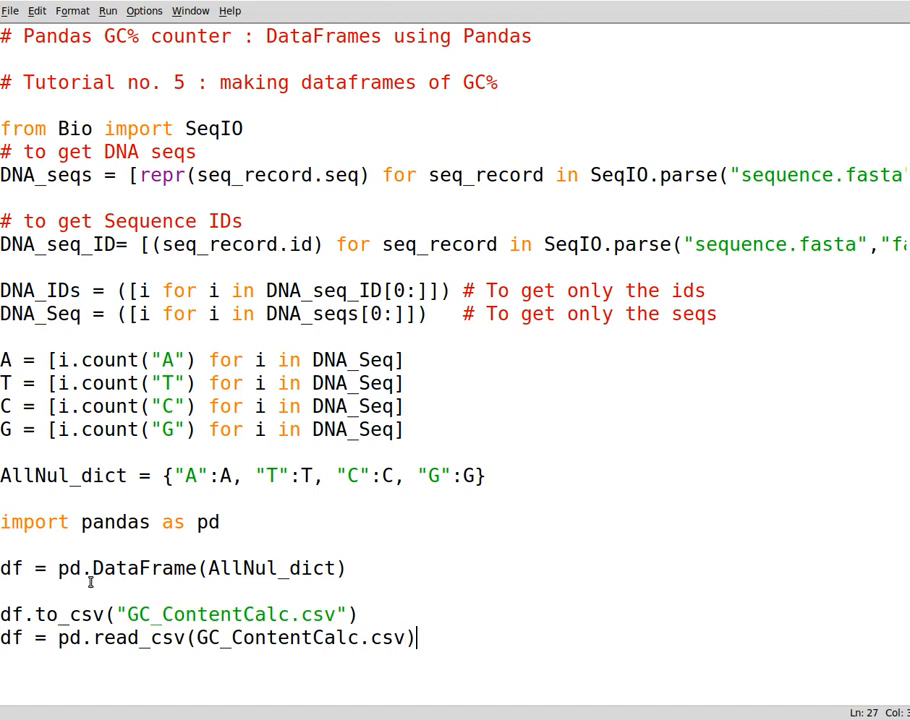
key(Return)
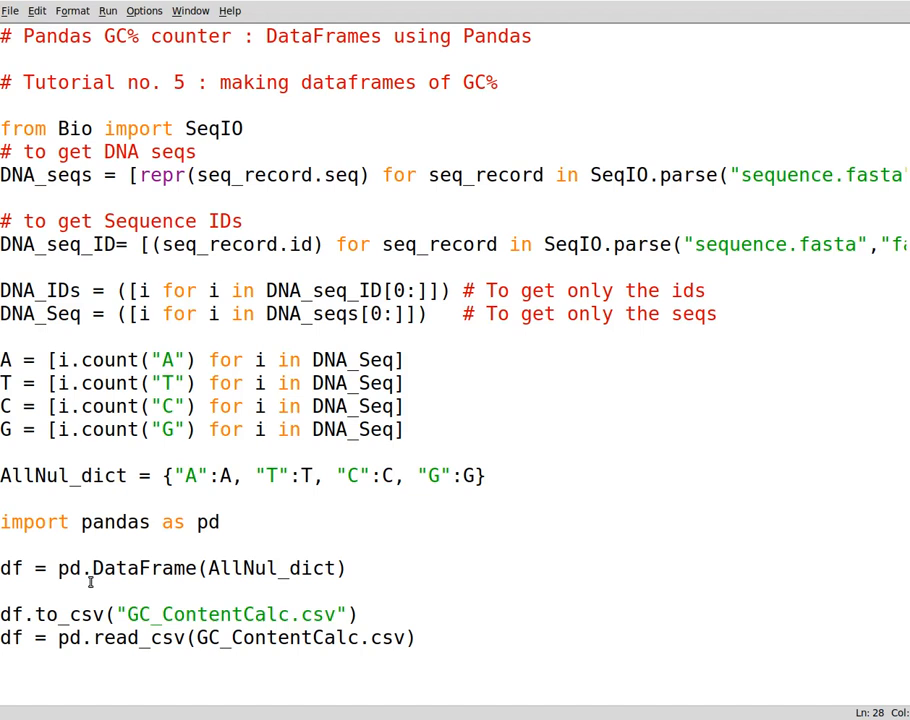
- Add the line df.inplace = True
text(df.i)
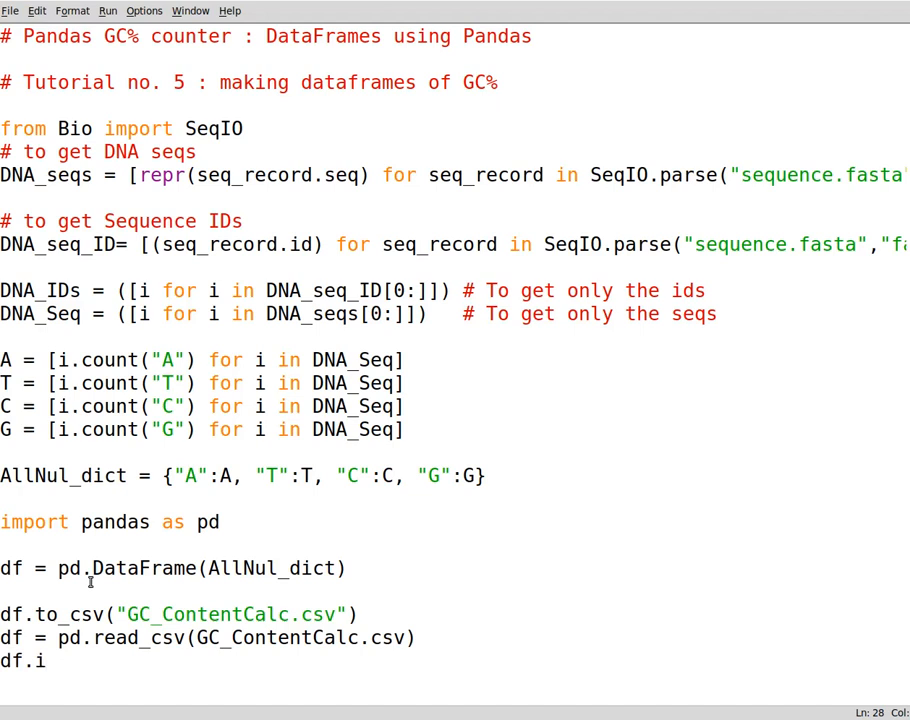
text(nplace =)
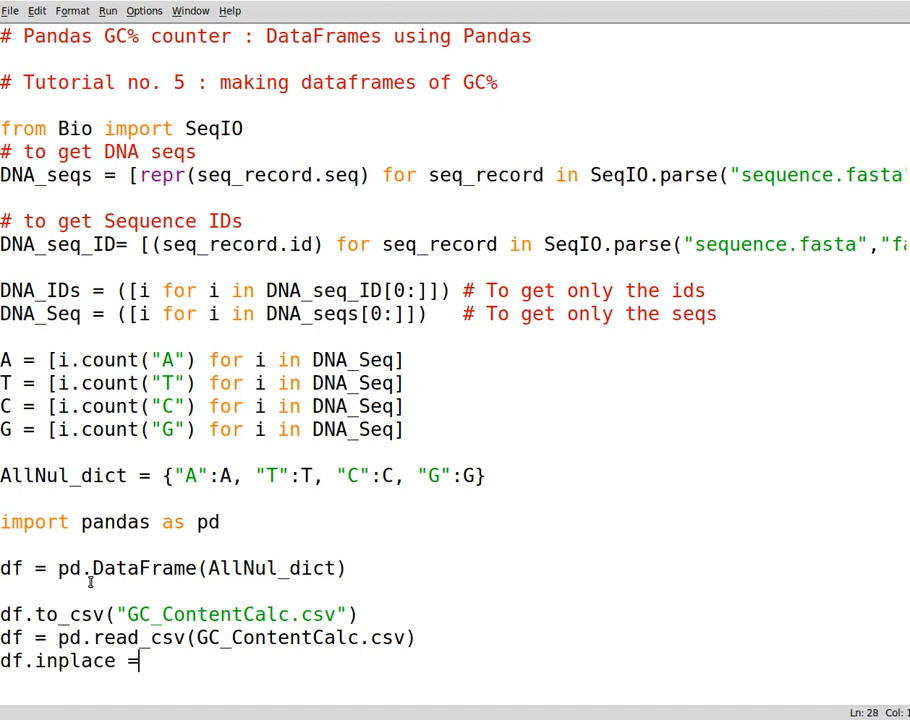
text(True)
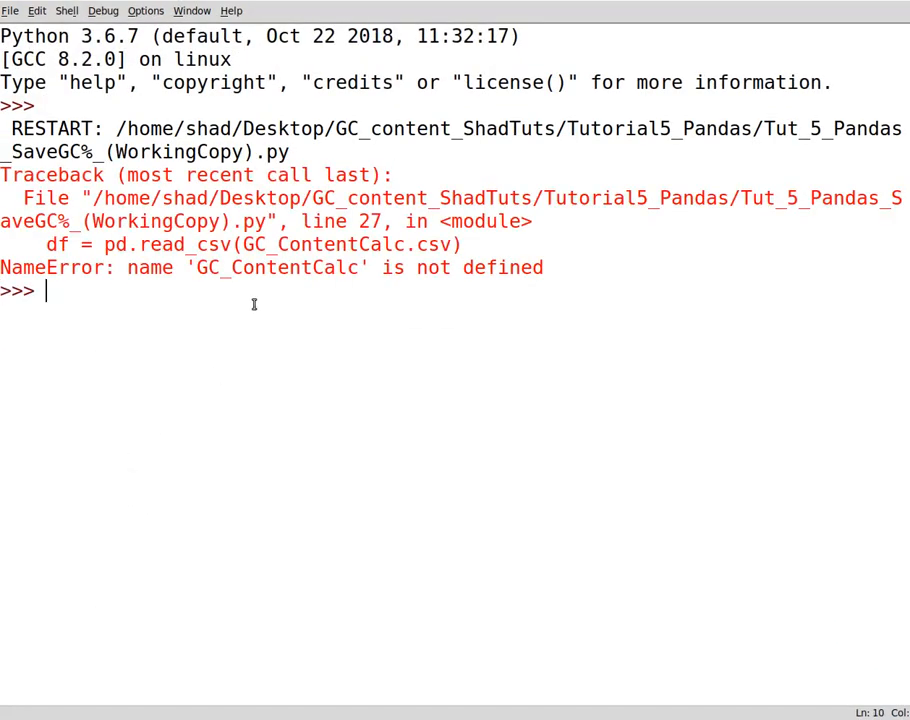
mouse_move(634, 91)
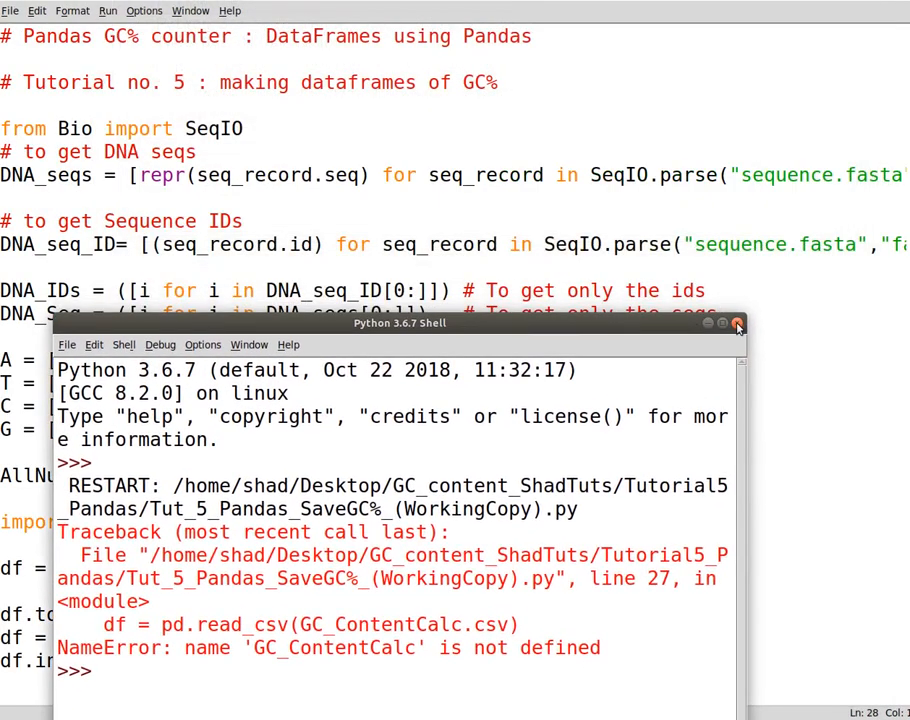
- Close the NameError shell and type an opening quote before GC_ContentCalc.csv in read_csv
click(737, 322)
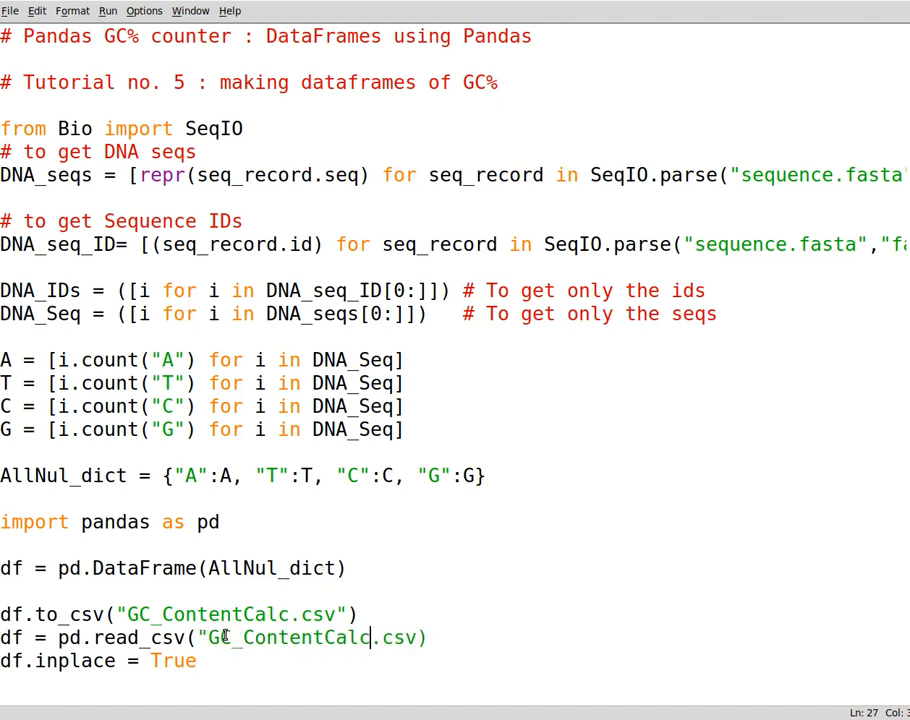
text(")
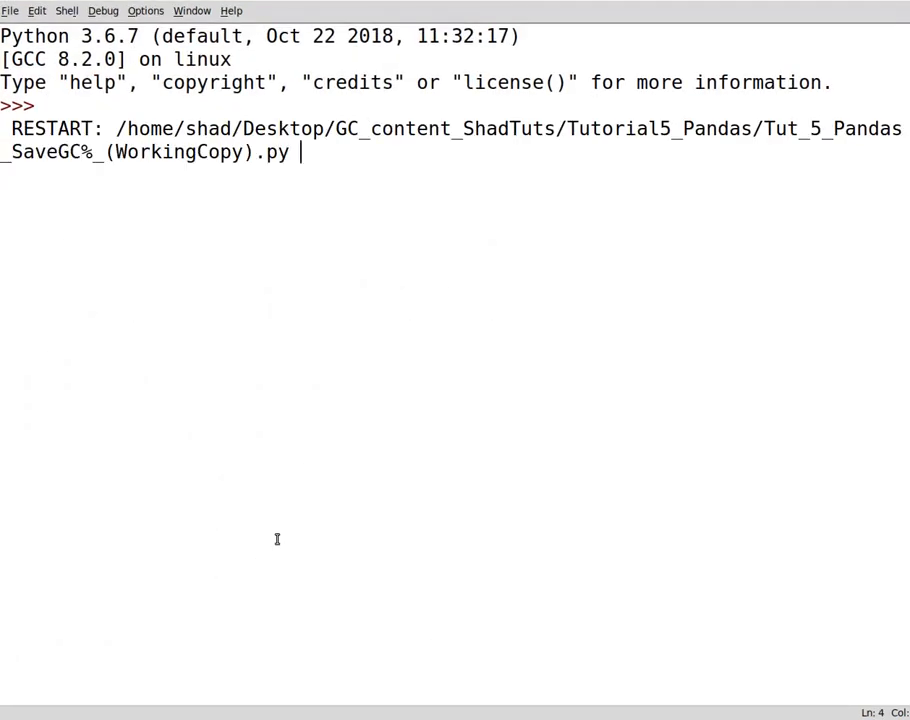
- Return to the shell prompt after the rerun and bring up the Tutorial5_Pandas folder
key(Return)
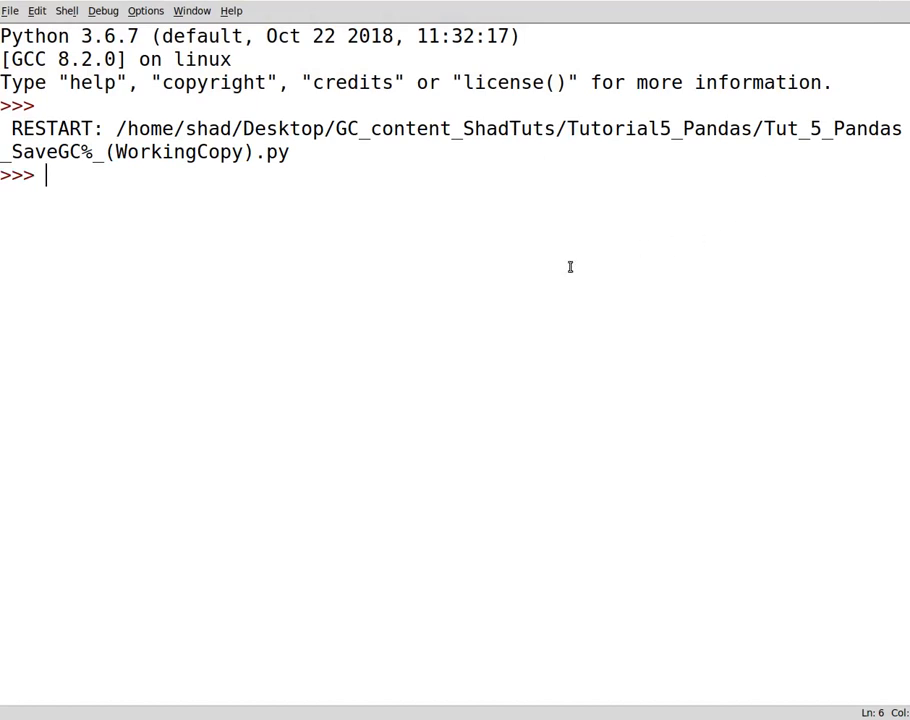
click(191, 11)
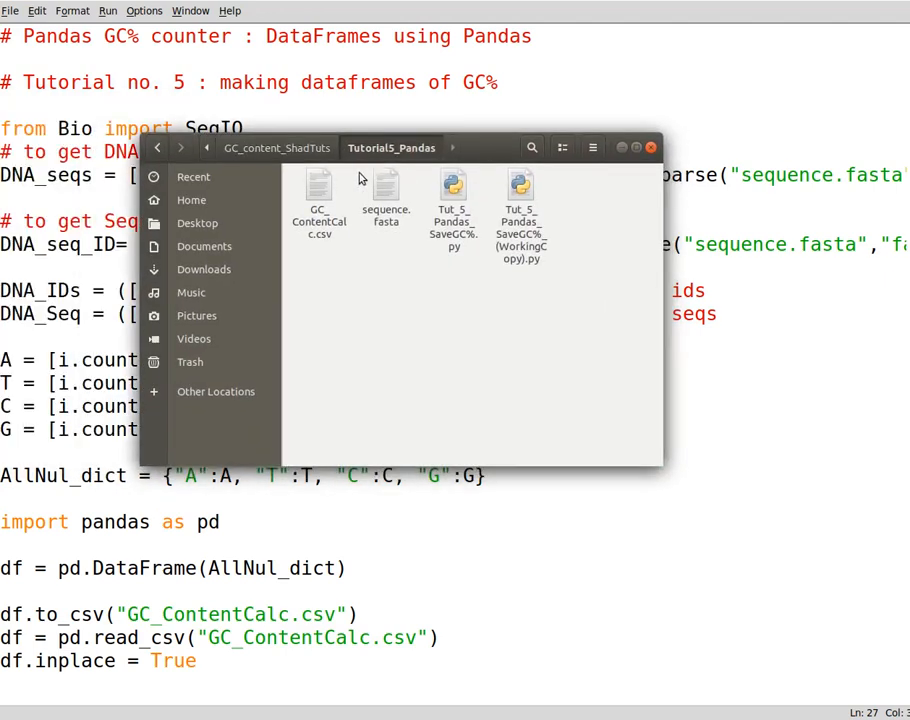
- Preview GC_ContentCalc.csv's index, A, T, C, G columns in Text Import, cancel, and close Files
right_click(318, 200)
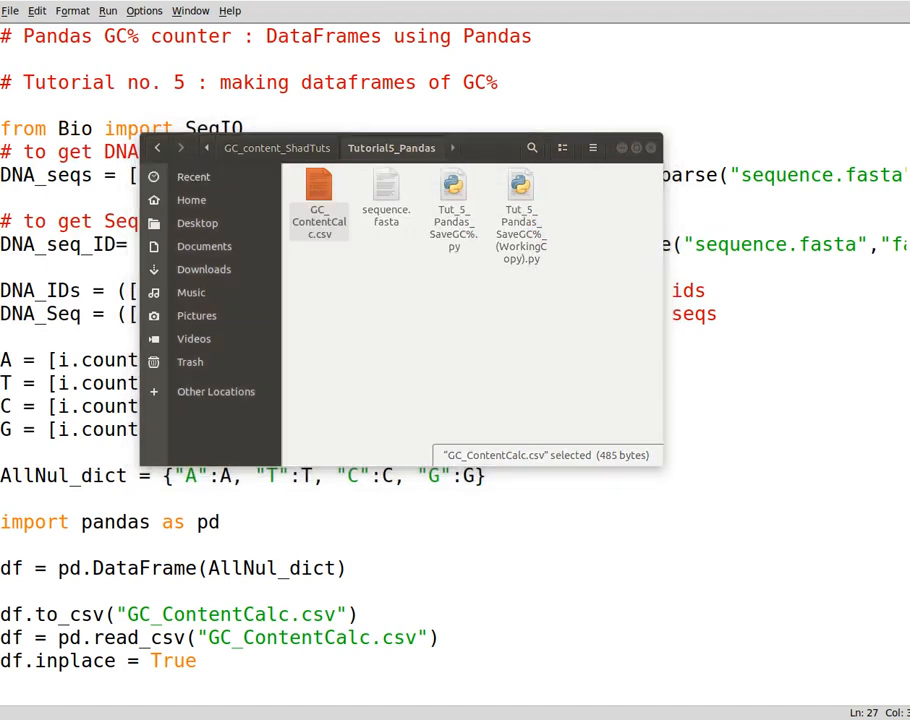
double_click(319, 188)
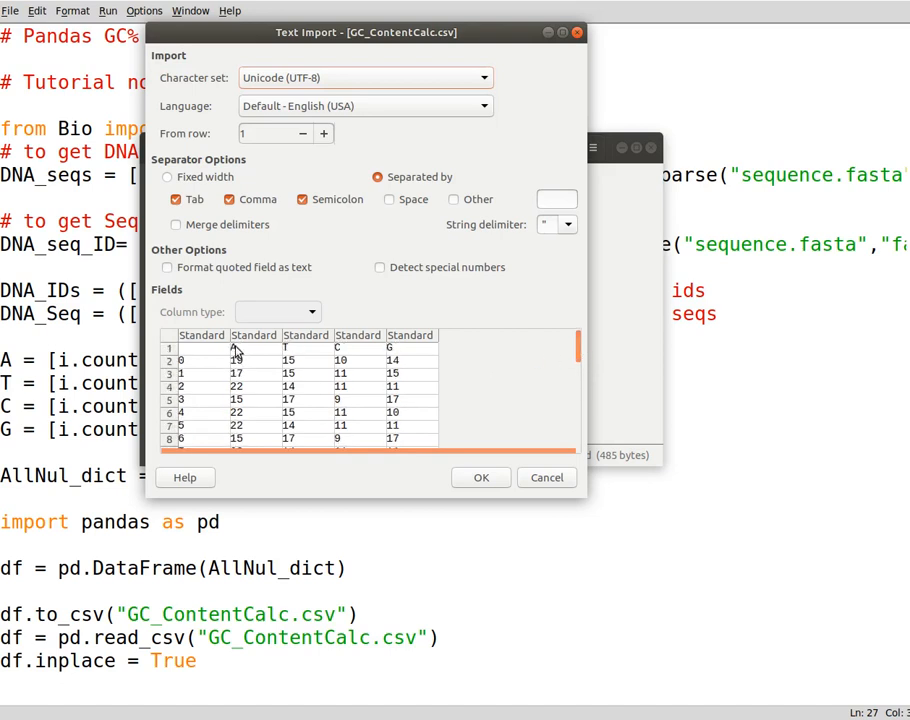
click(410, 335)
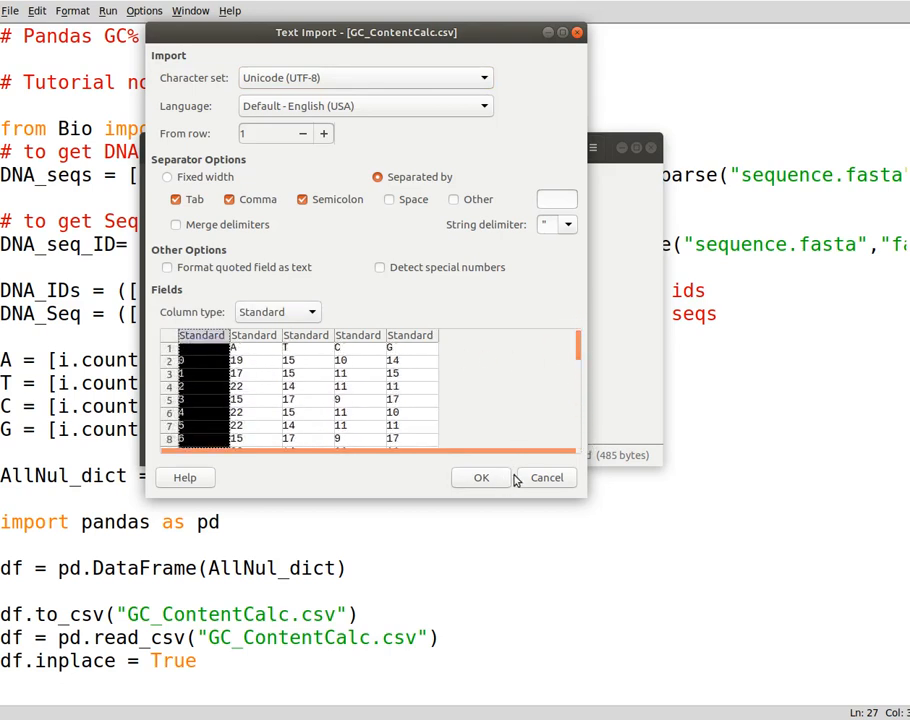
click(546, 477)
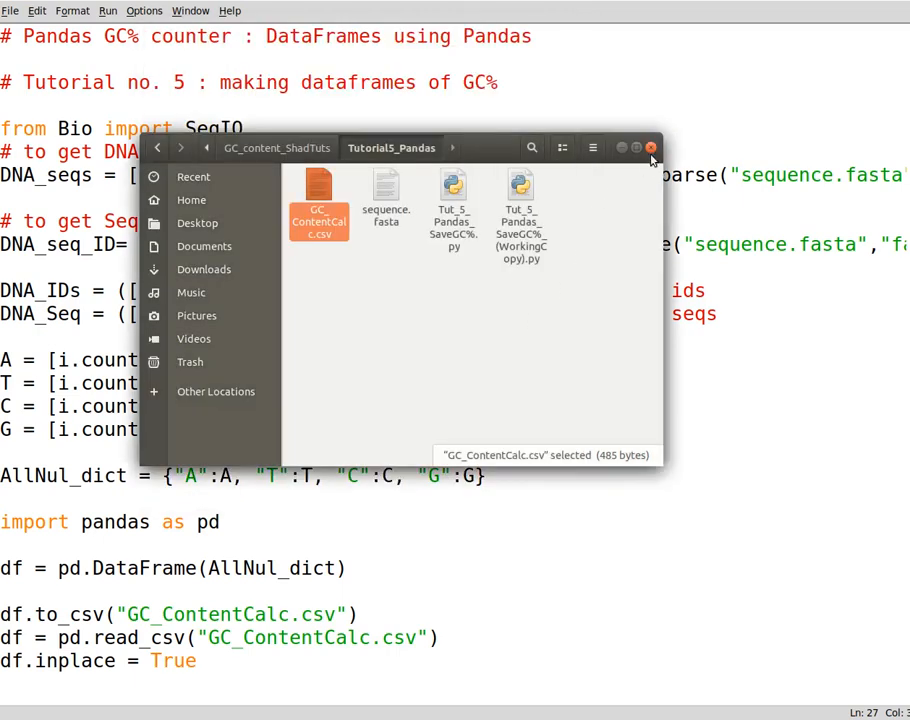
click(650, 147)
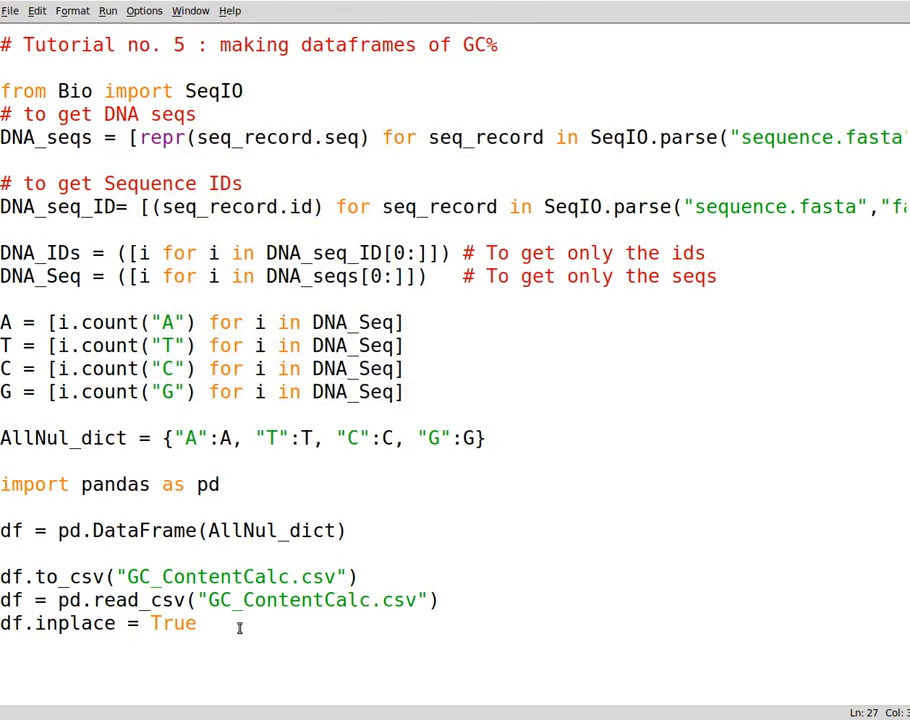
- Append print(df) to the script and run it to show the re-read CSV table
text(d)
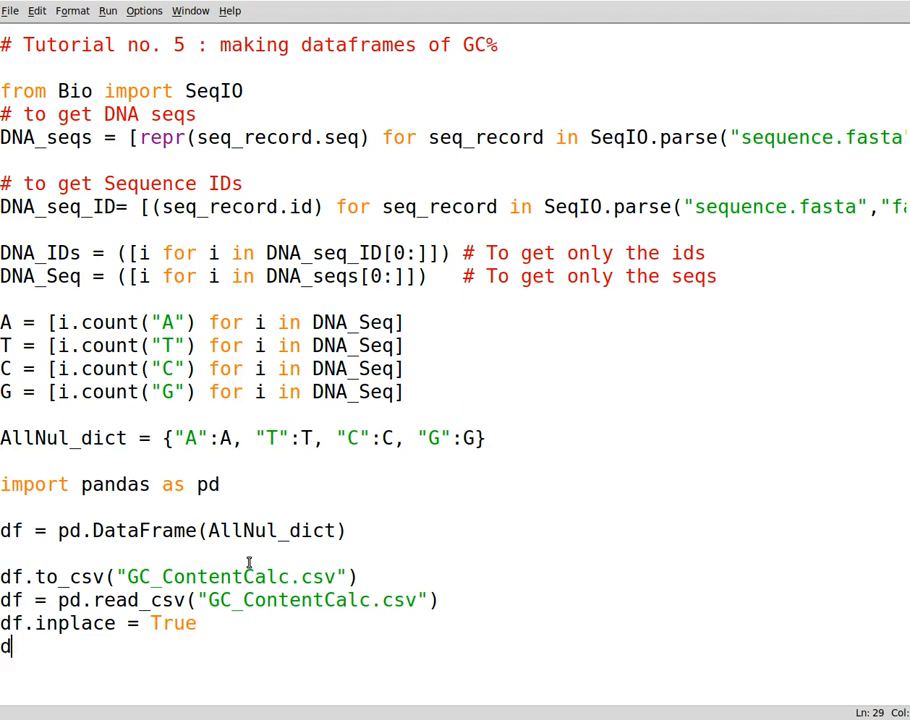
text(rint)
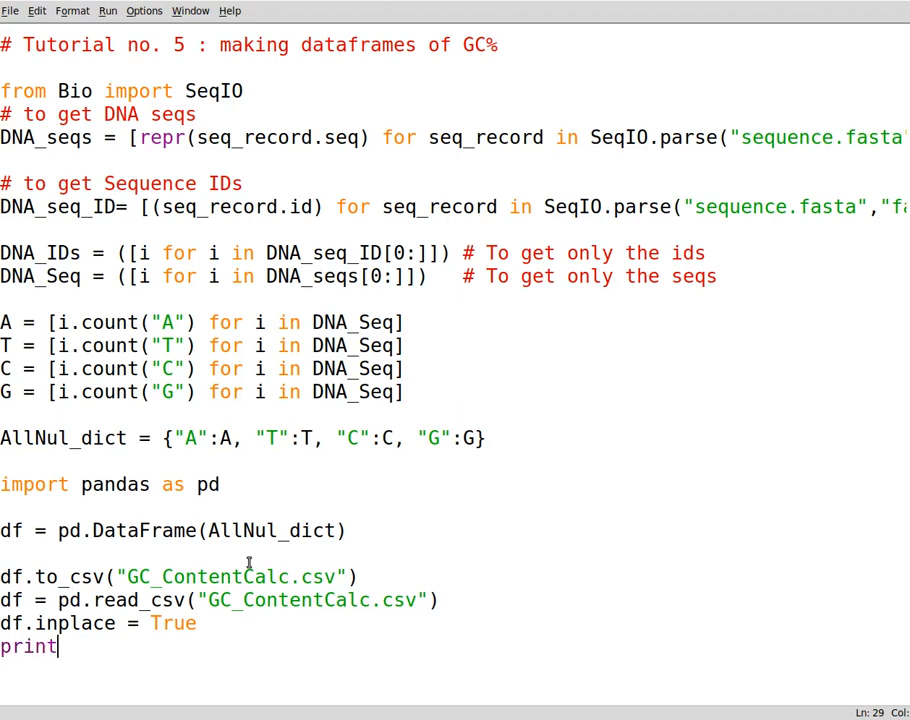
text((df))
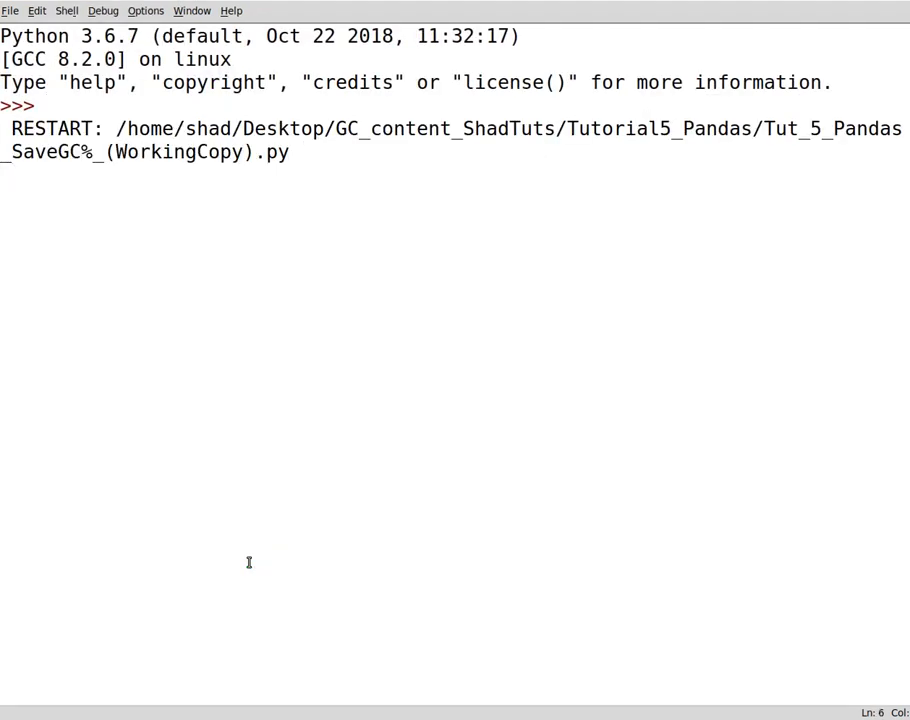
key(Return)
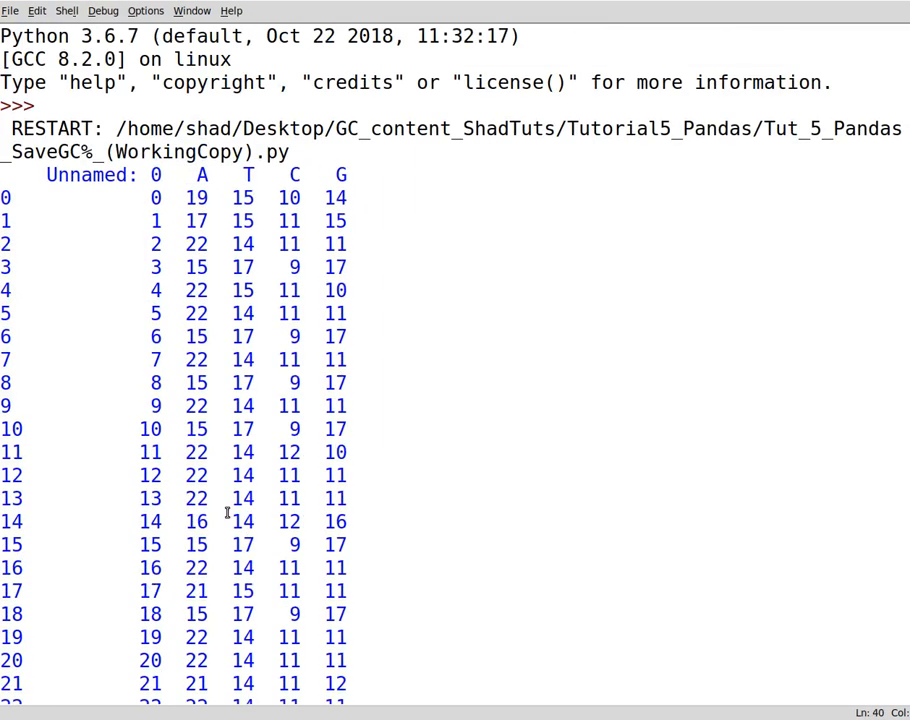
mouse_move(180, 172)
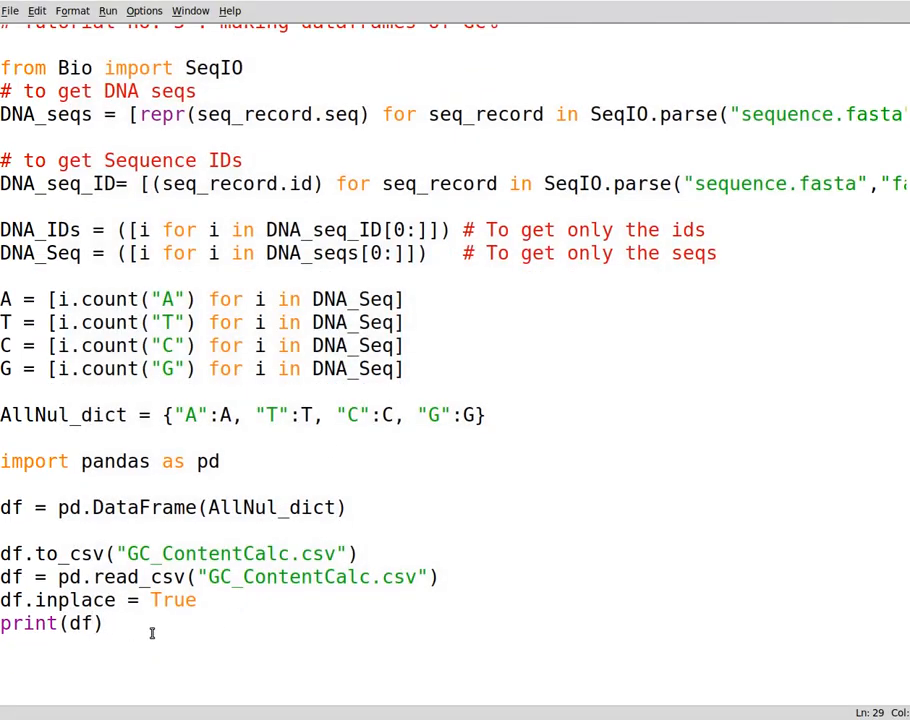
- Replace the print(df) line with df["G+C"] = (df.G+df.C)
key(BackSpace)
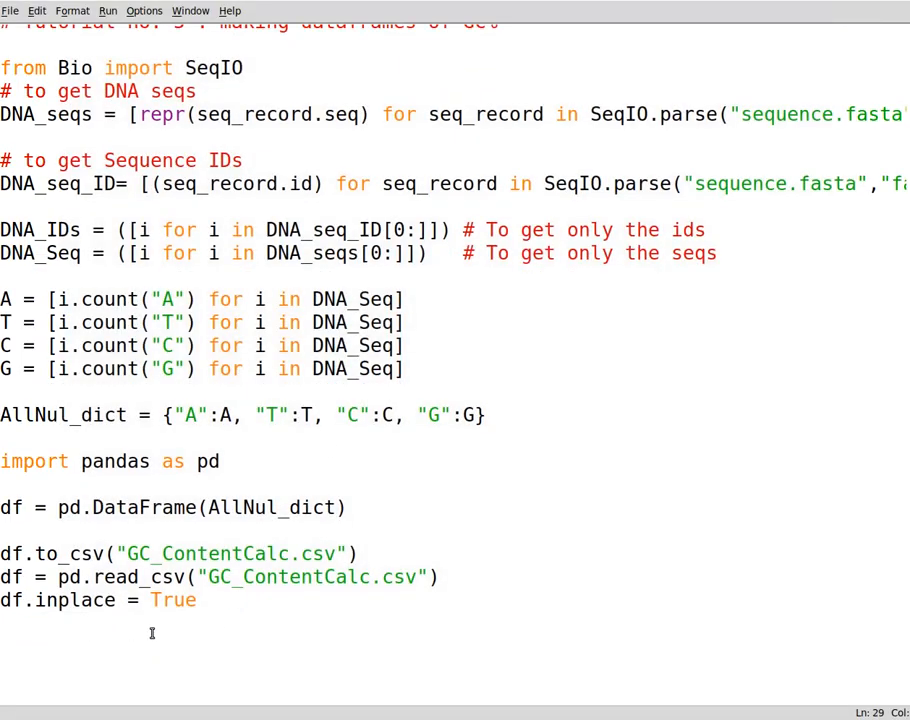
key(Return)
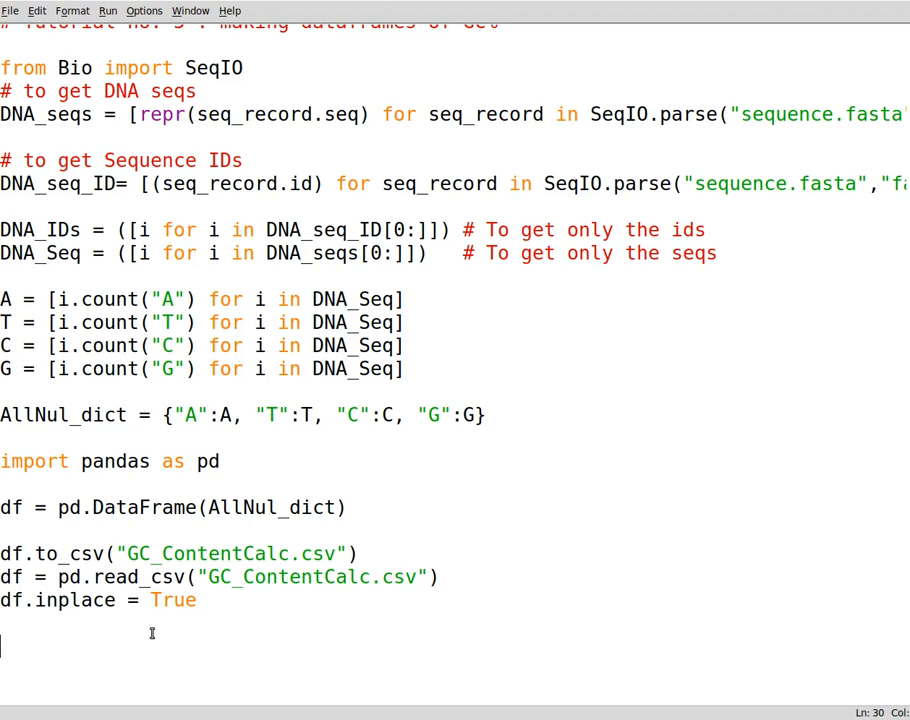
text(df)
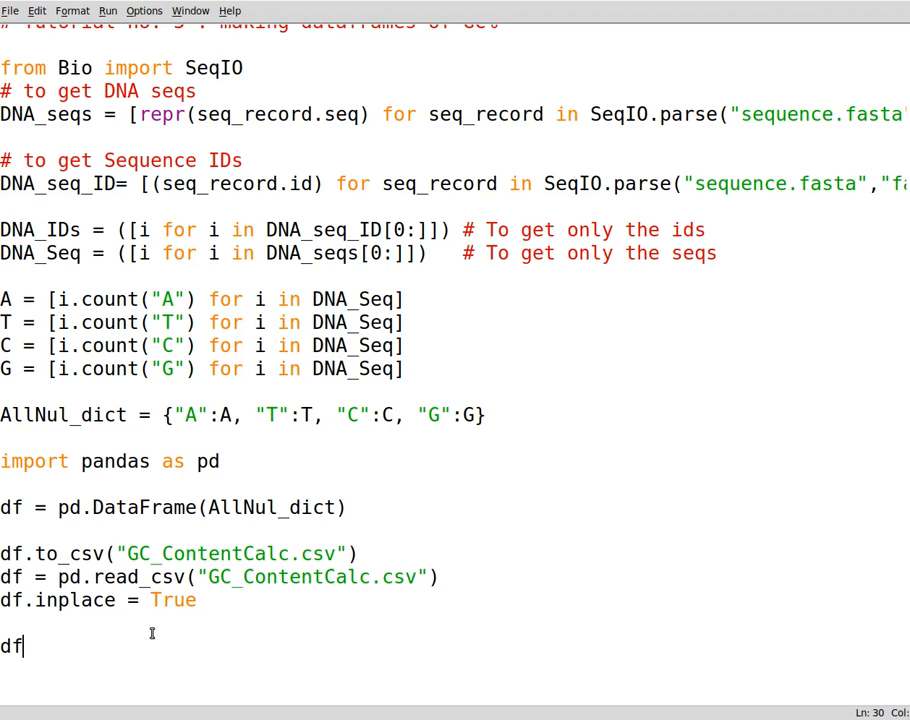
text([])
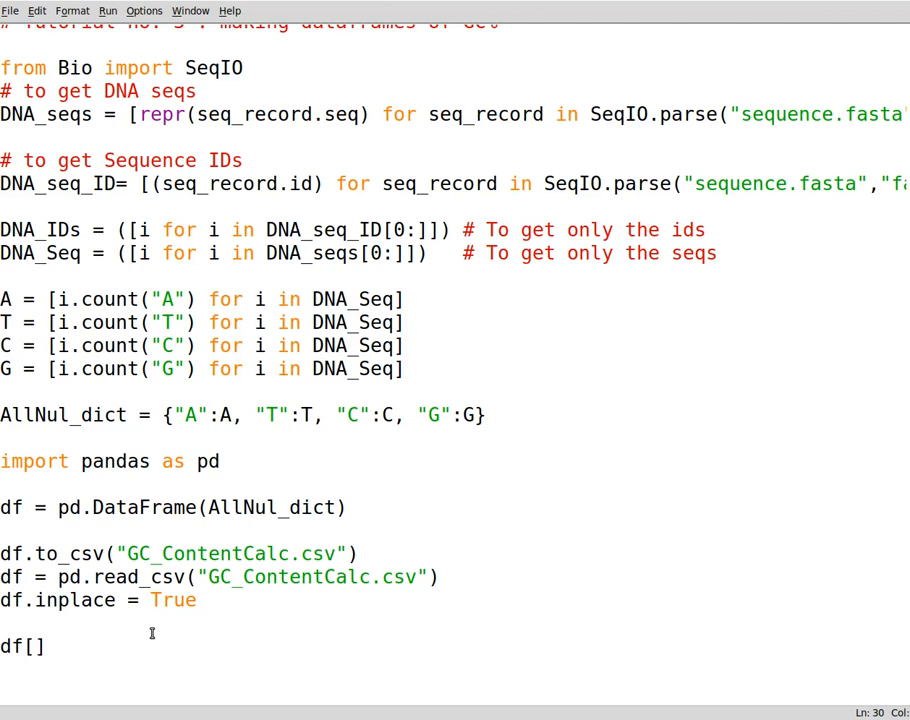
text("")
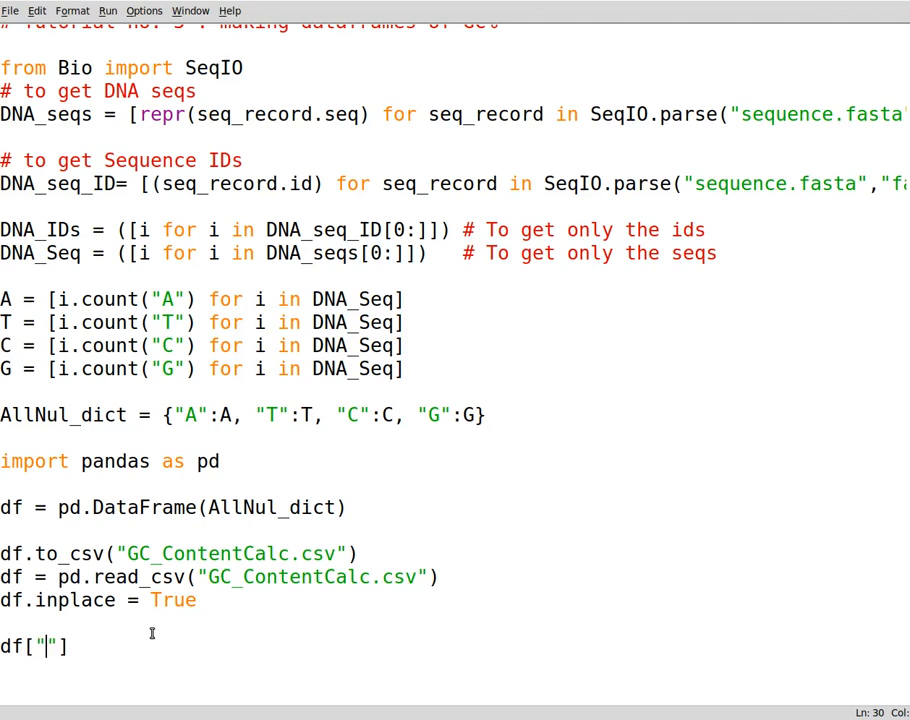
text(G+C)
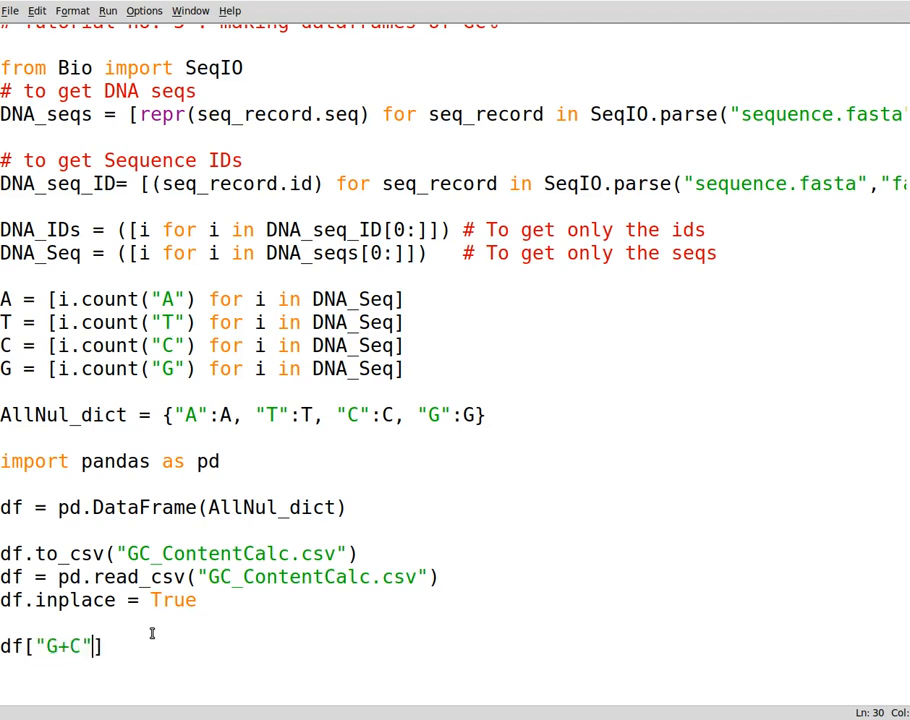
text(=)
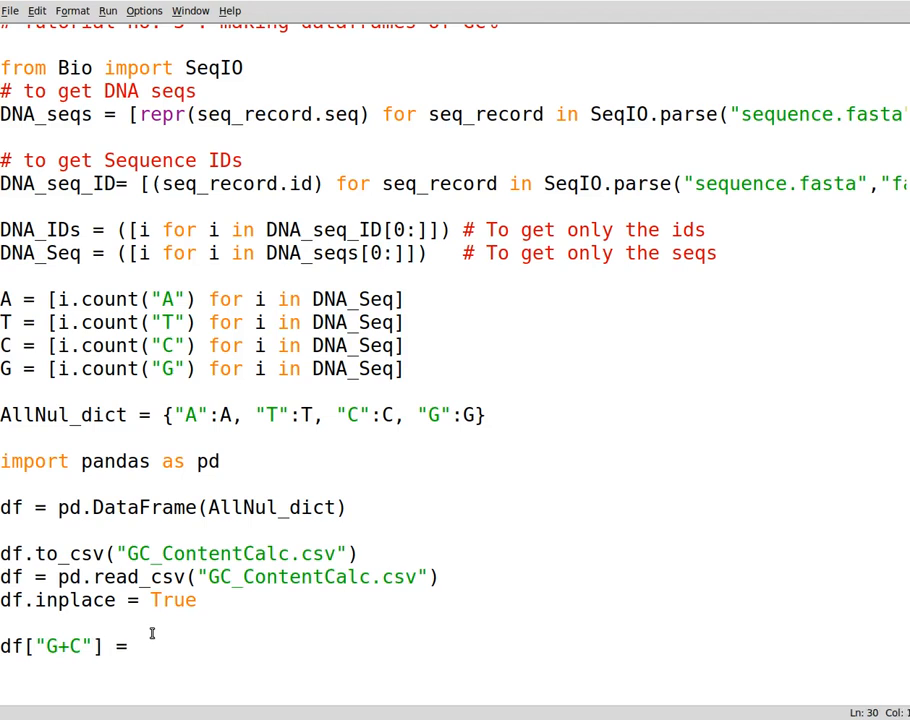
text(())
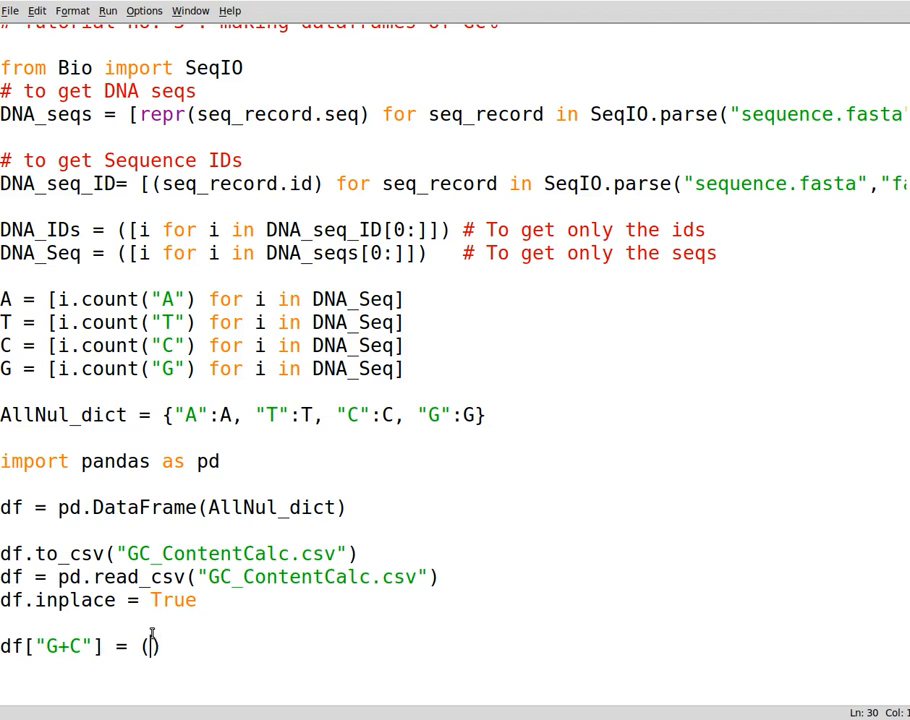
text(df.)
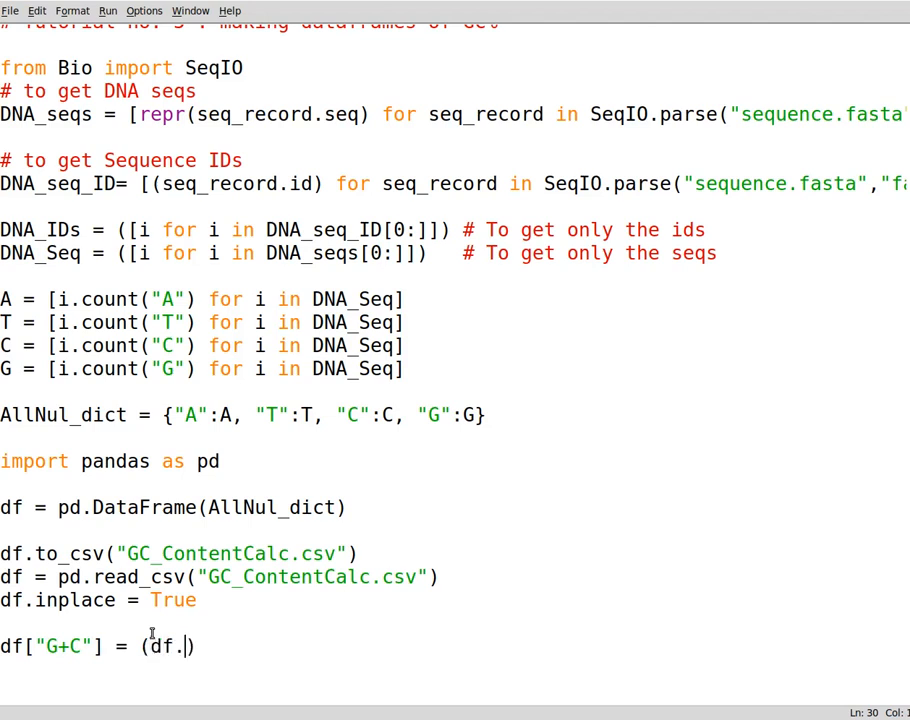
text(G+)
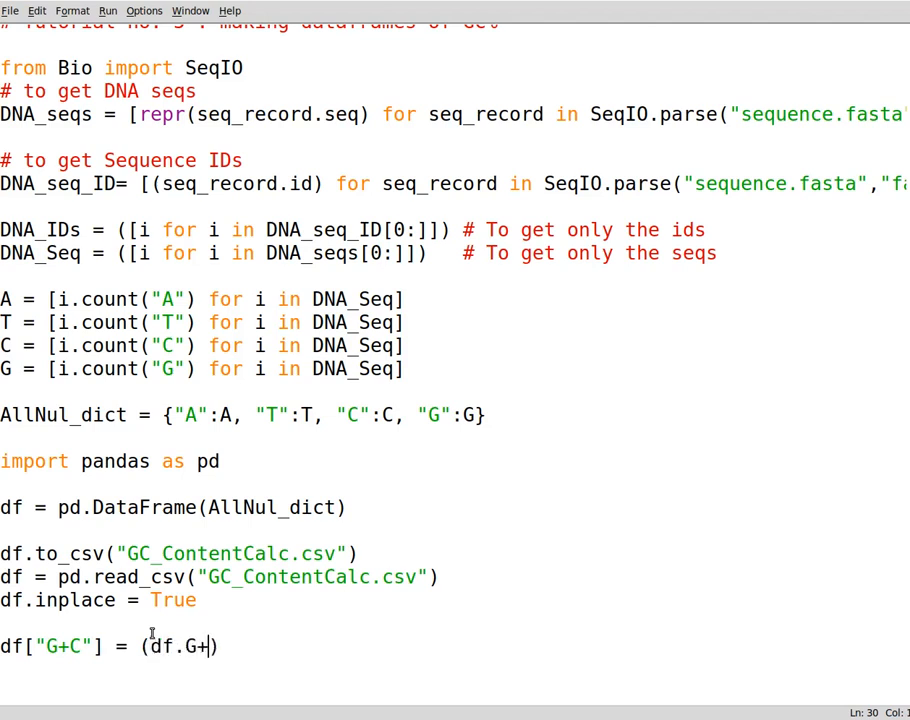
text(df.)
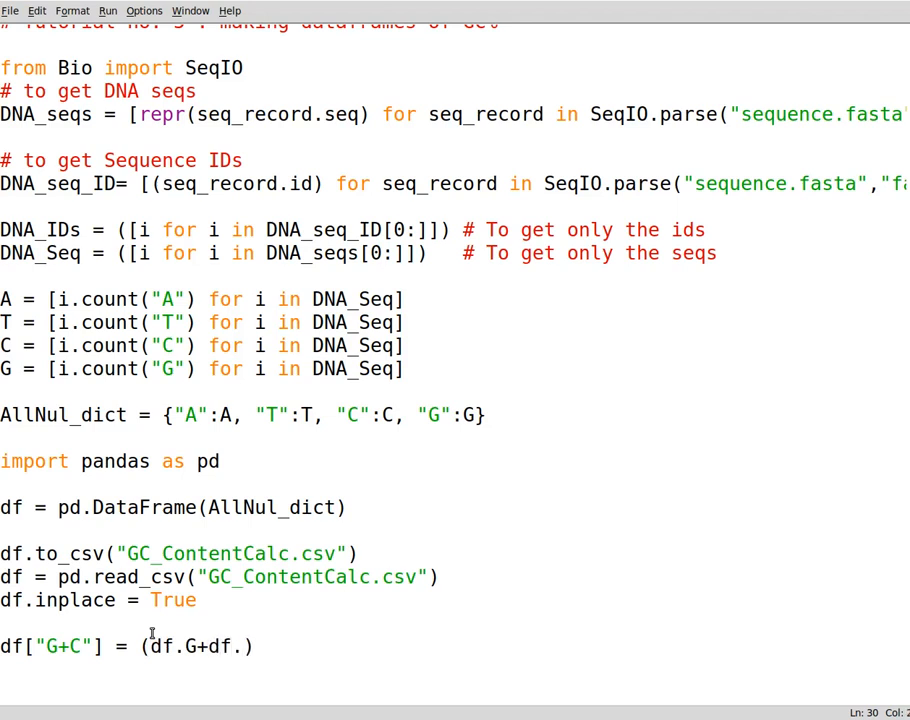
text(C)
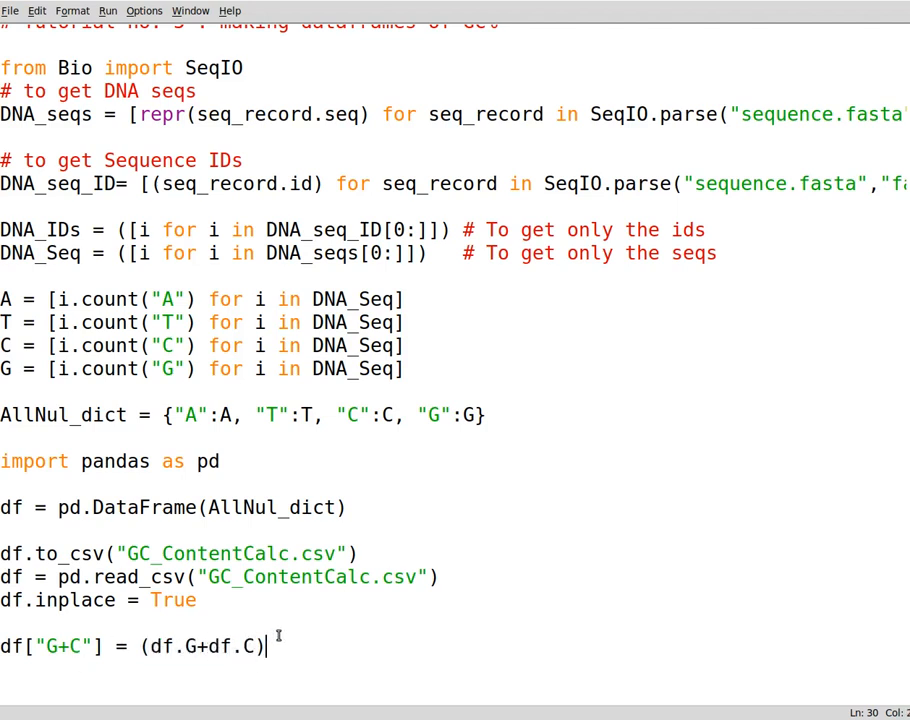
key(Return)
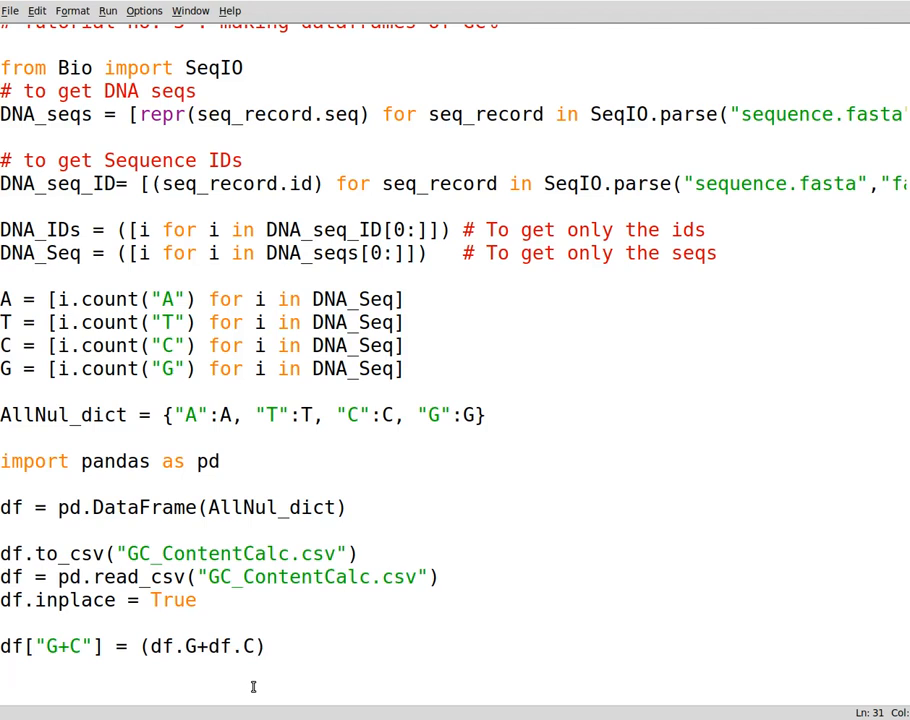
- Type df["A+T"] = (df["T"]+df.A) below the G+C line
text(df)
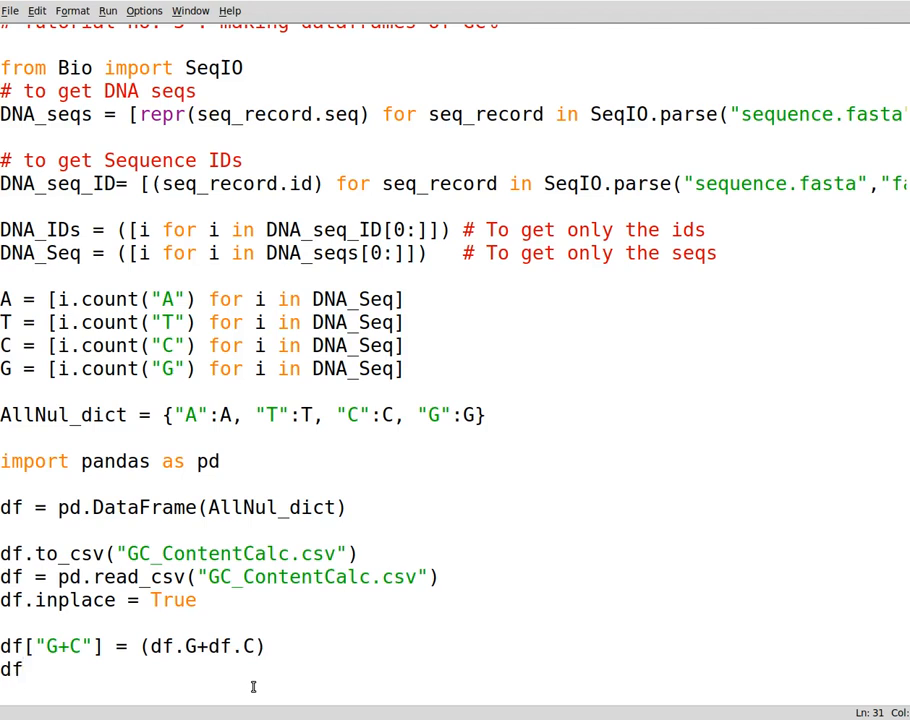
text([])
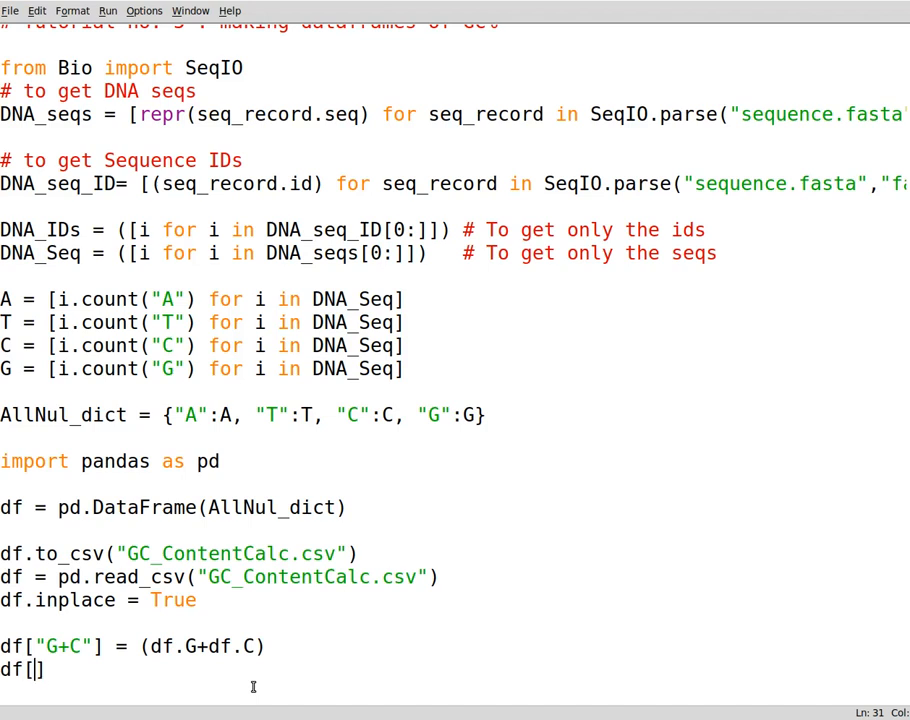
text(AT)
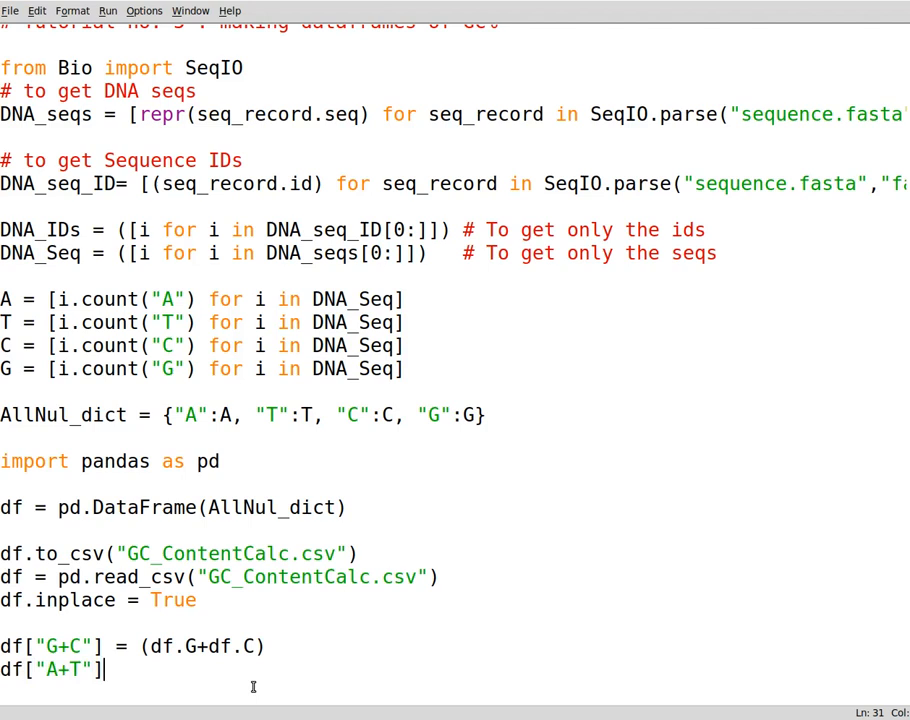
text(= ())
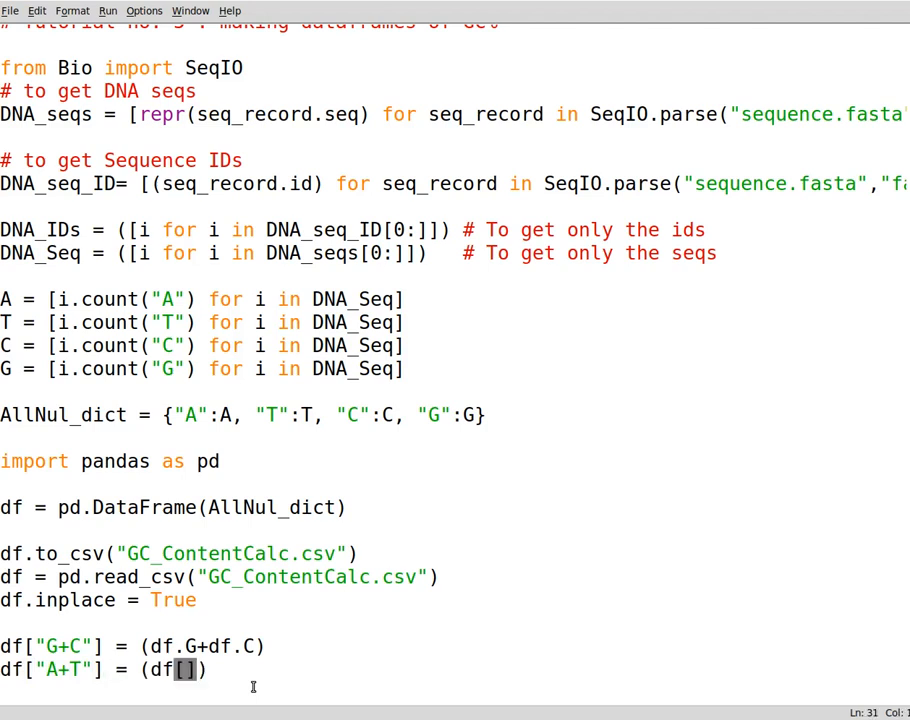
text("T")
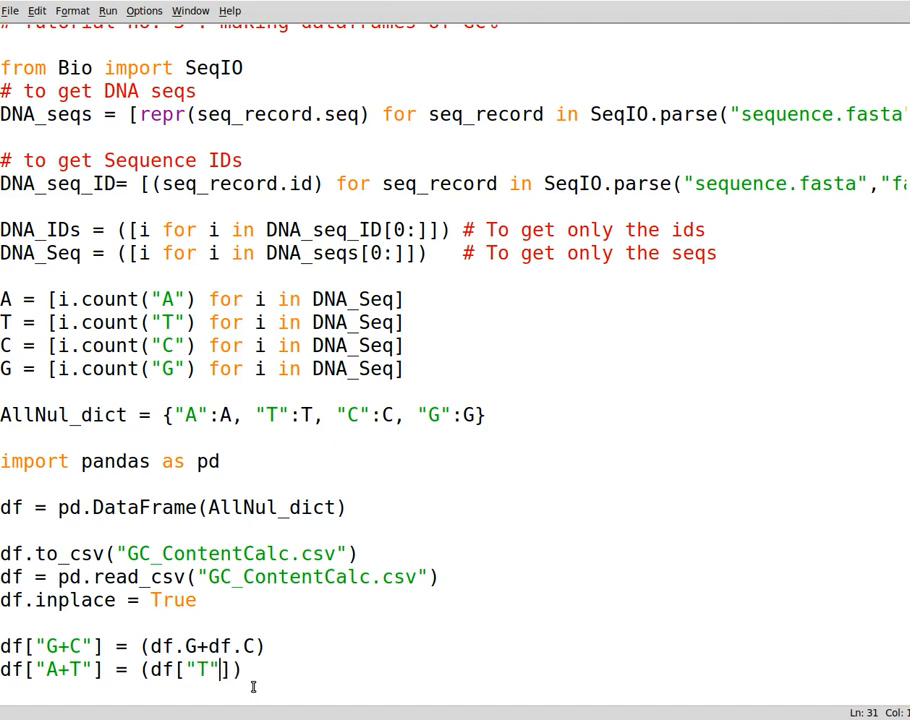
text(+)
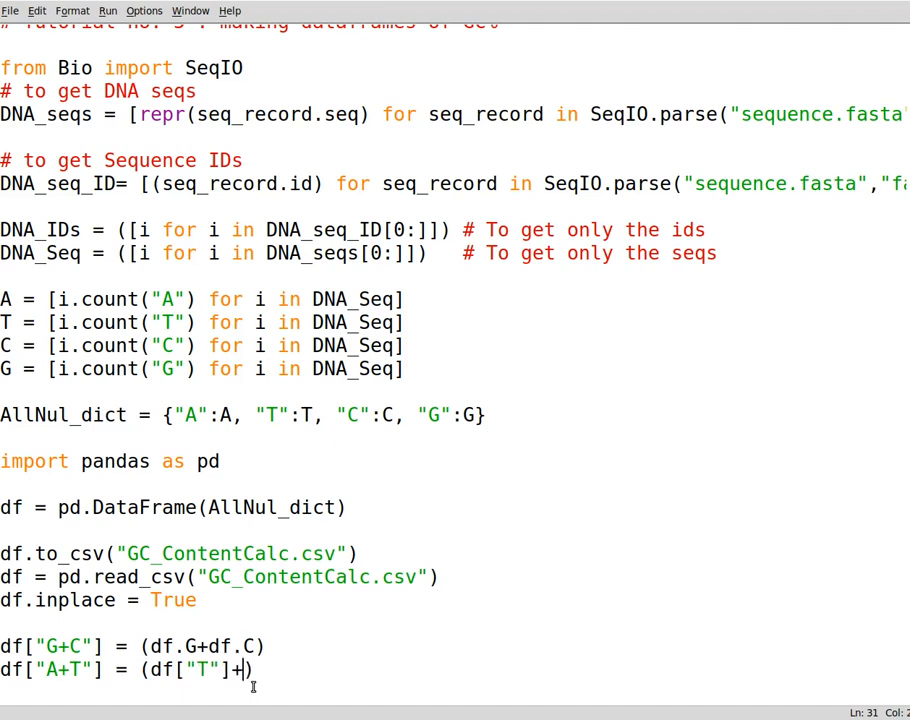
text(df)
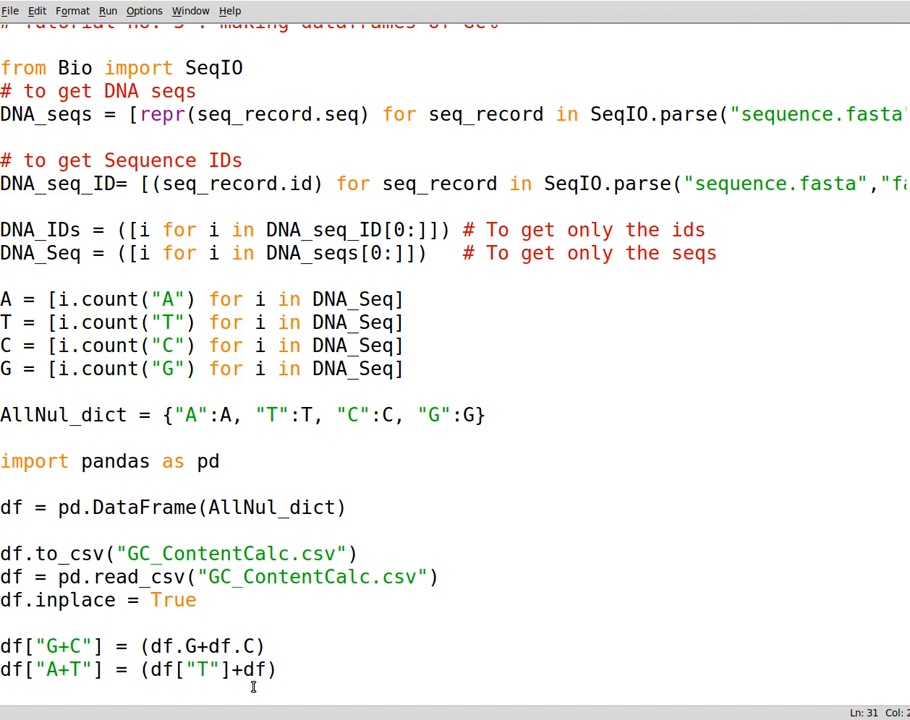
text(.A)
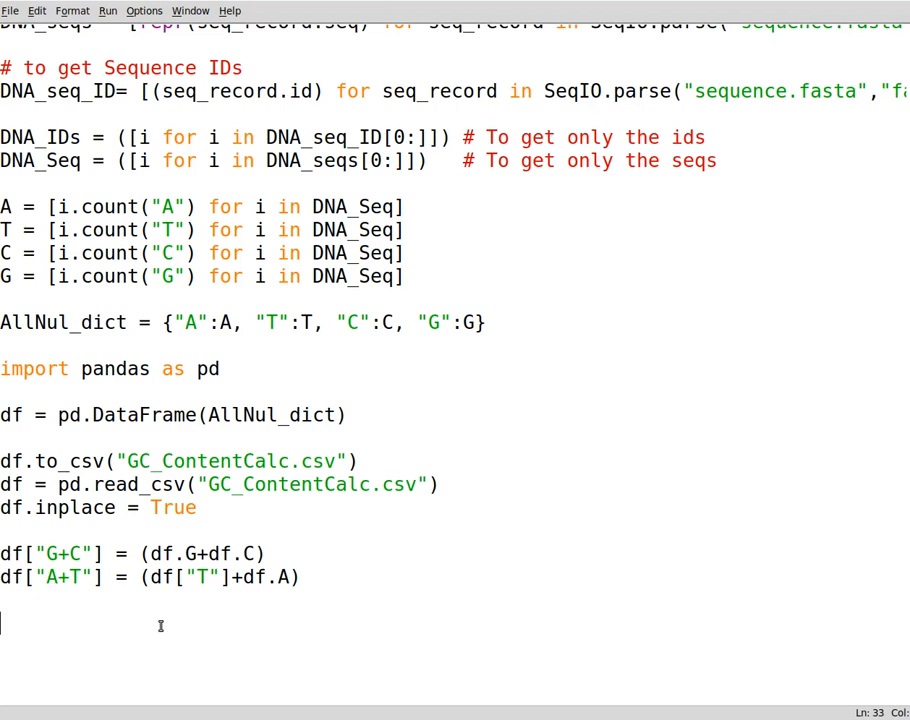
- Add df["GC%"] = round(df["G+C"]/(df["A+T"]+df["G+C"])*100) and begin a print call
text(df()
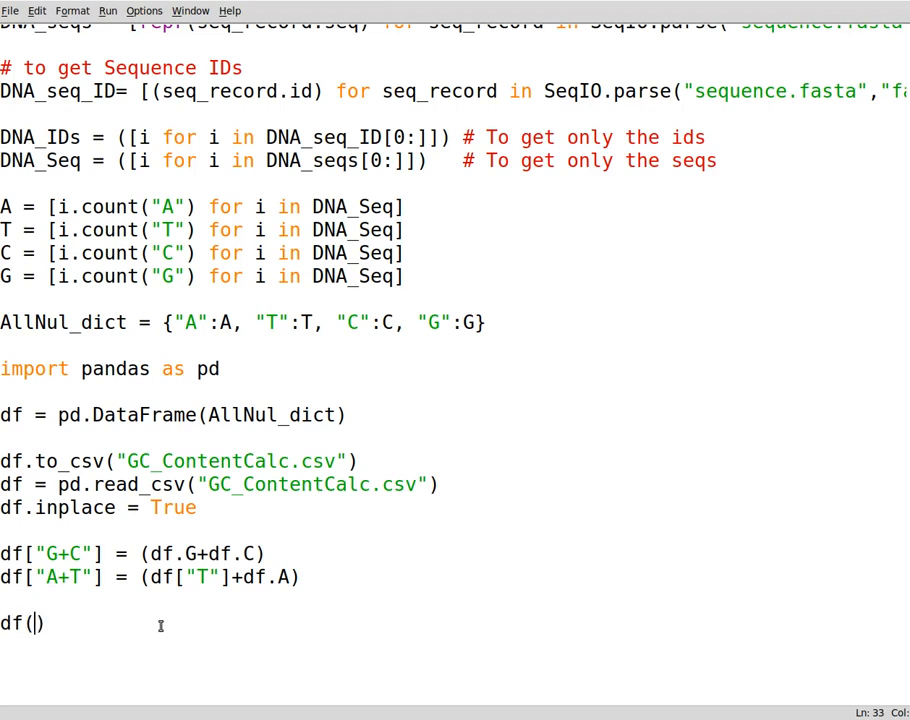
text("GC")
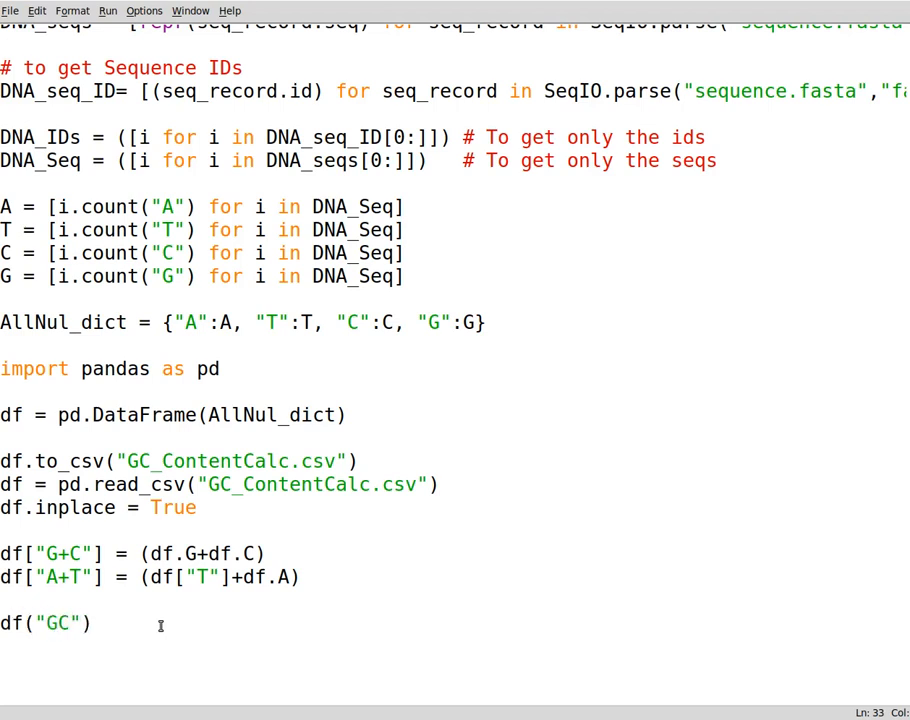
text(%)
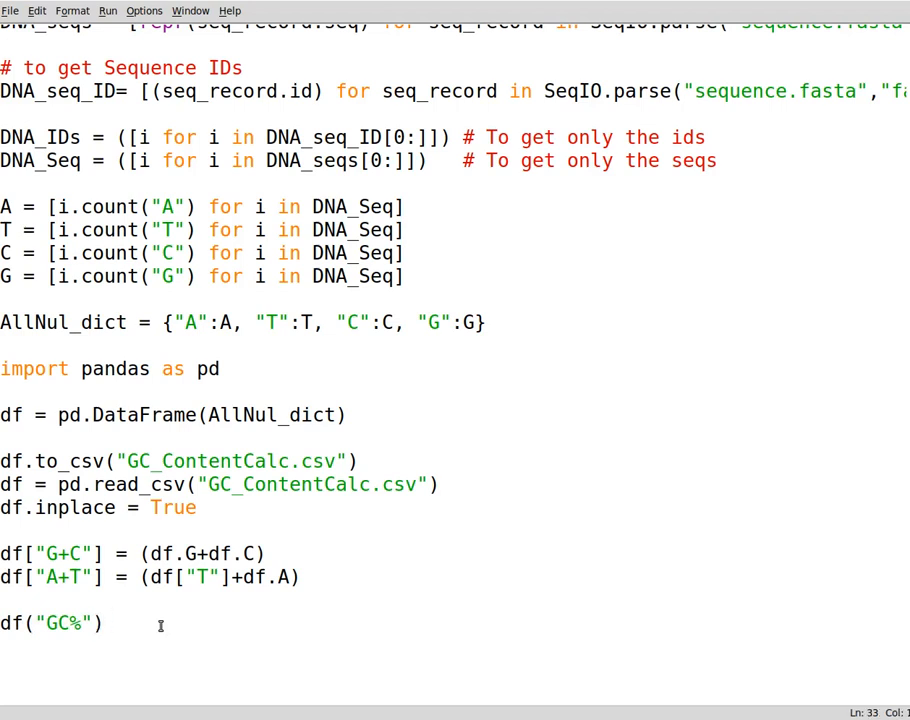
text(=)
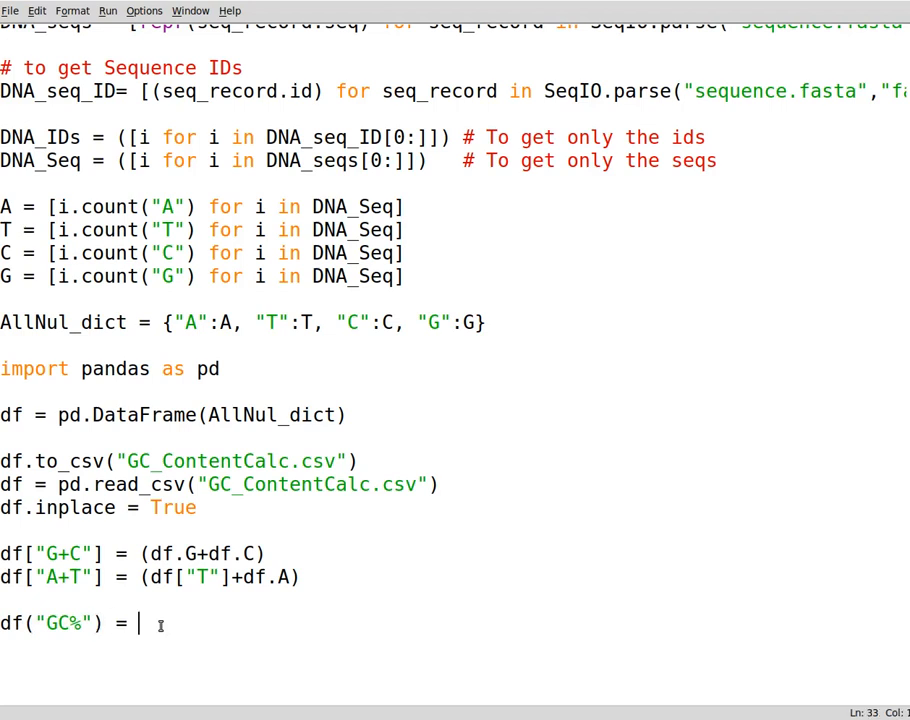
text(rounf)
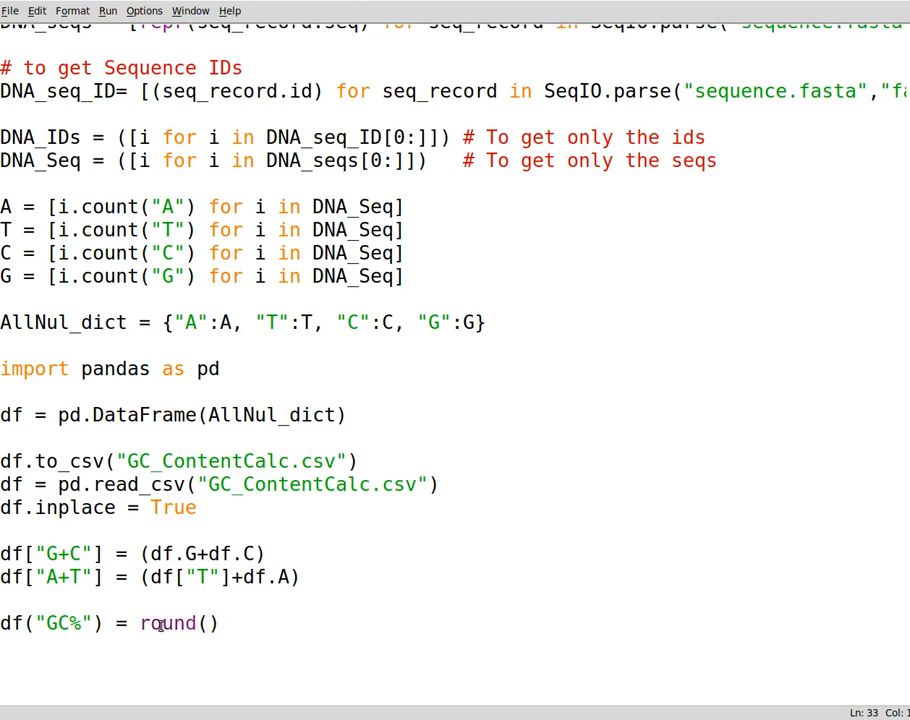
text(df)
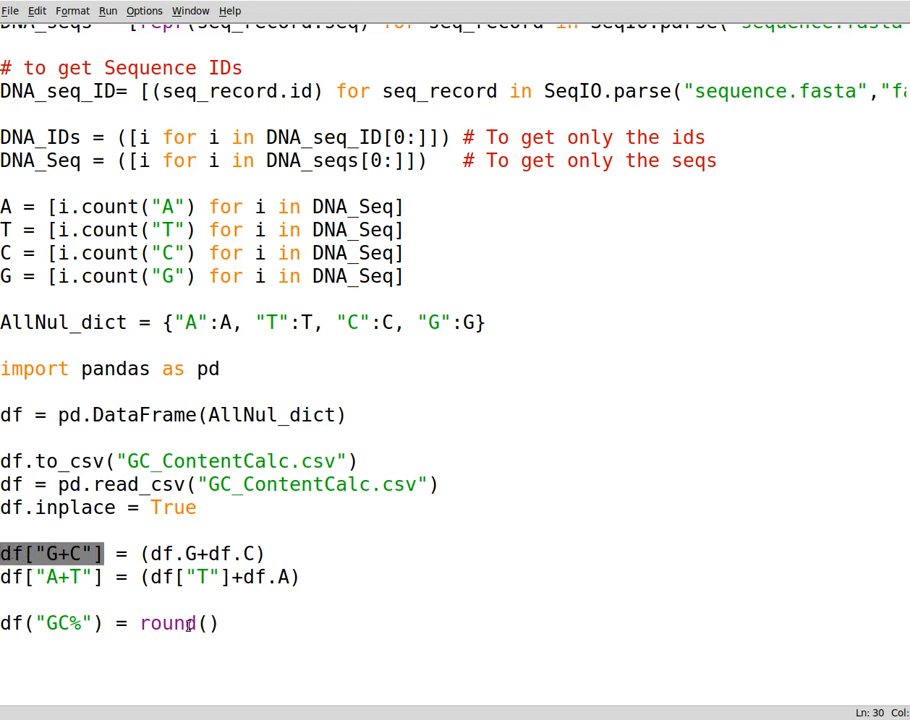
text(df["G+C"])
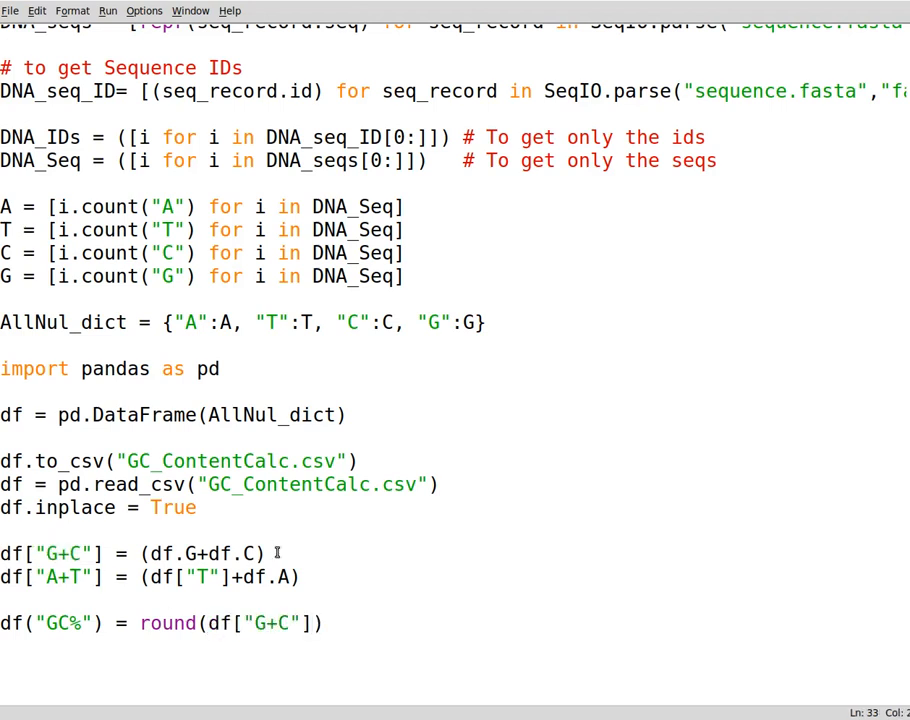
text(/()
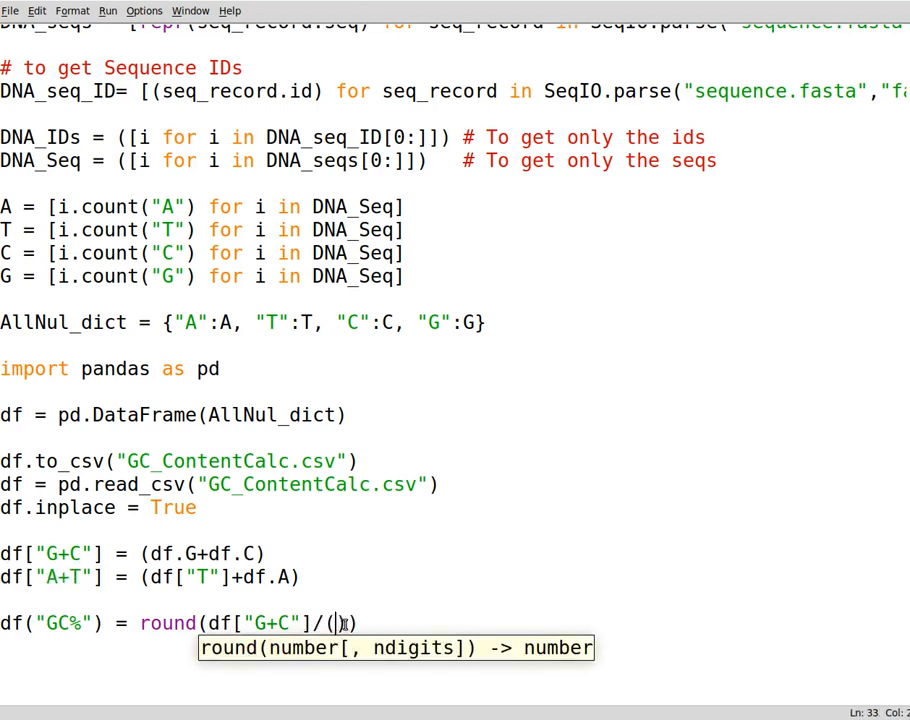
text(df["A+T"])
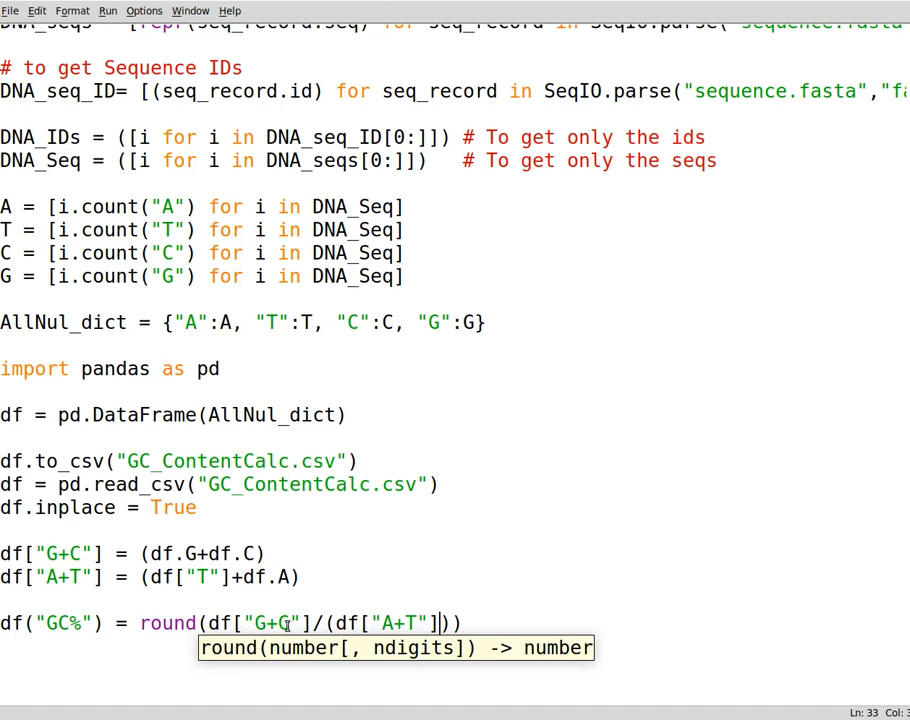
double_click(260, 623)
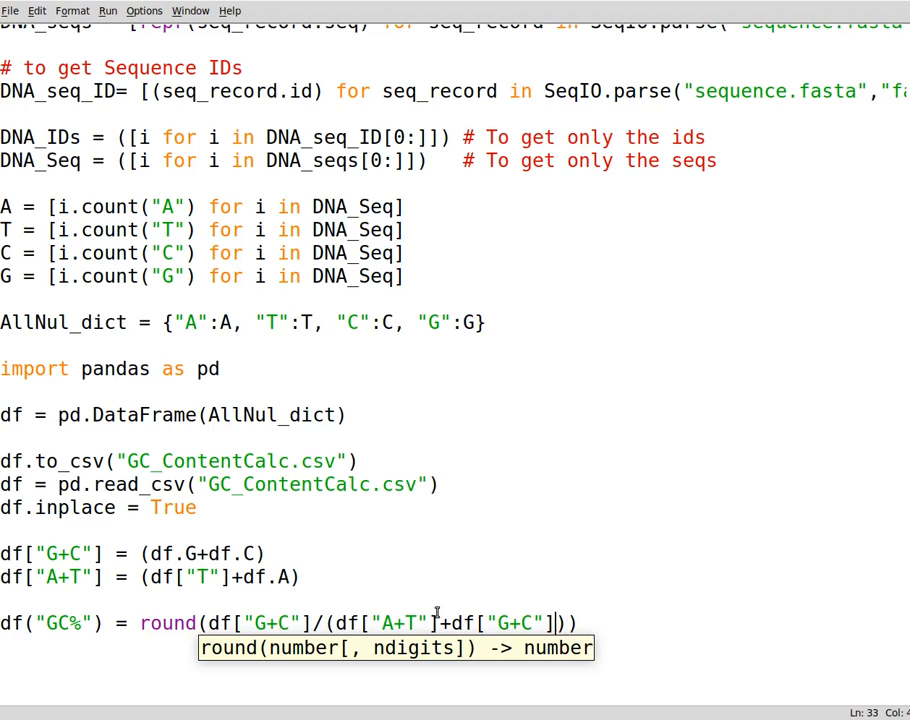
text(*)
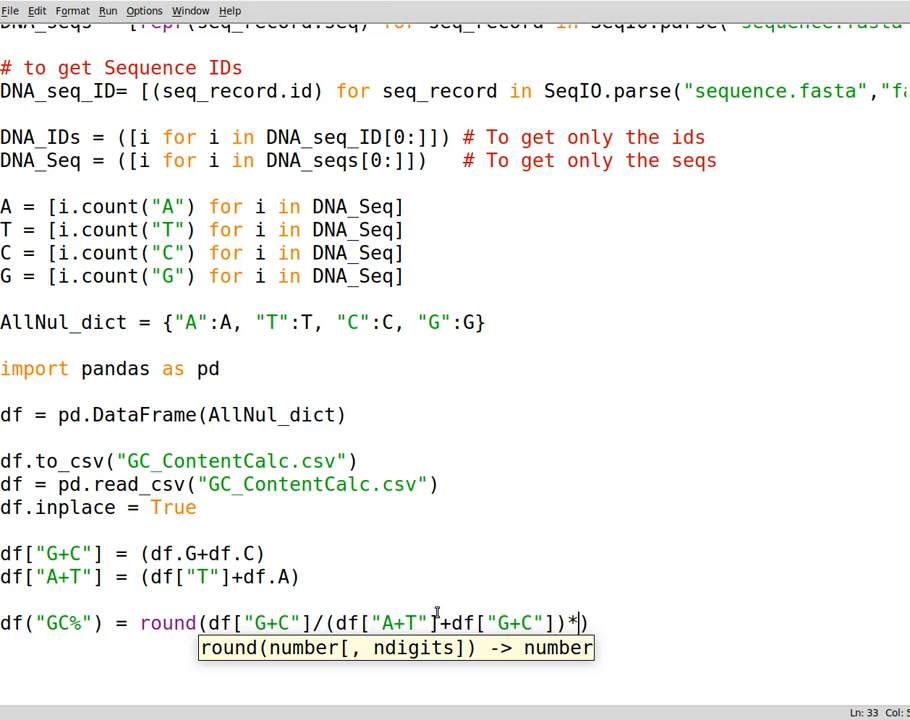
text(100))
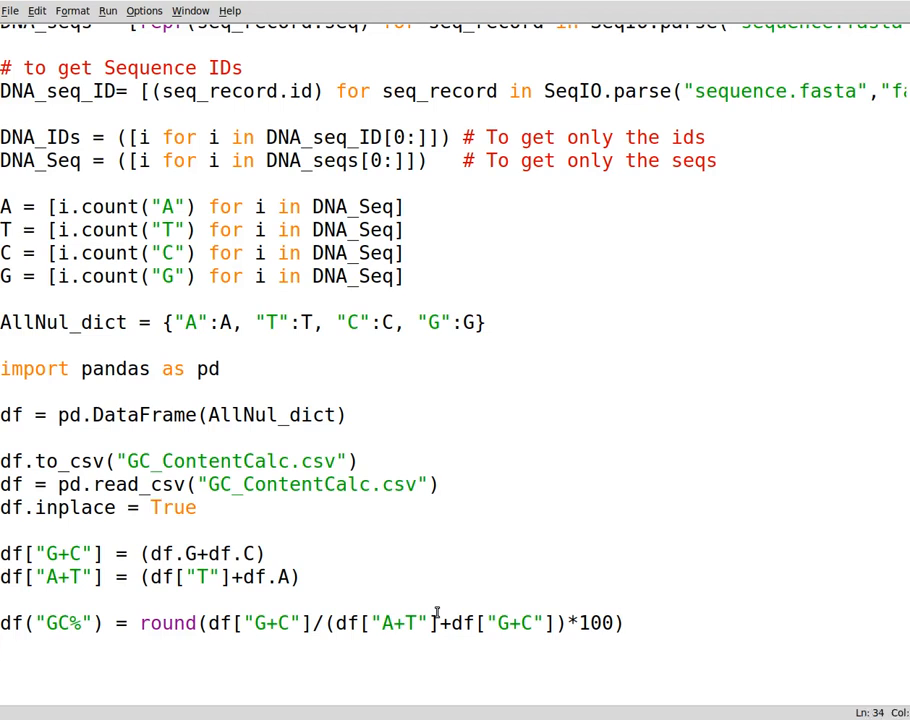
text(print())
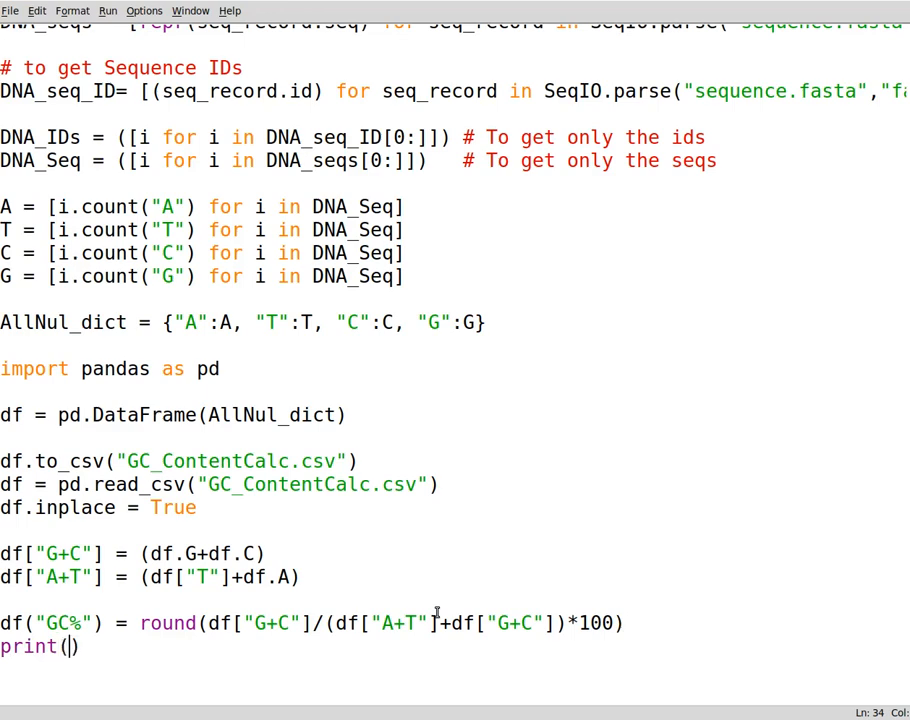
- Complete print(df) and cancel Calc's outdated CSV import showing only A, T, C, G
text(df)
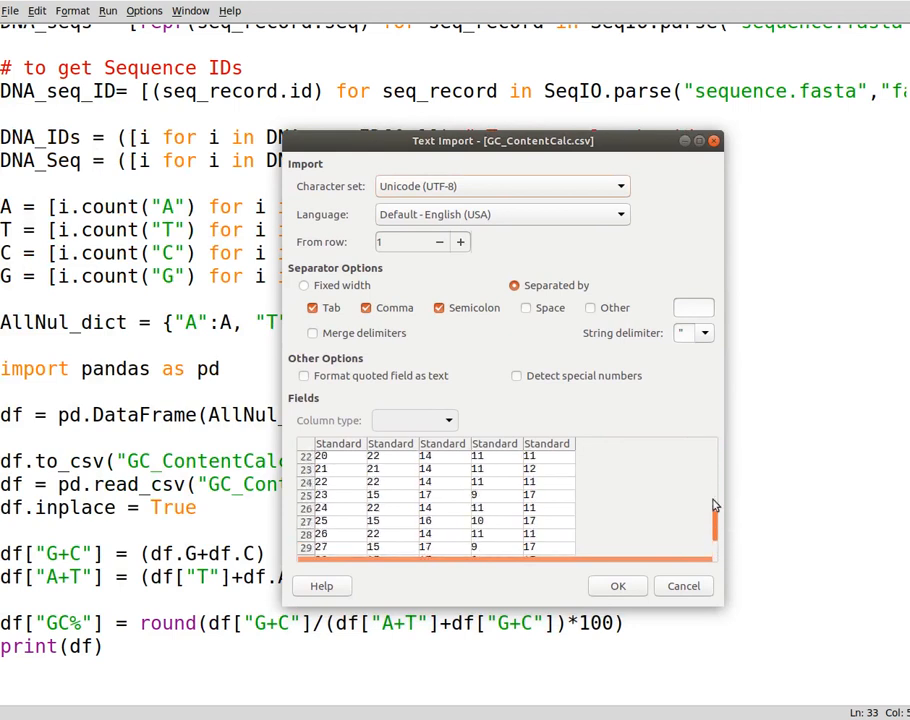
scroll(up, 3)
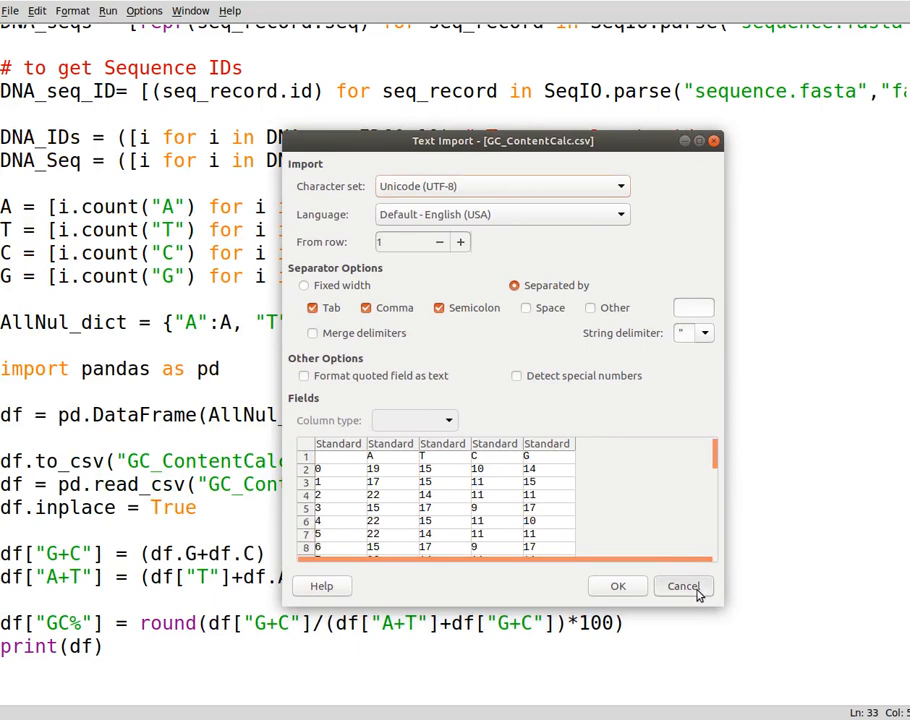
click(682, 586)
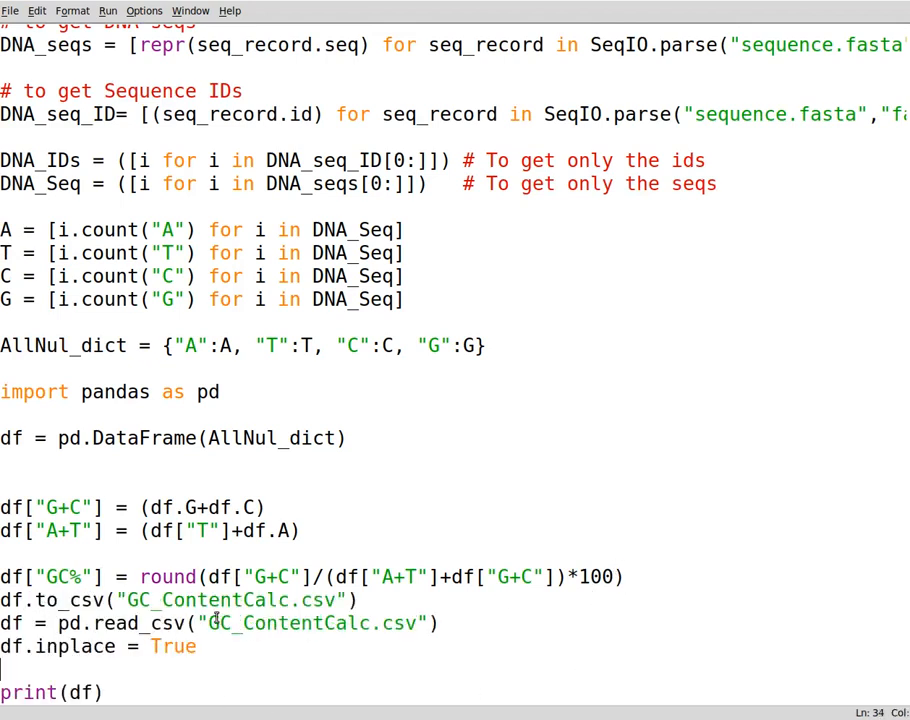
- Move the to_csv, read_csv and inplace lines below the GC% line and run the script
click(620, 576)
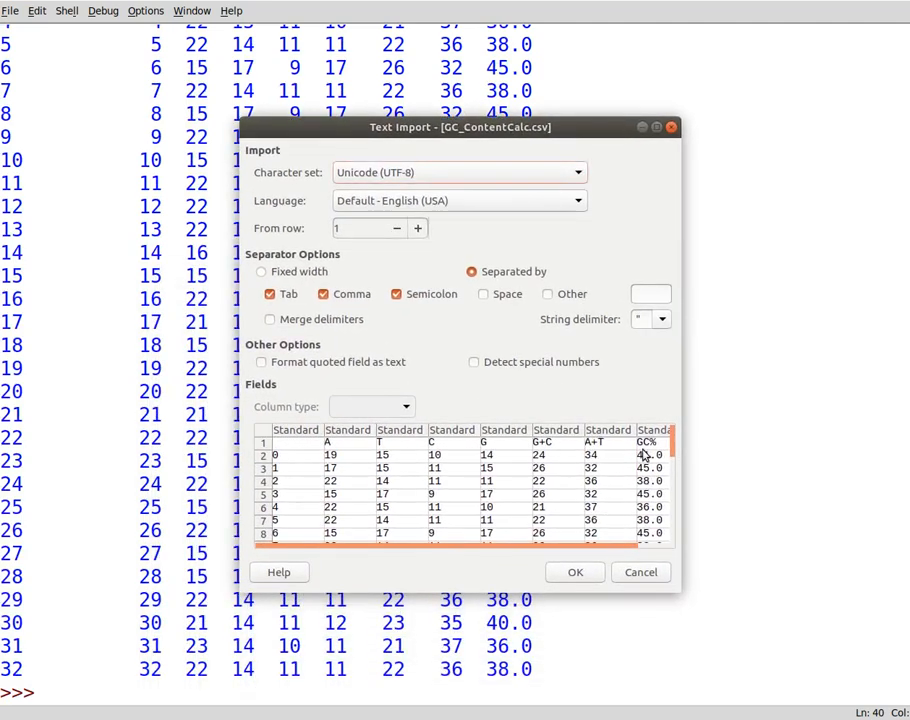
- Check the new columns in the import preview and open GC_ContentCalc.csv in Calc
click(608, 430)
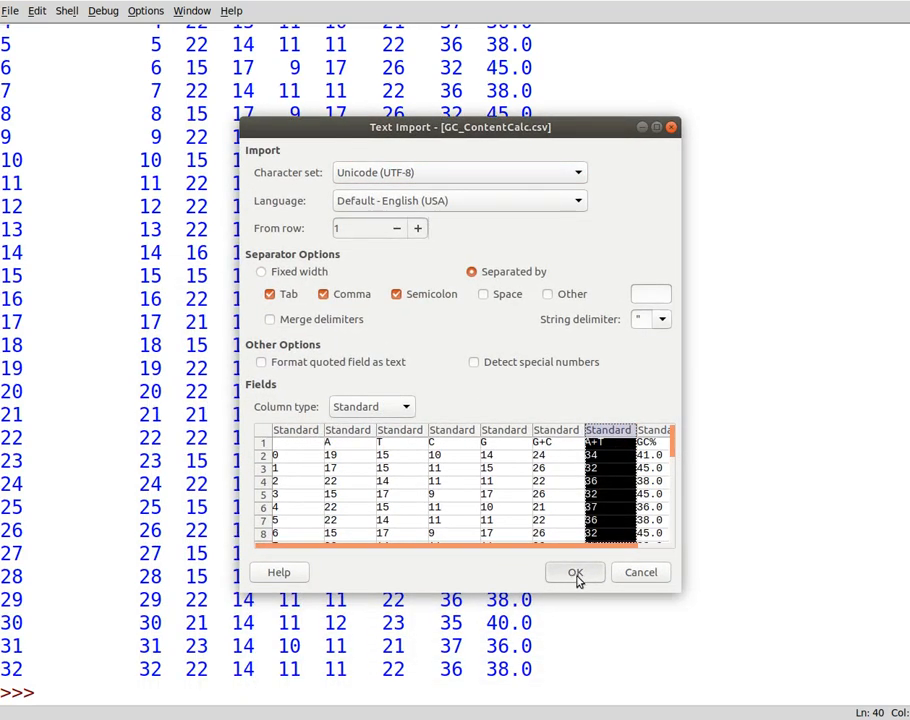
click(574, 572)
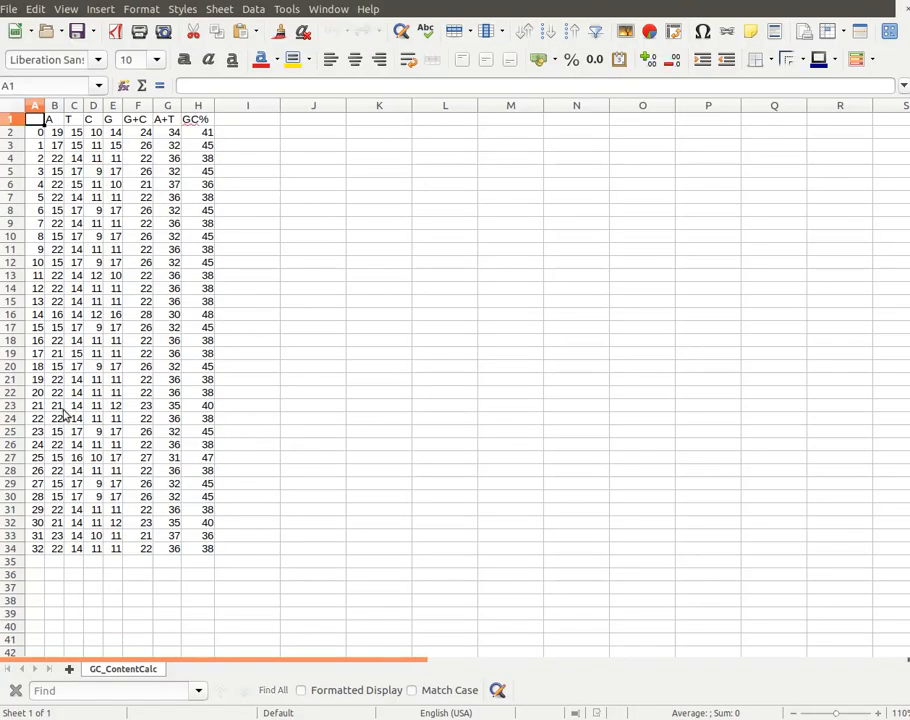
click(54, 118)
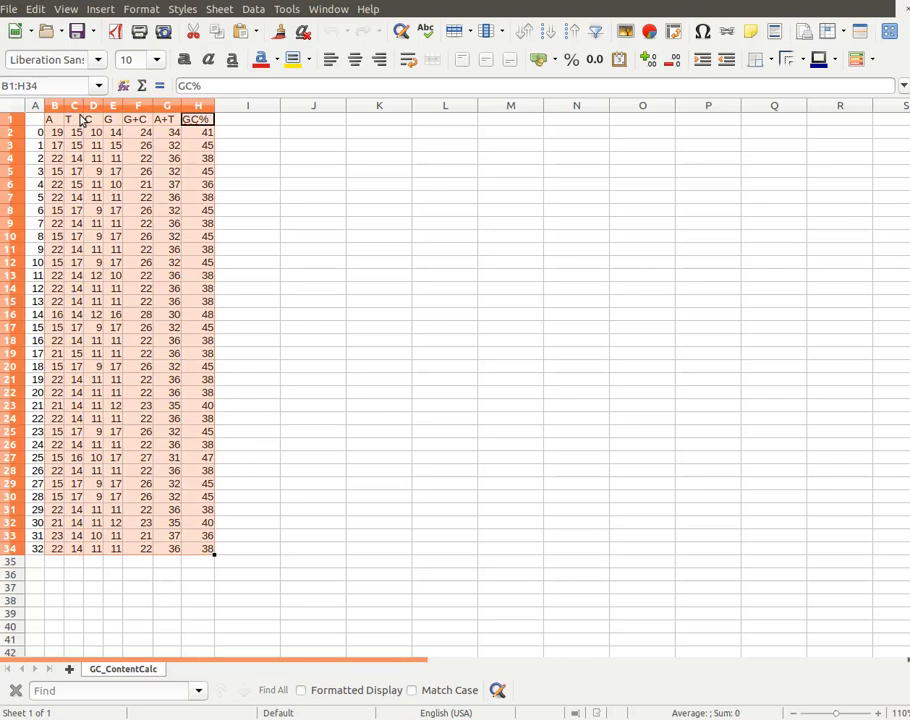
click(167, 119)
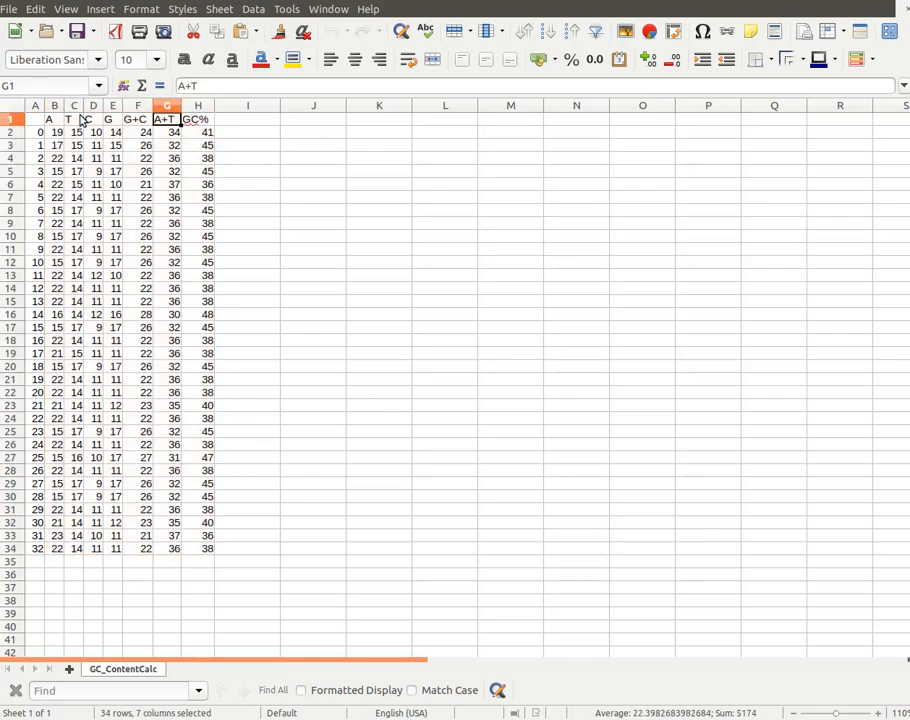
click(112, 119)
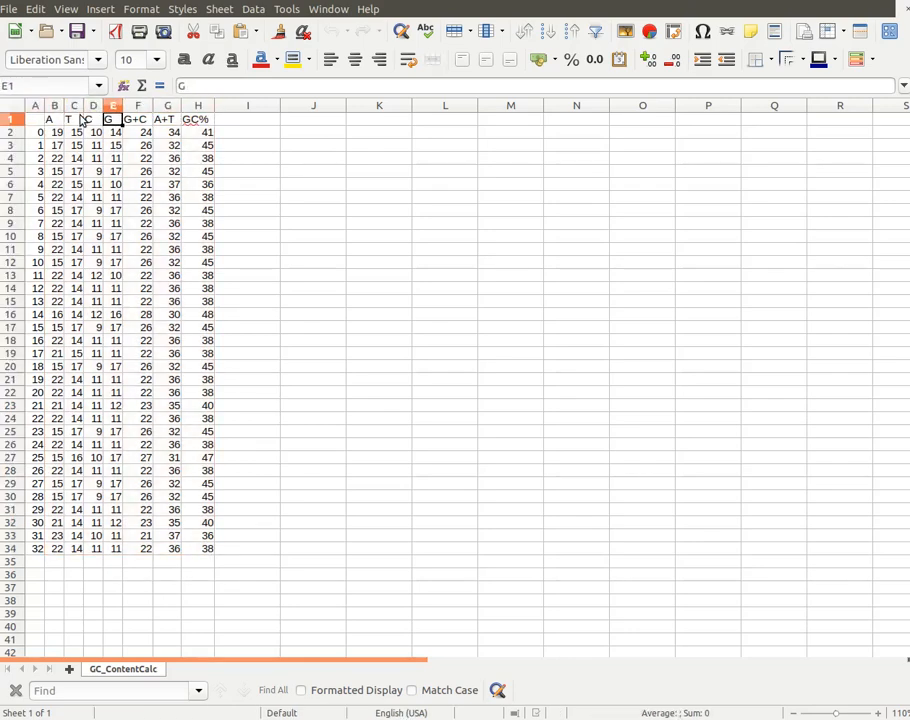
click(197, 105)
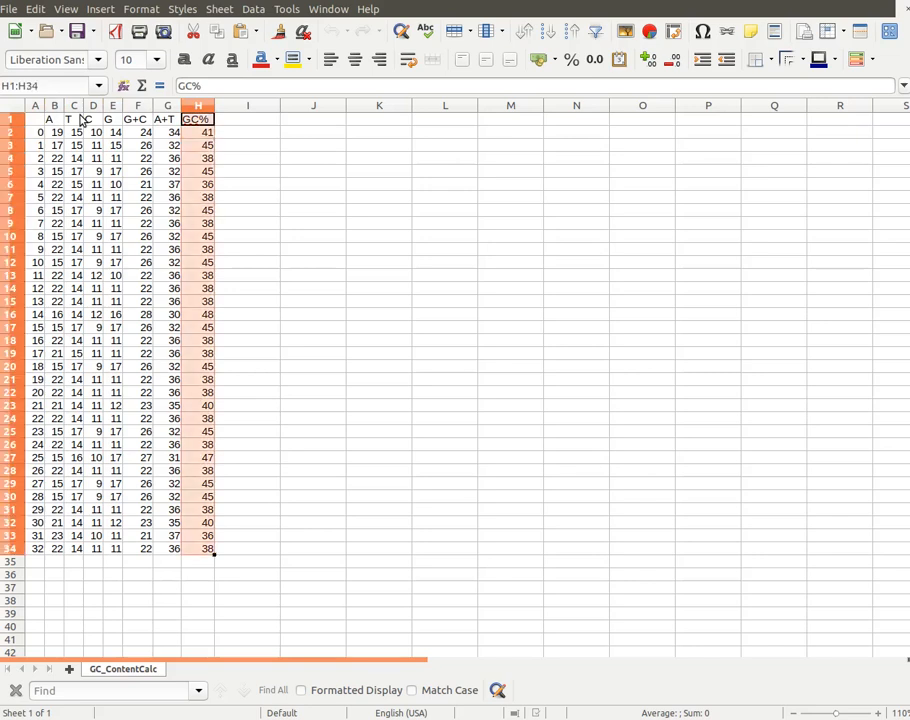
click(197, 105)
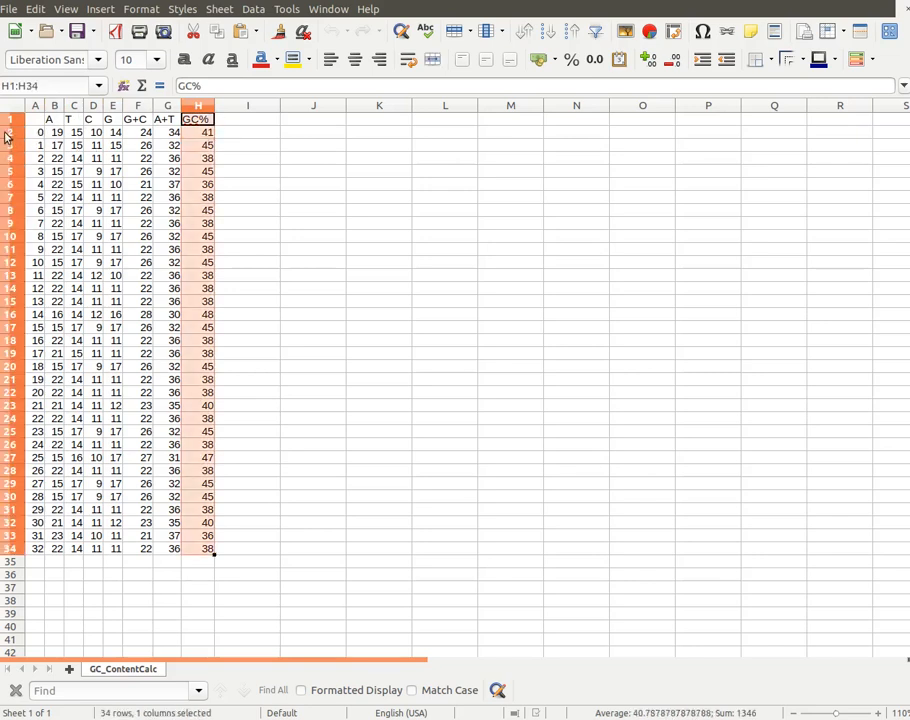
click(9, 132)
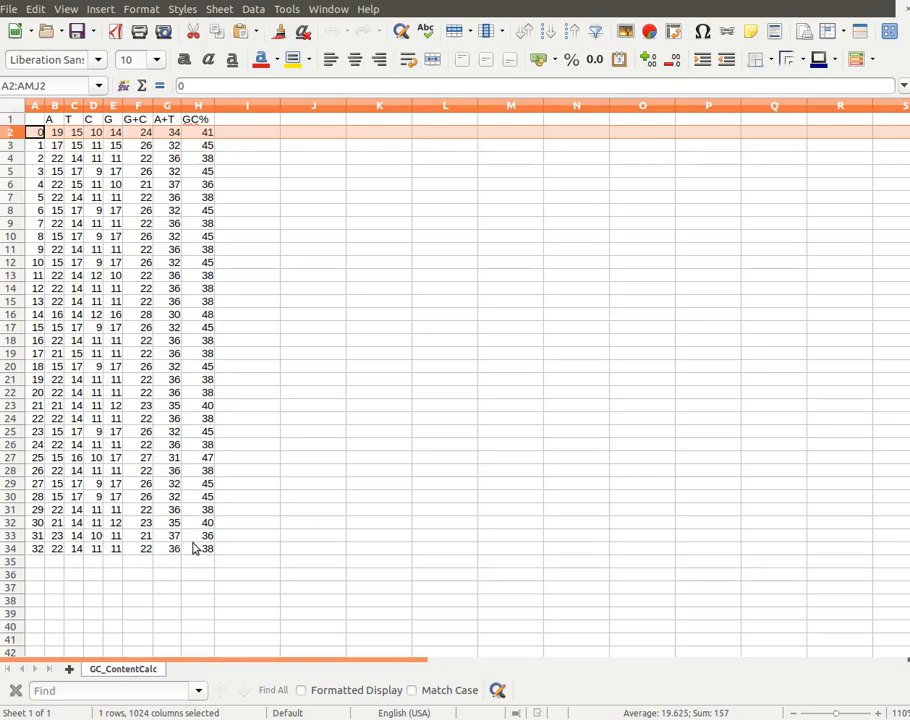
click(197, 105)
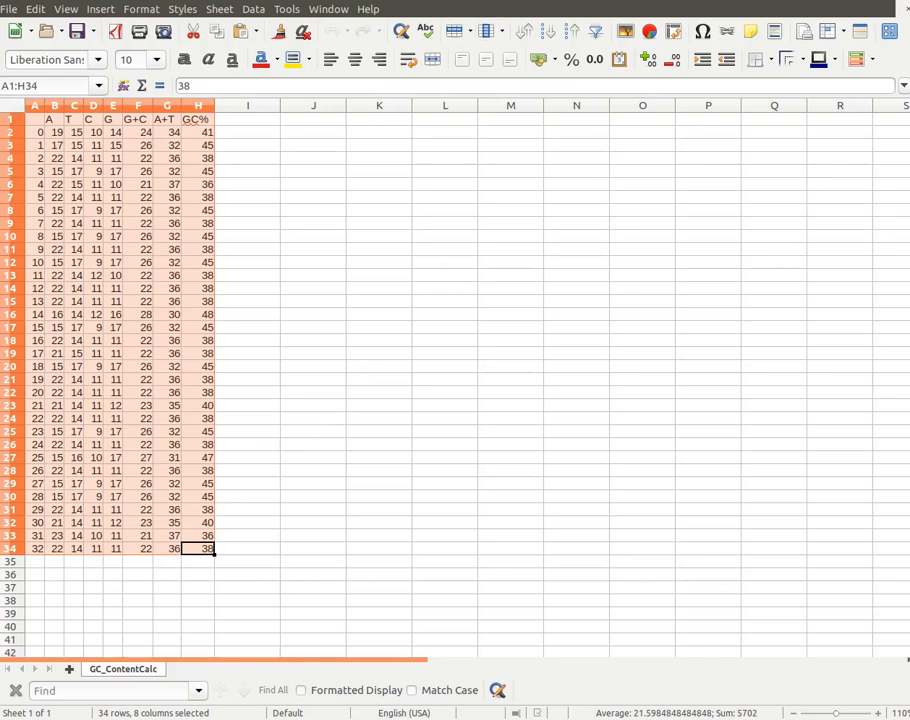
mouse_move(263, 274)
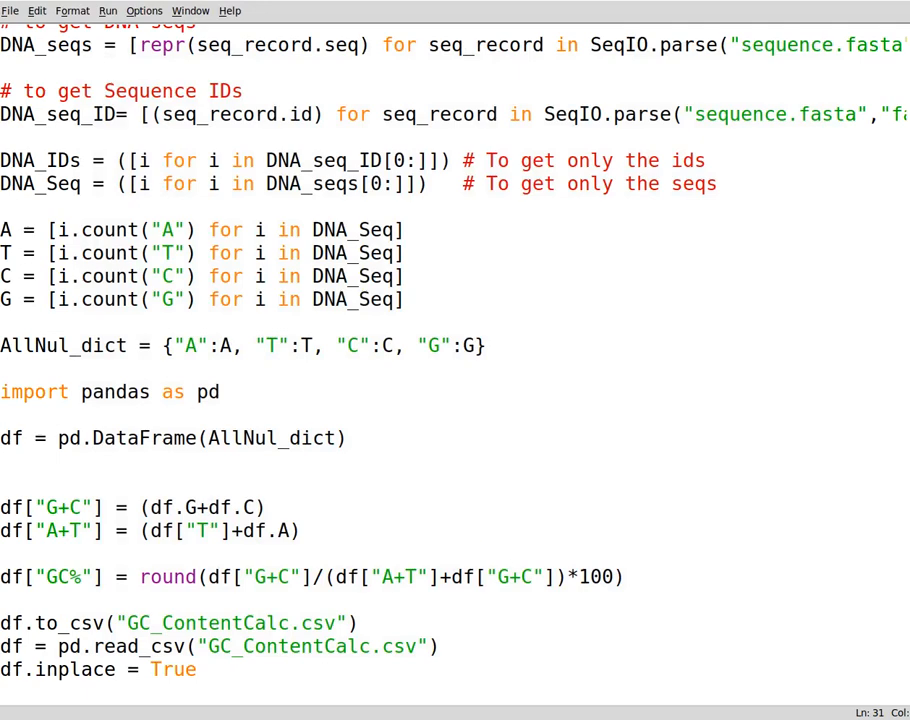
- Place the cursor after the GC% formula in IDLE to insert a separating blank line
click(5, 600)
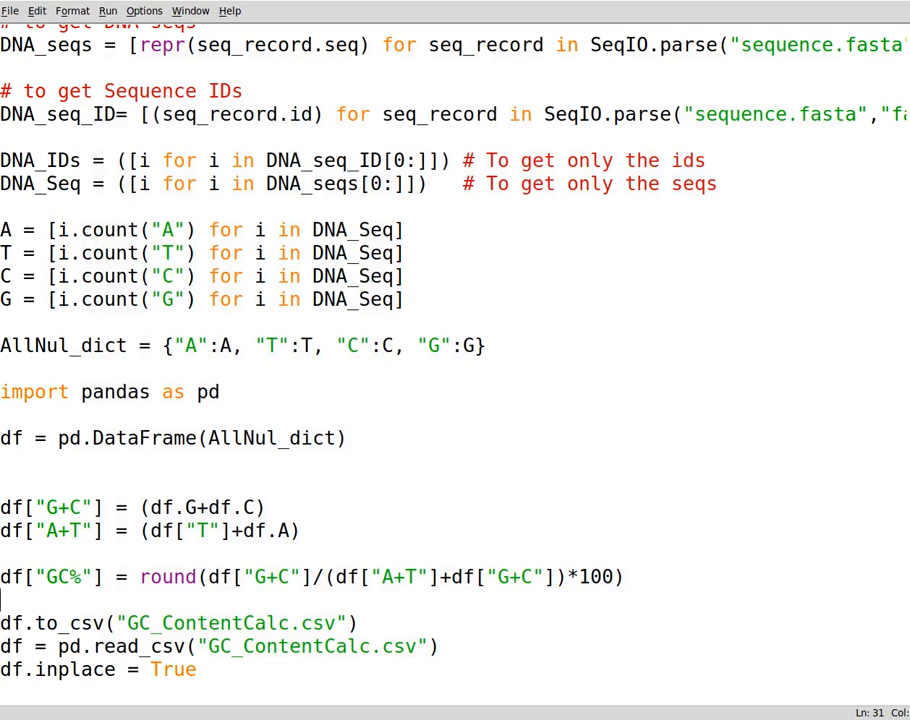